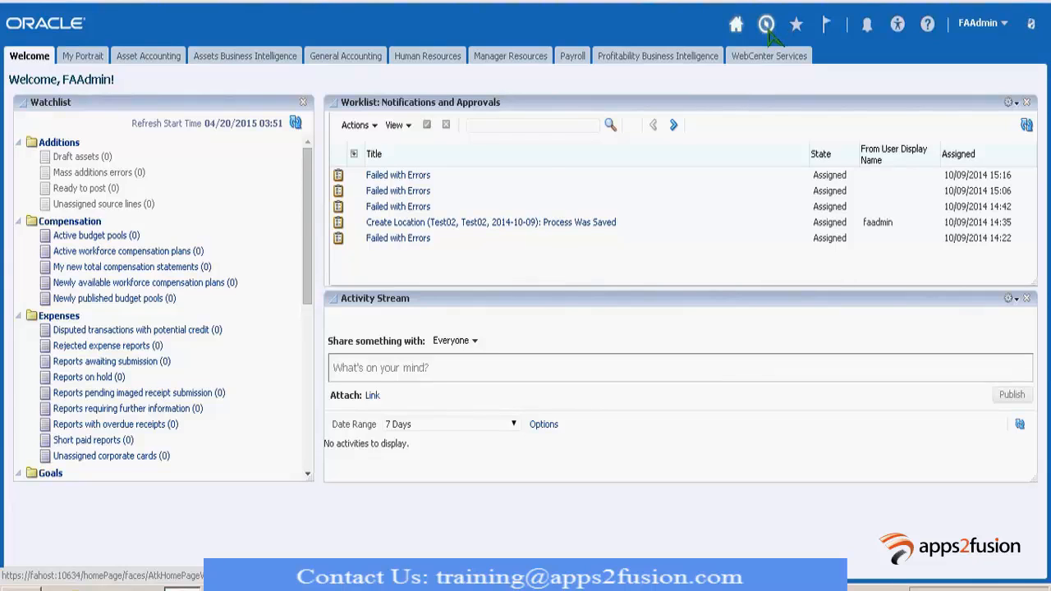
Go to Benefits Plan Configuration from the Navigator menu
click(765, 24)
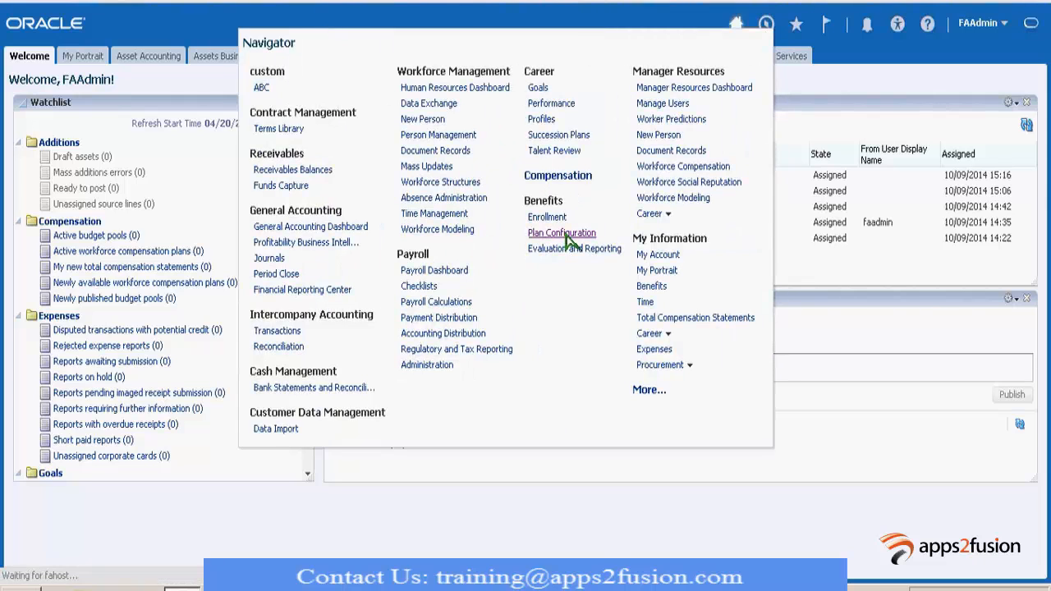
click(562, 233)
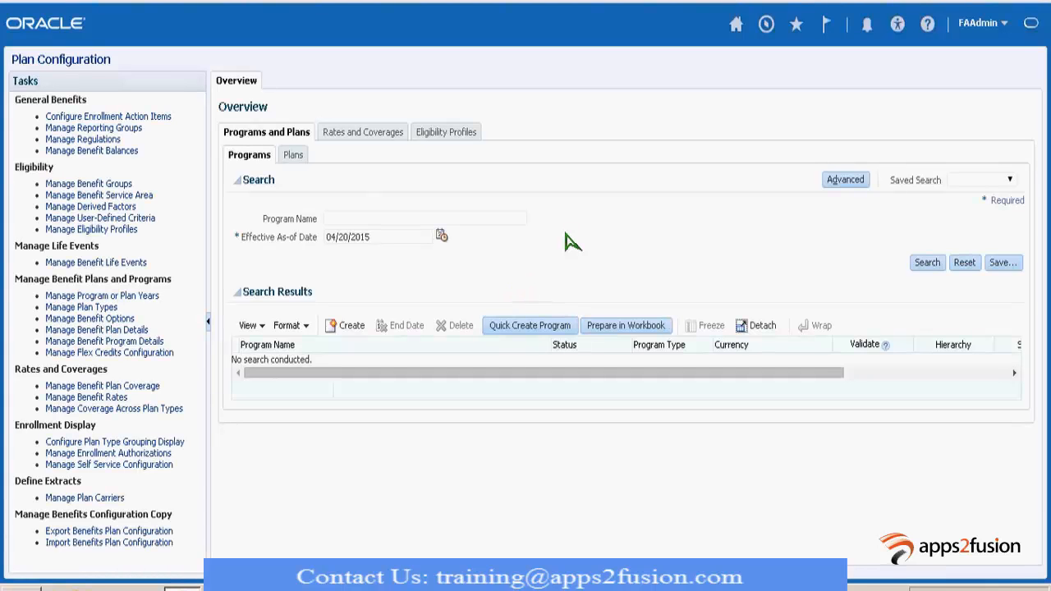
mouse_move(341, 214)
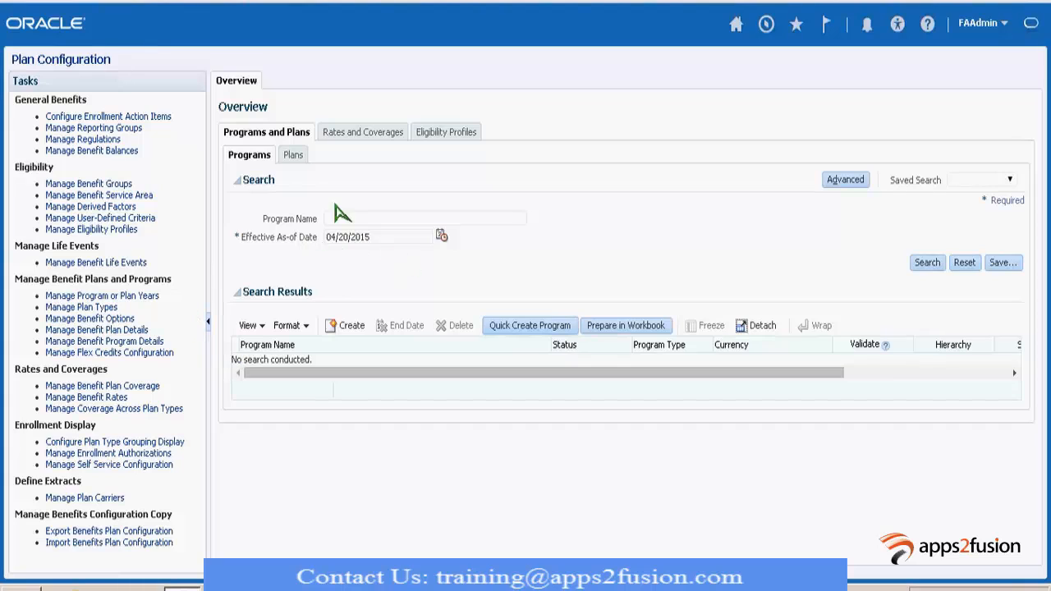
Search plans by the plan name 'Test' to find Test Quick Create Plan1
click(288, 155)
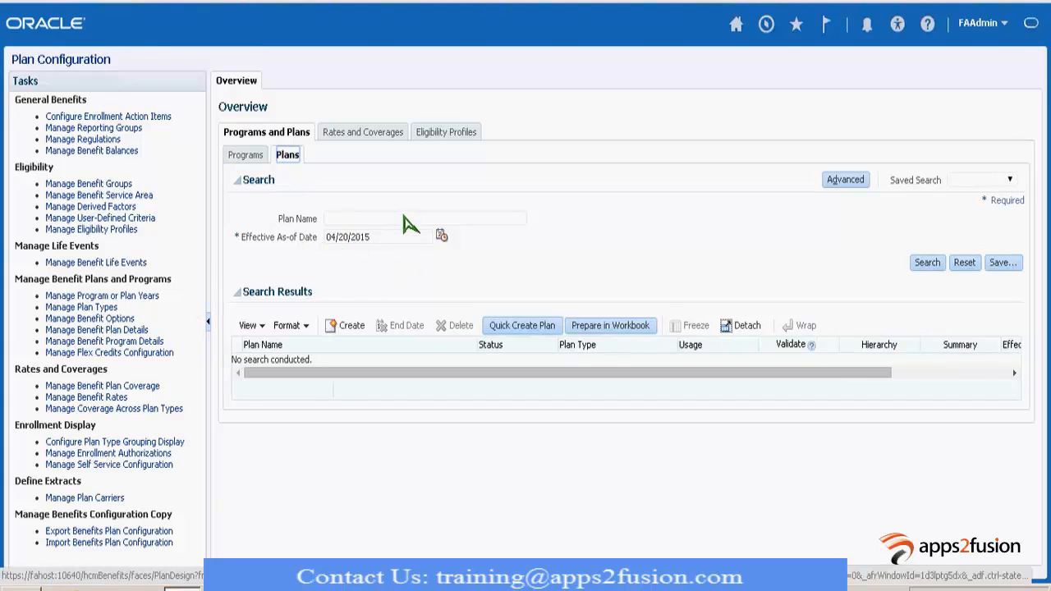
click(424, 219)
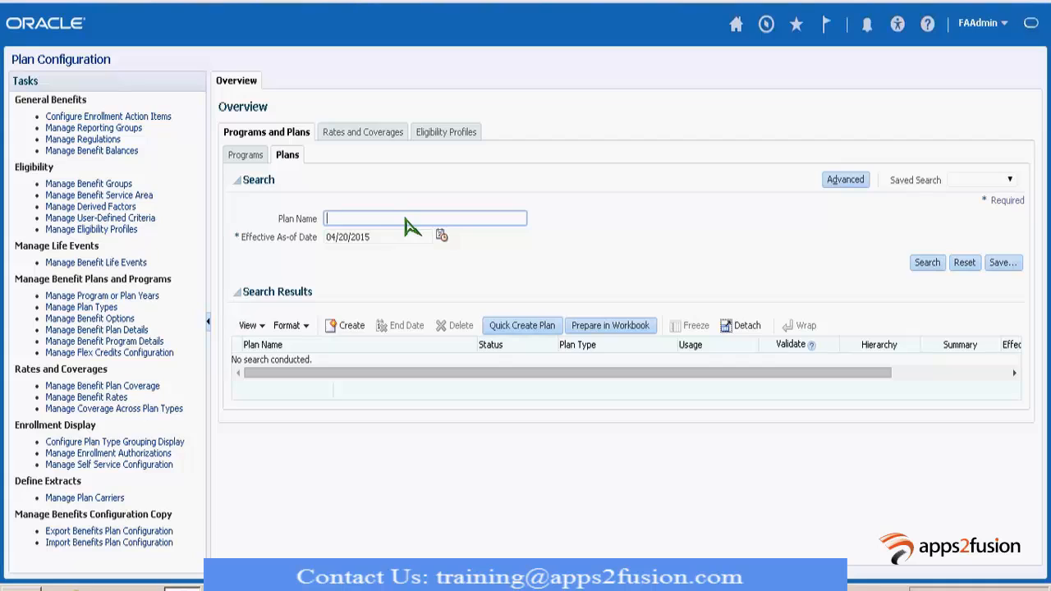
text(Test)
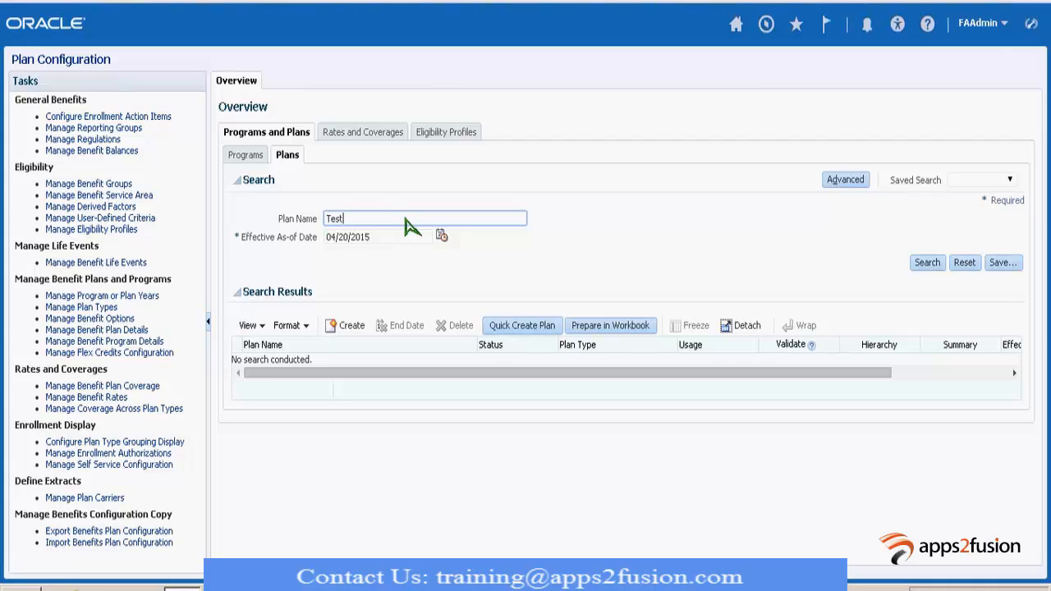
click(925, 262)
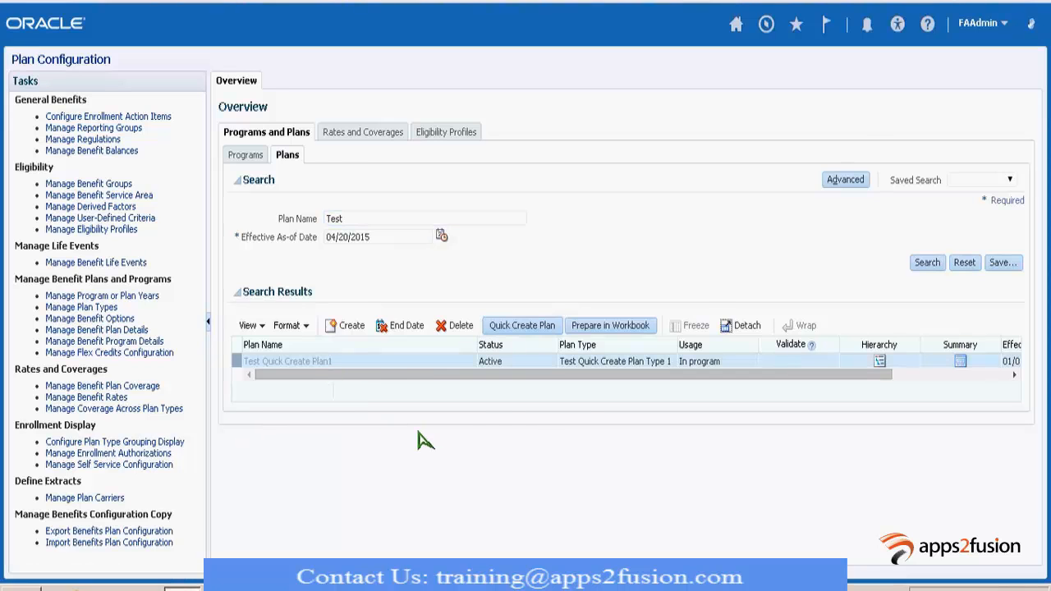
Open the Test Quick Create Plan1 result in Edit Plan Basic Details
click(287, 361)
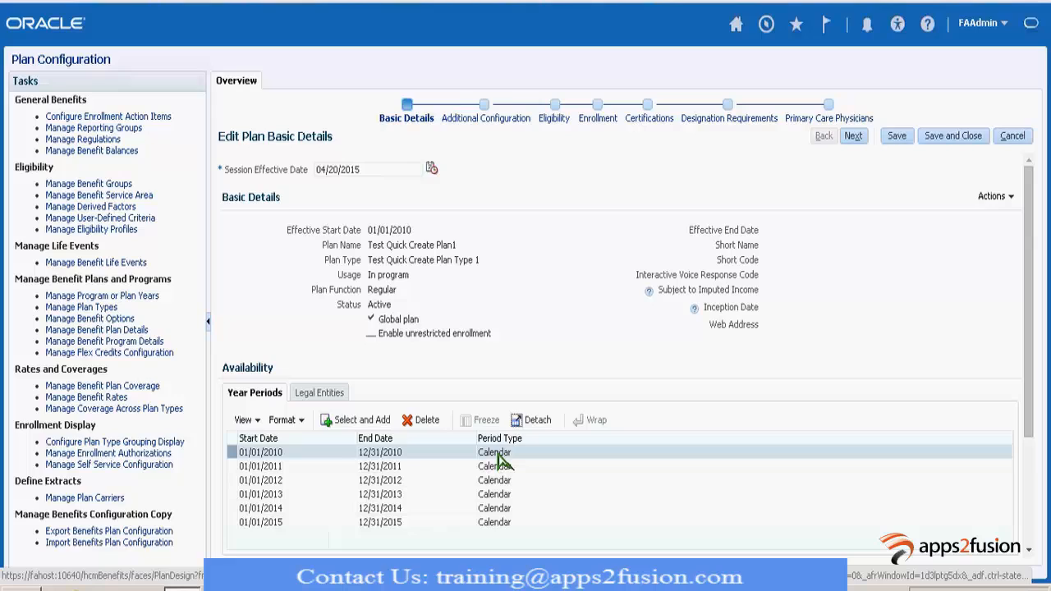
mouse_move(591, 439)
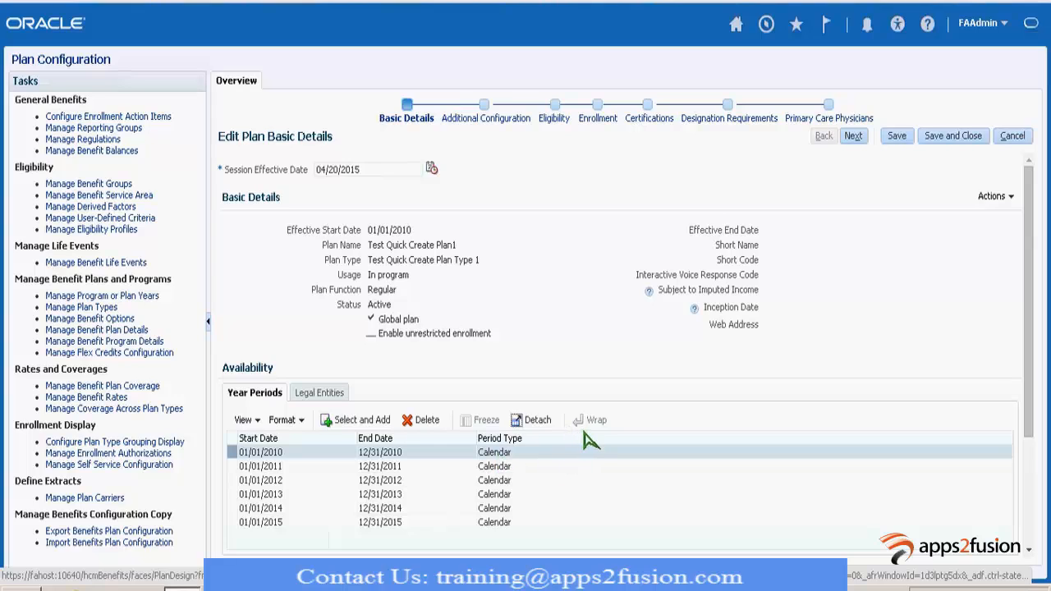
mouse_move(688, 399)
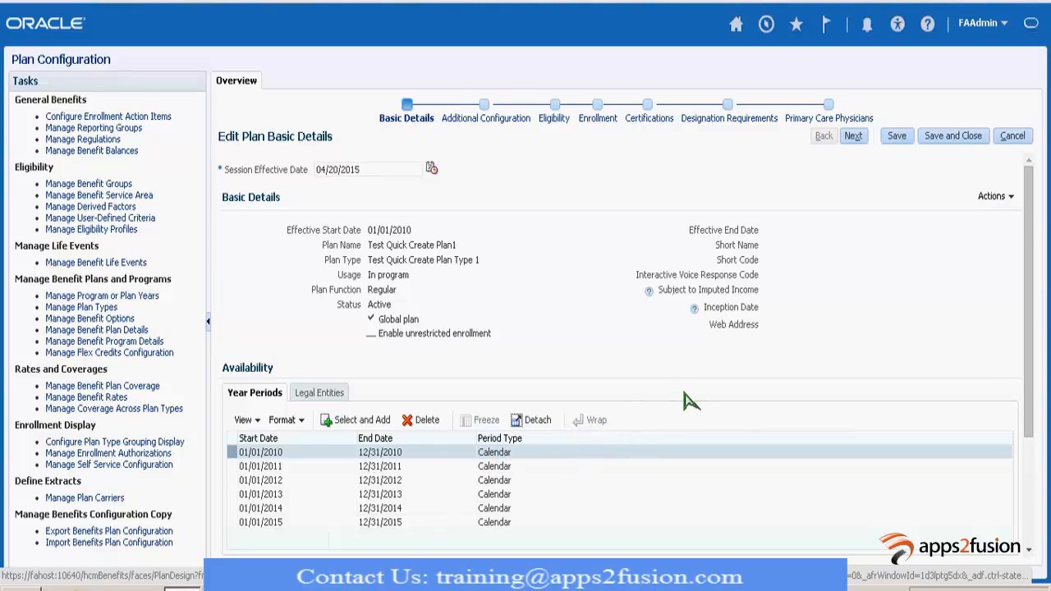
mouse_move(538, 234)
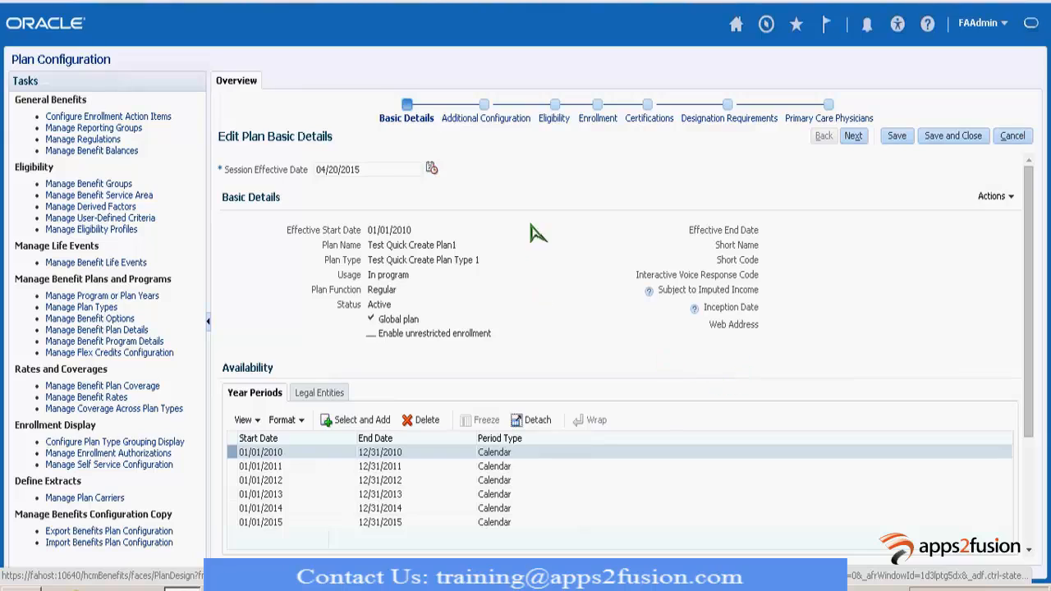
mouse_move(598, 117)
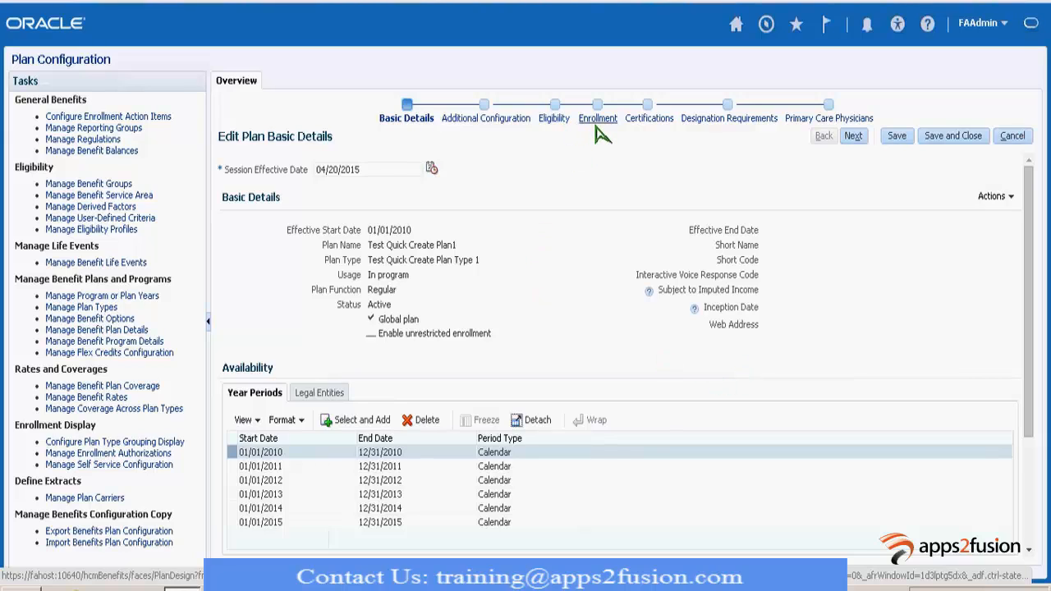
mouse_move(694, 181)
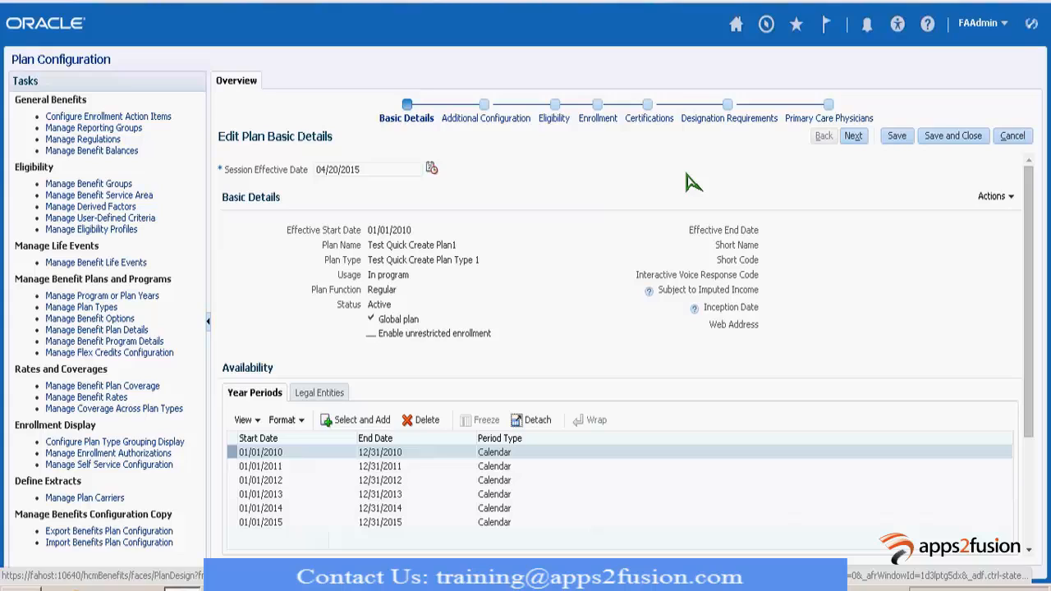
Go to the Enrollment step and show the Self option's Further Details
click(591, 105)
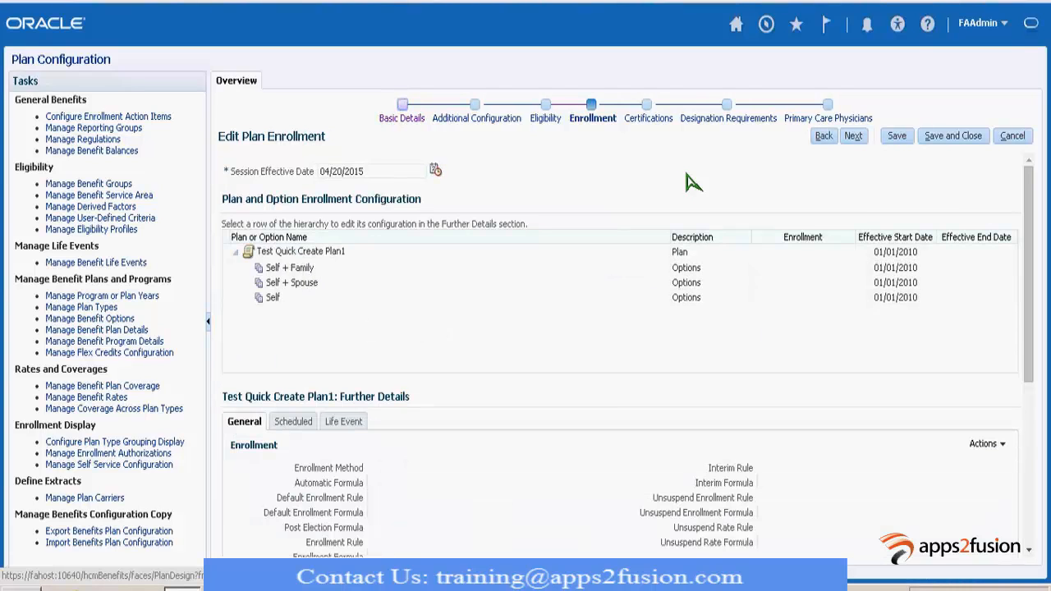
click(288, 268)
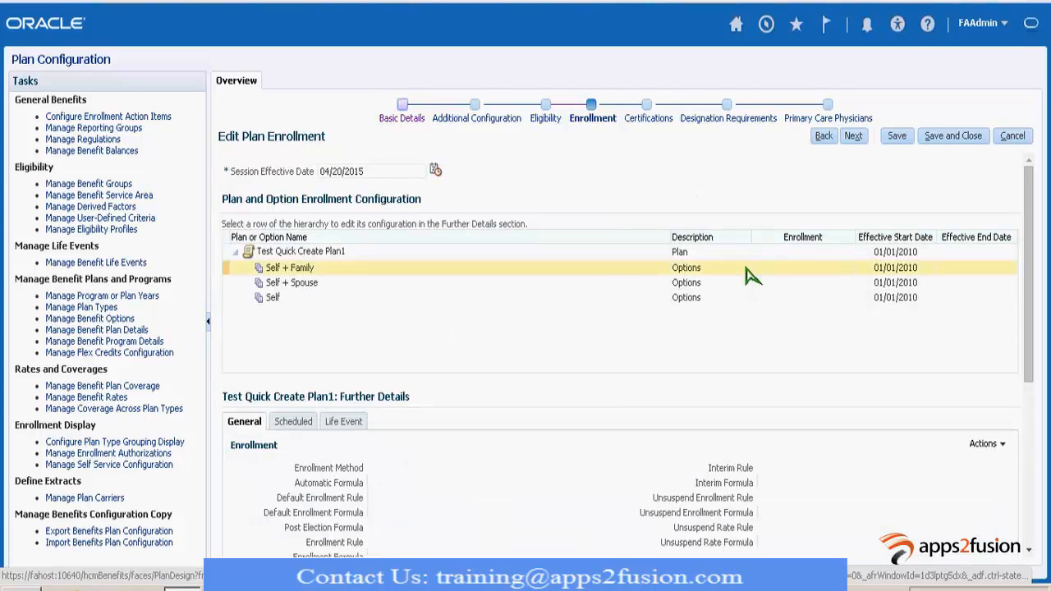
click(300, 251)
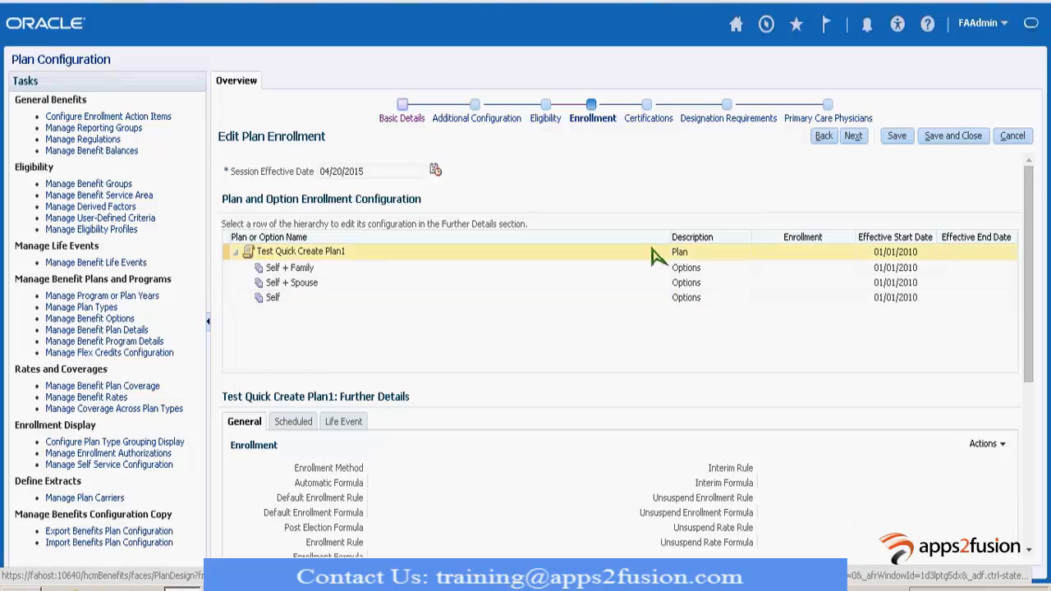
scroll(down, 3)
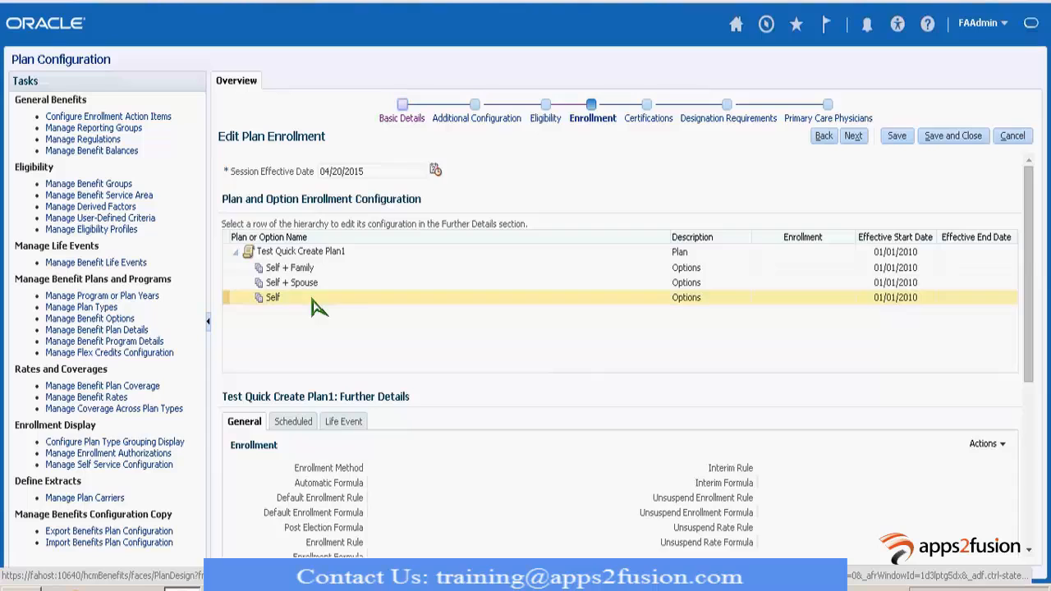
mouse_move(476, 310)
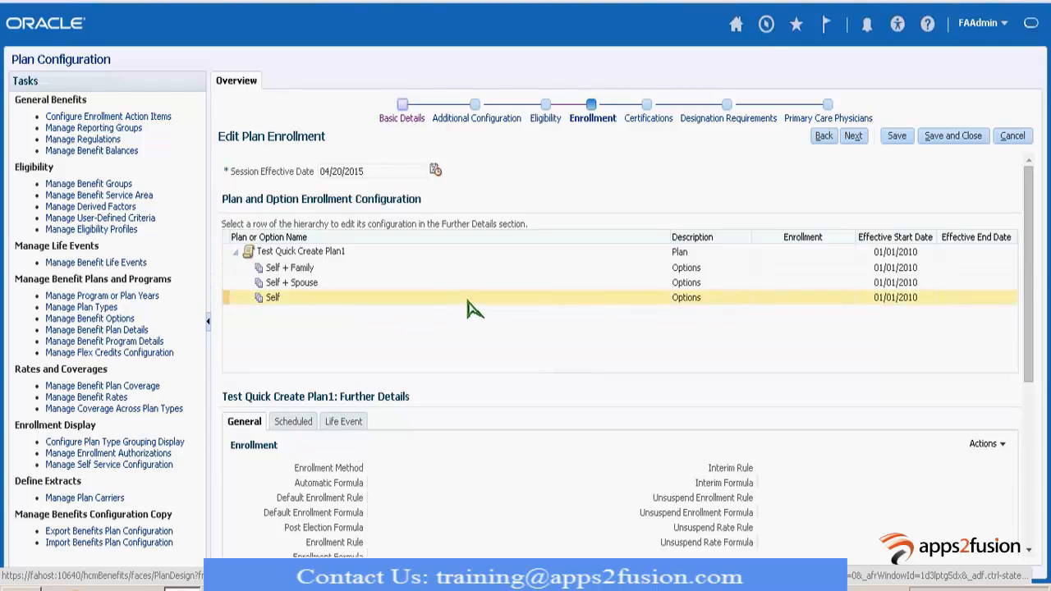
mouse_move(509, 315)
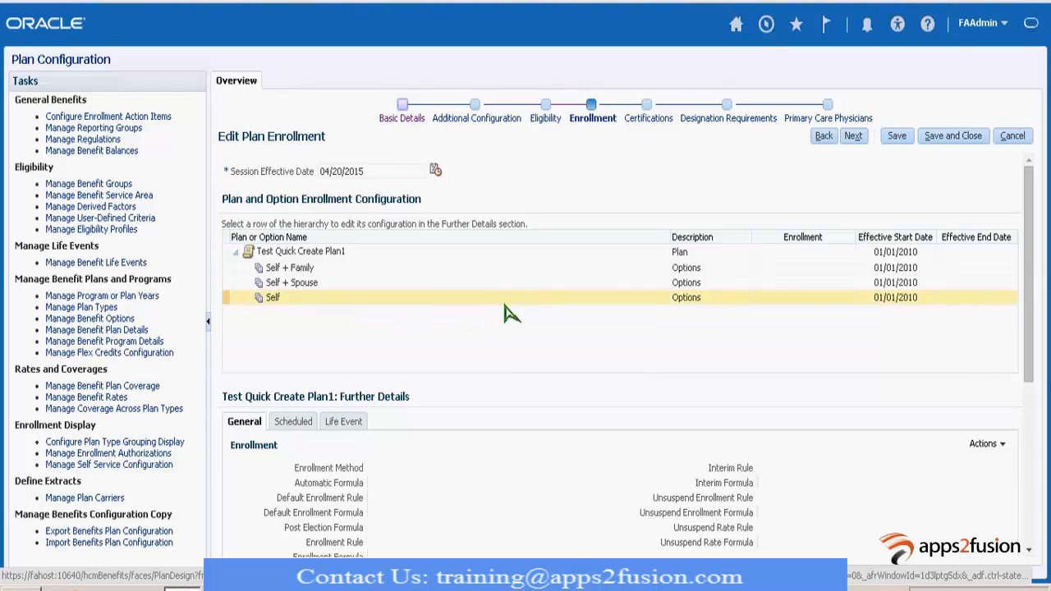
mouse_move(512, 306)
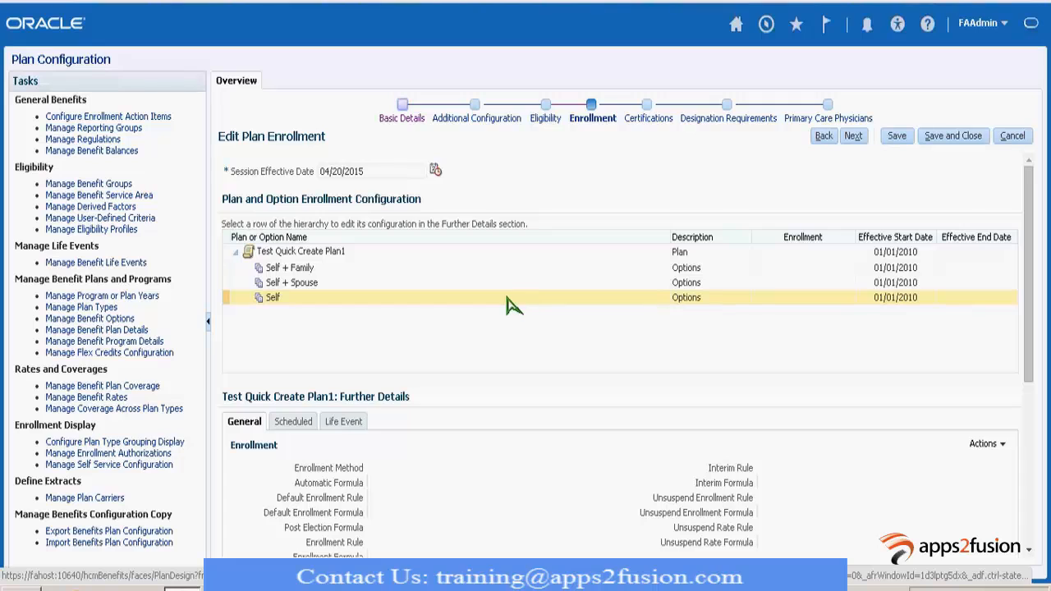
click(288, 268)
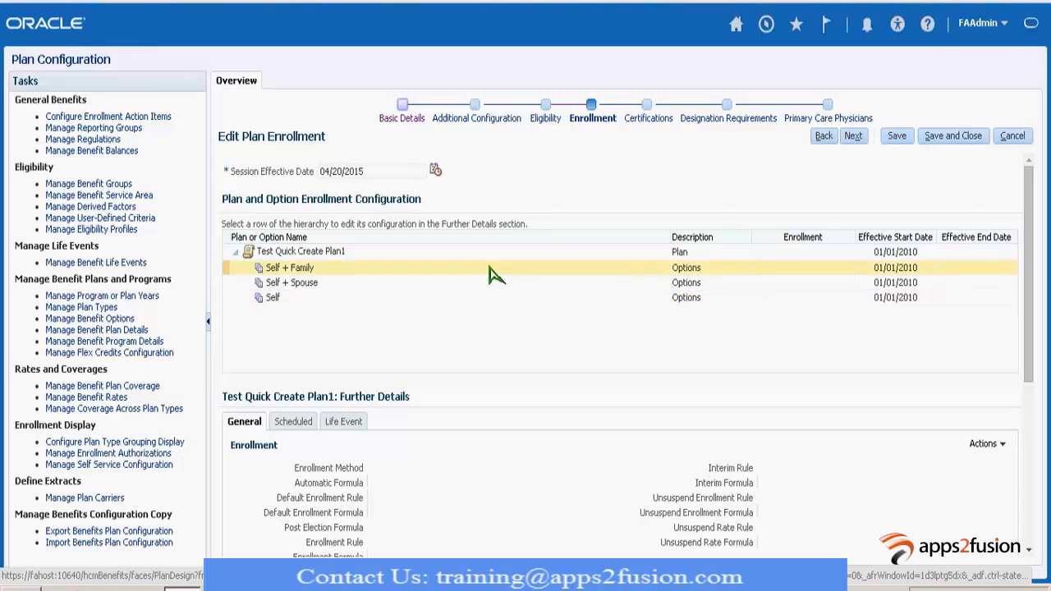
click(272, 297)
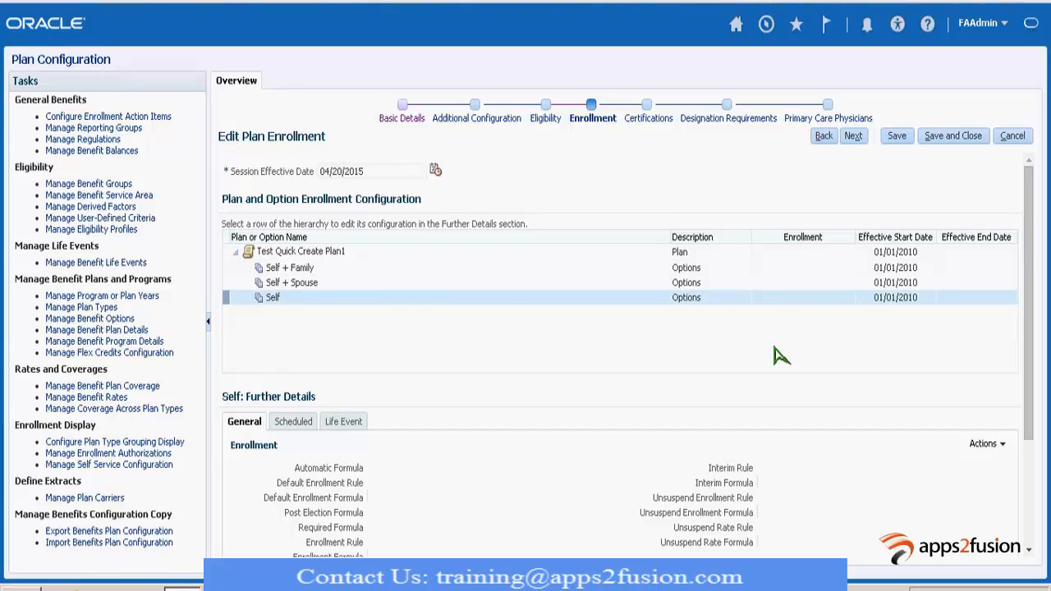
scroll(down, 3)
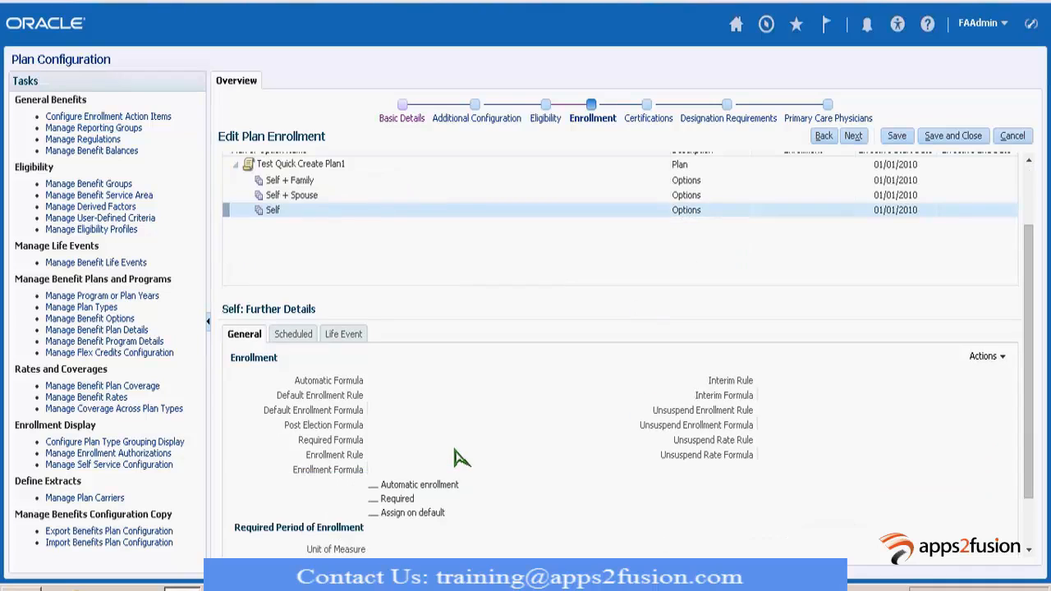
mouse_move(425, 405)
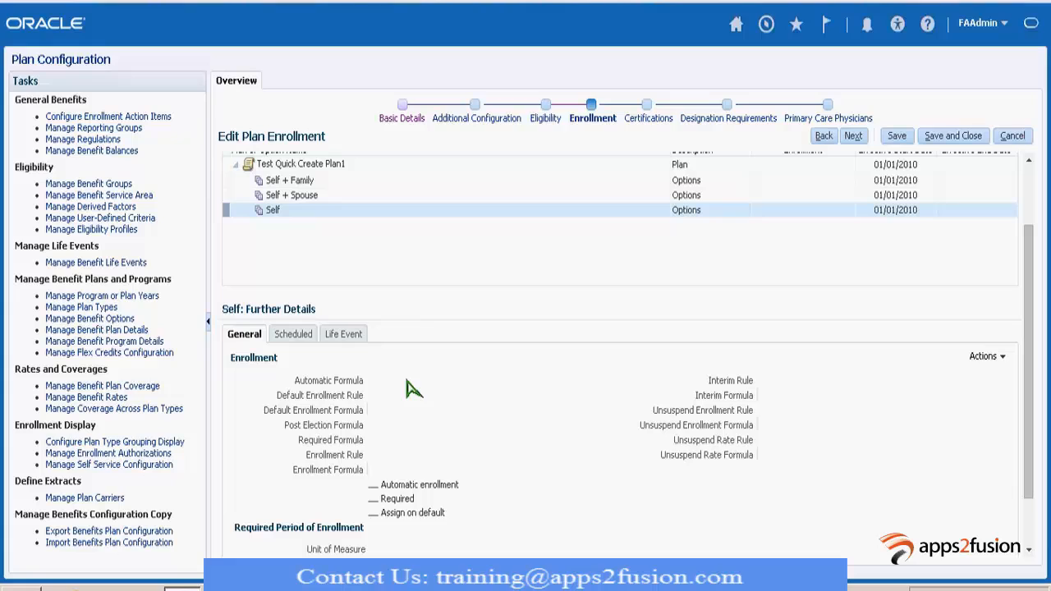
mouse_move(310, 410)
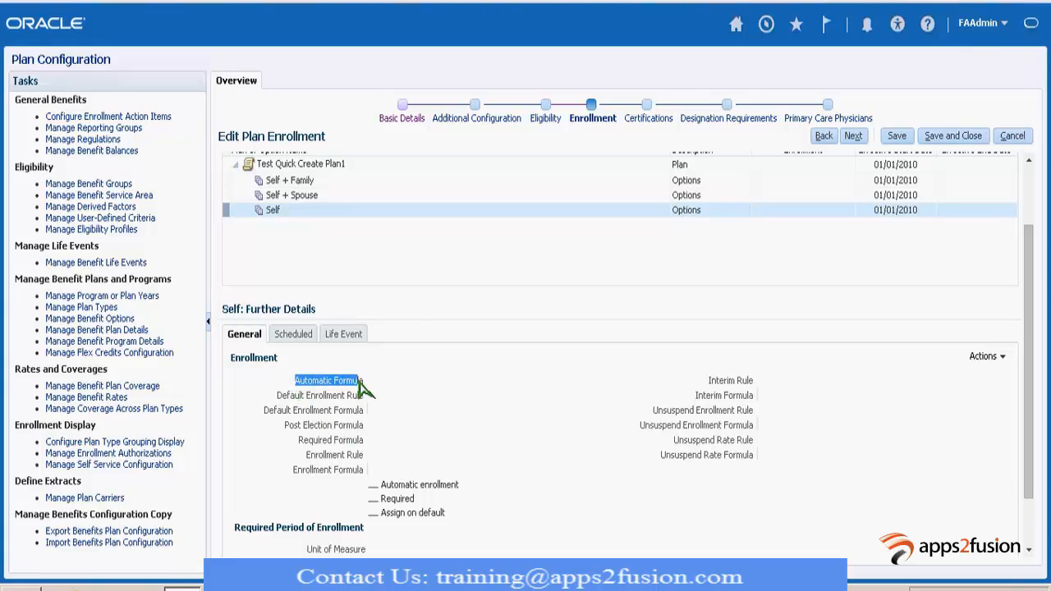
Make the Self option's details editable and check Automatic enrollment
click(984, 356)
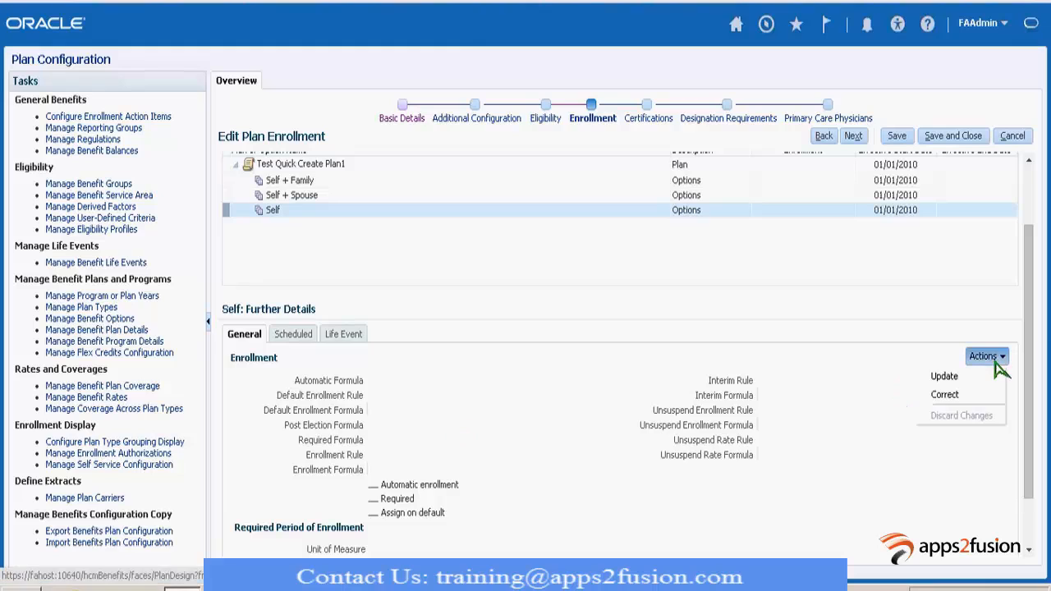
click(944, 376)
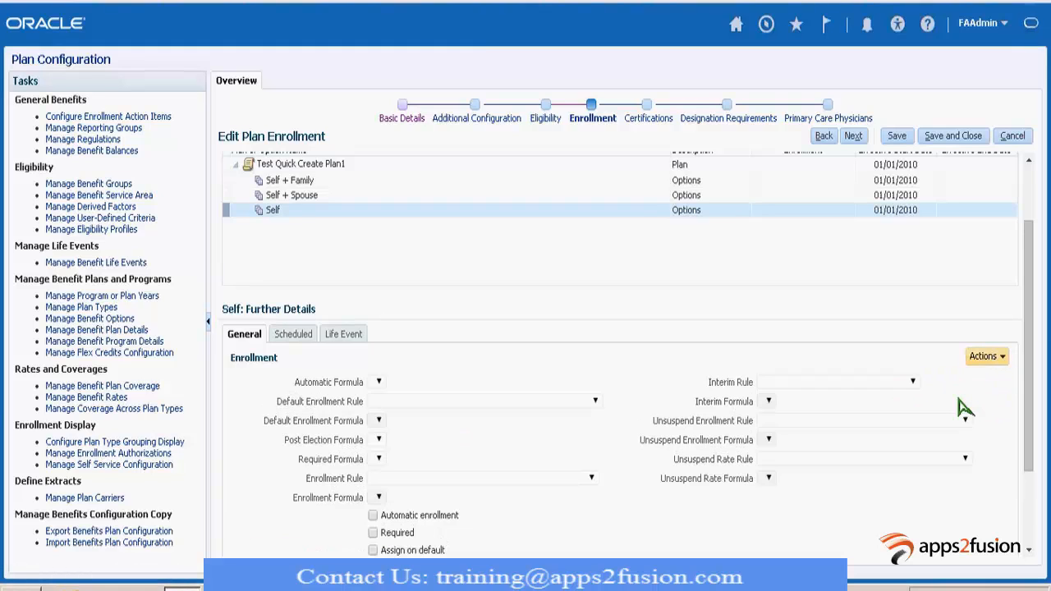
mouse_move(743, 414)
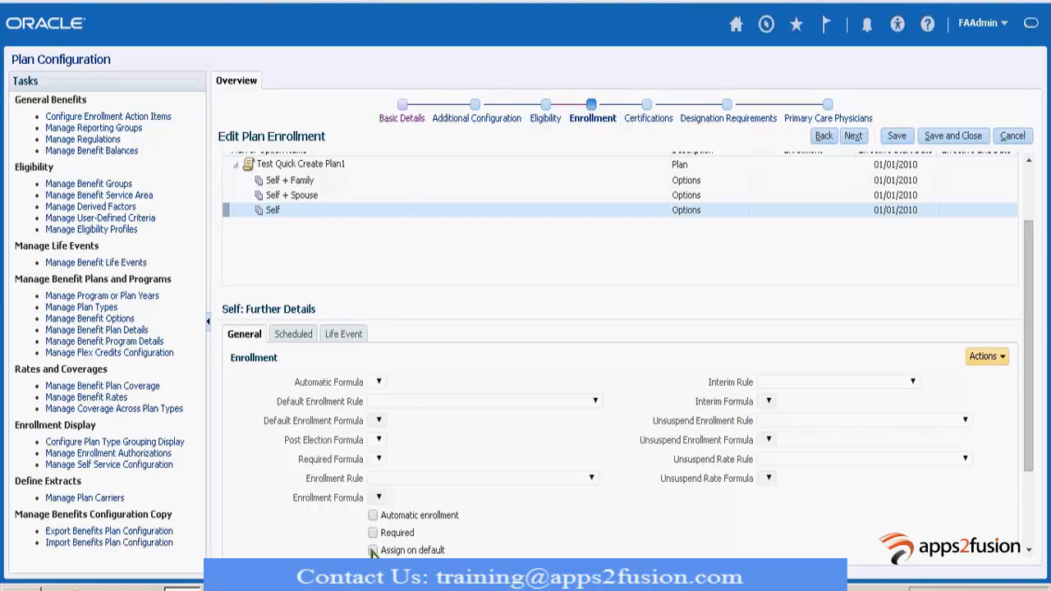
click(372, 515)
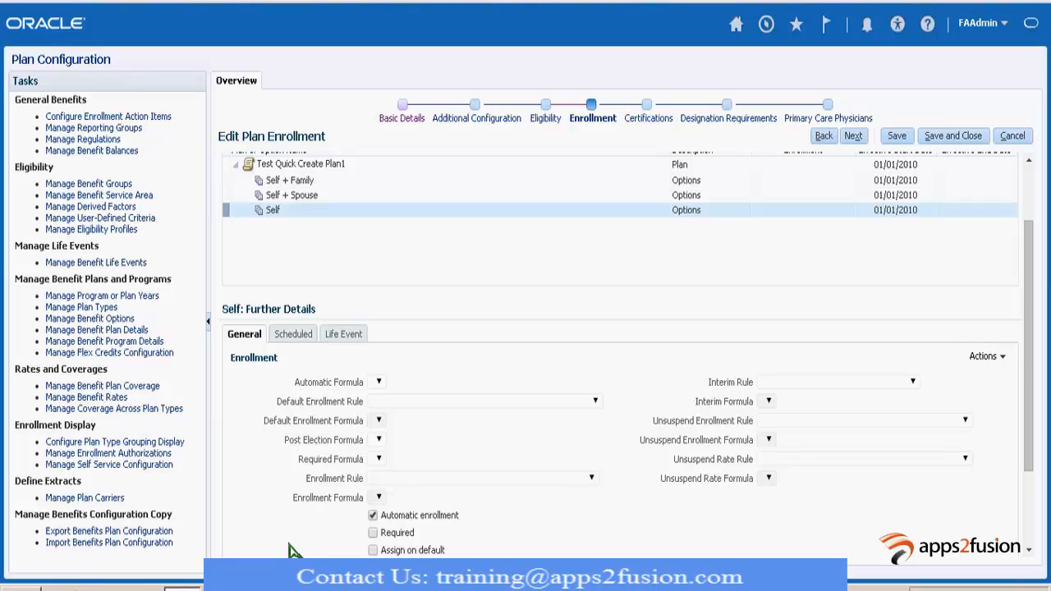
mouse_move(415, 415)
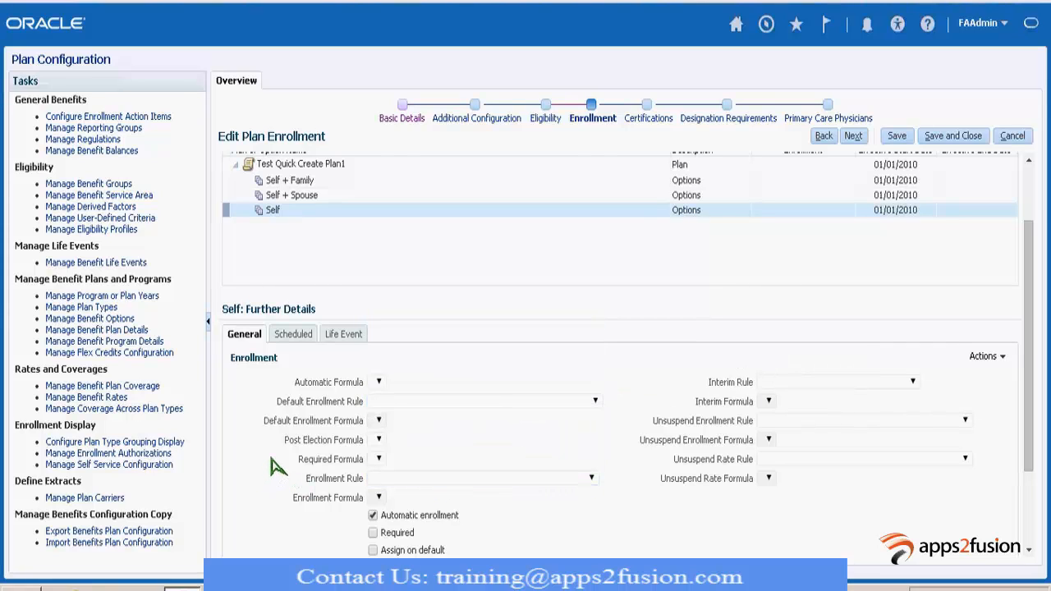
mouse_move(273, 458)
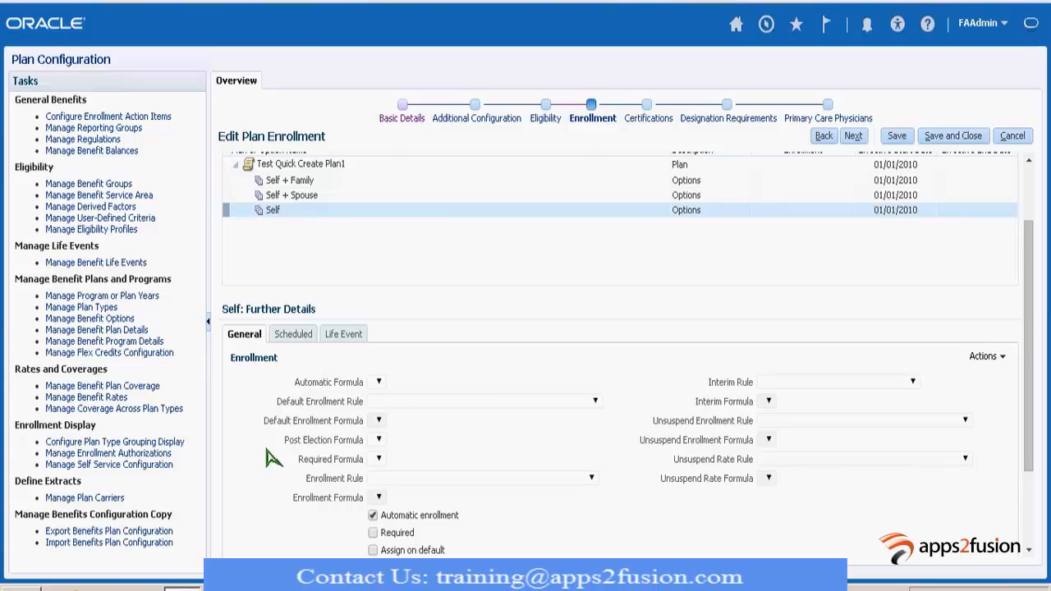
mouse_move(299, 455)
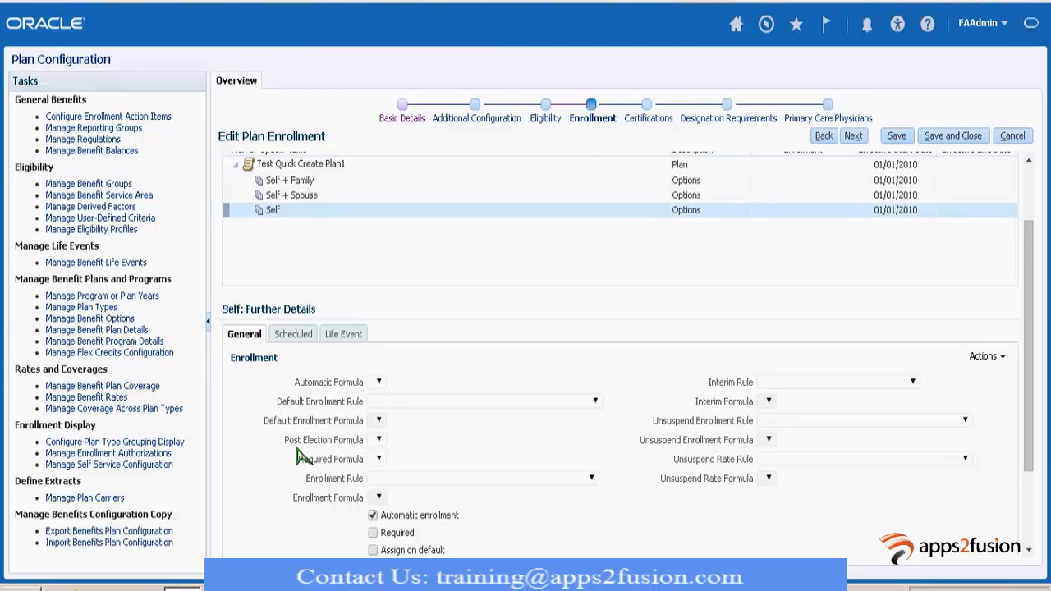
Set Self's enrollment rule to 'Current - assign automatically; new - assign automatically'
click(590, 477)
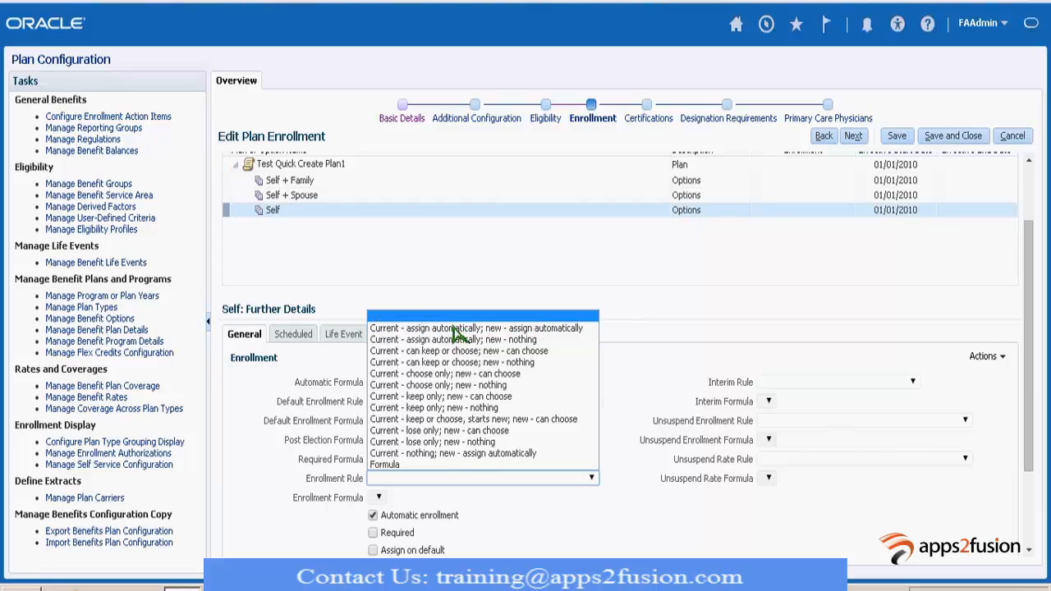
click(474, 328)
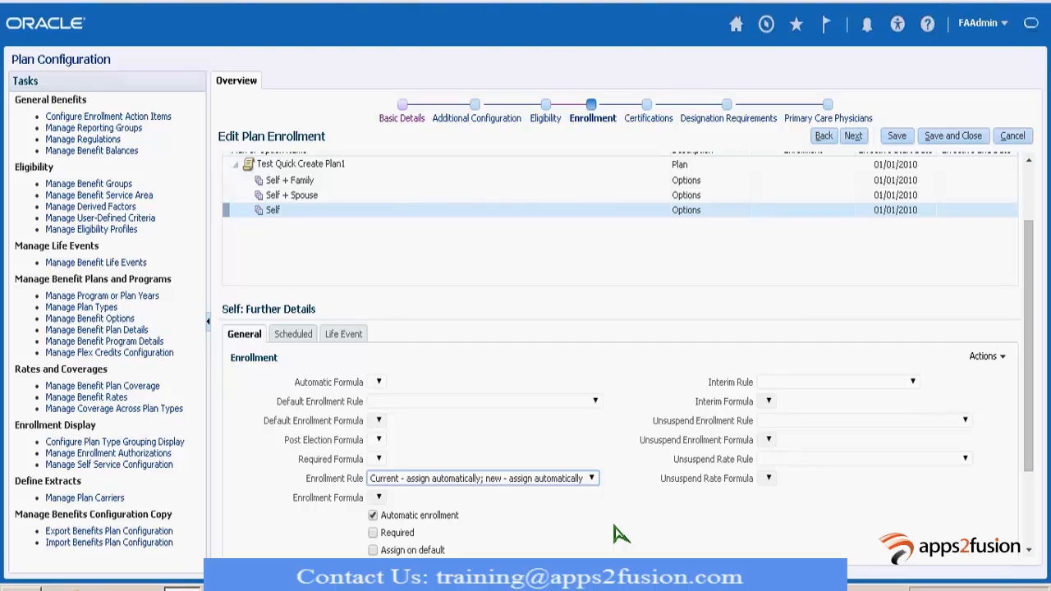
mouse_move(542, 493)
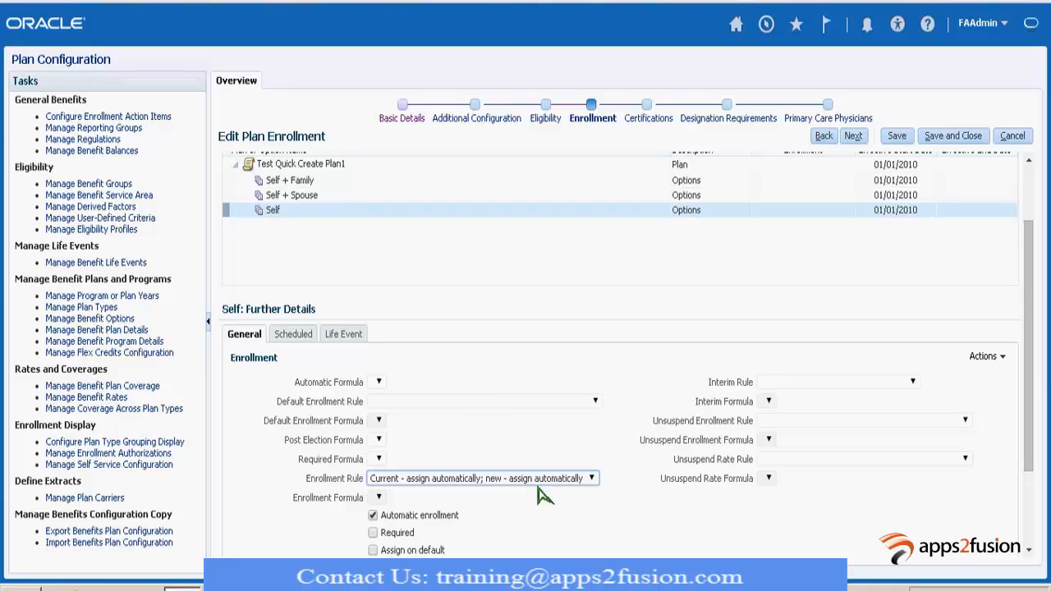
click(591, 478)
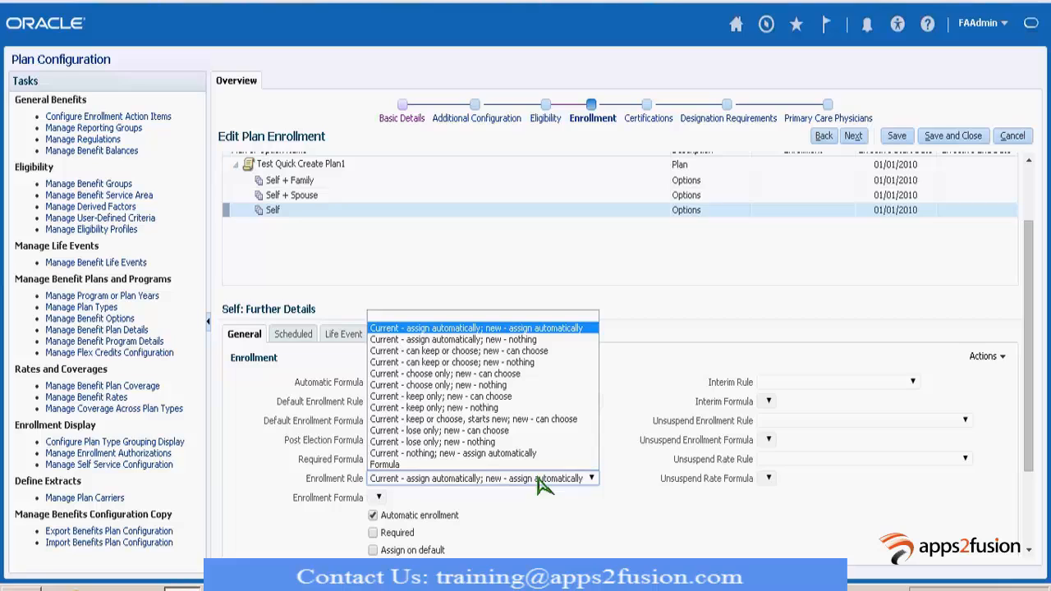
mouse_move(595, 336)
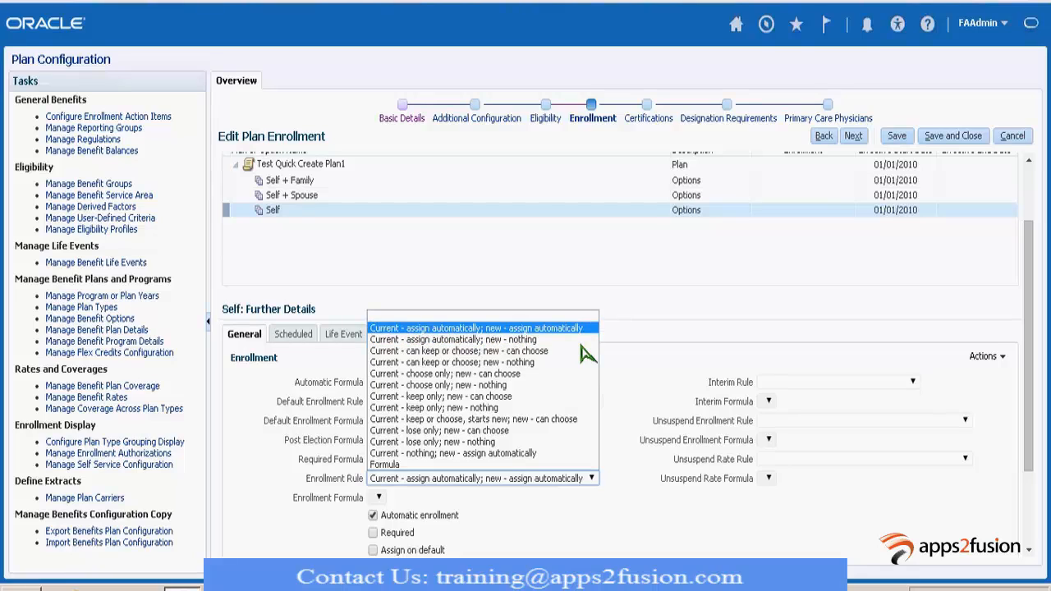
mouse_move(585, 343)
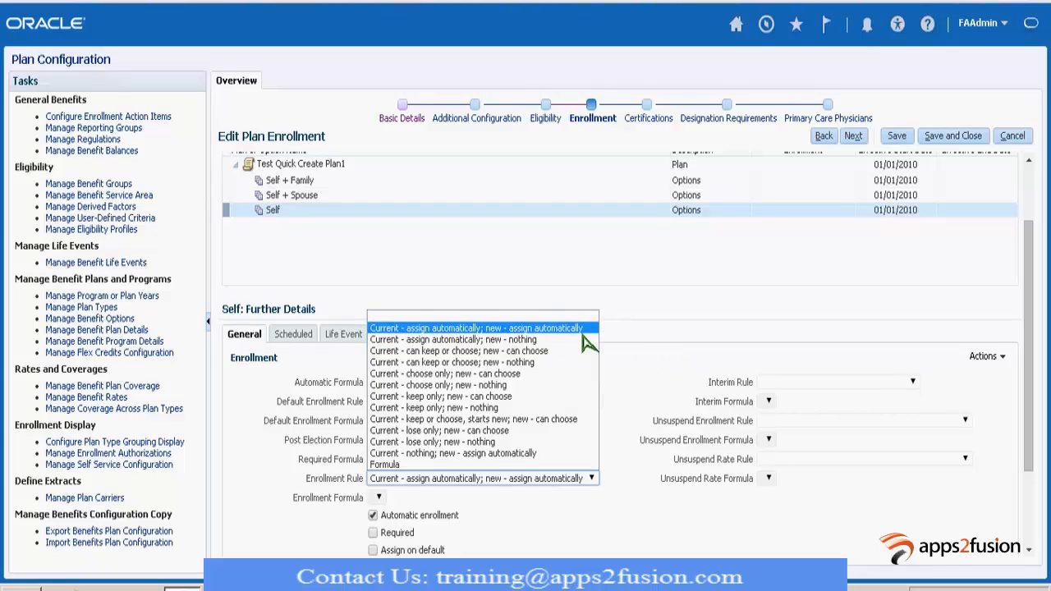
mouse_move(570, 339)
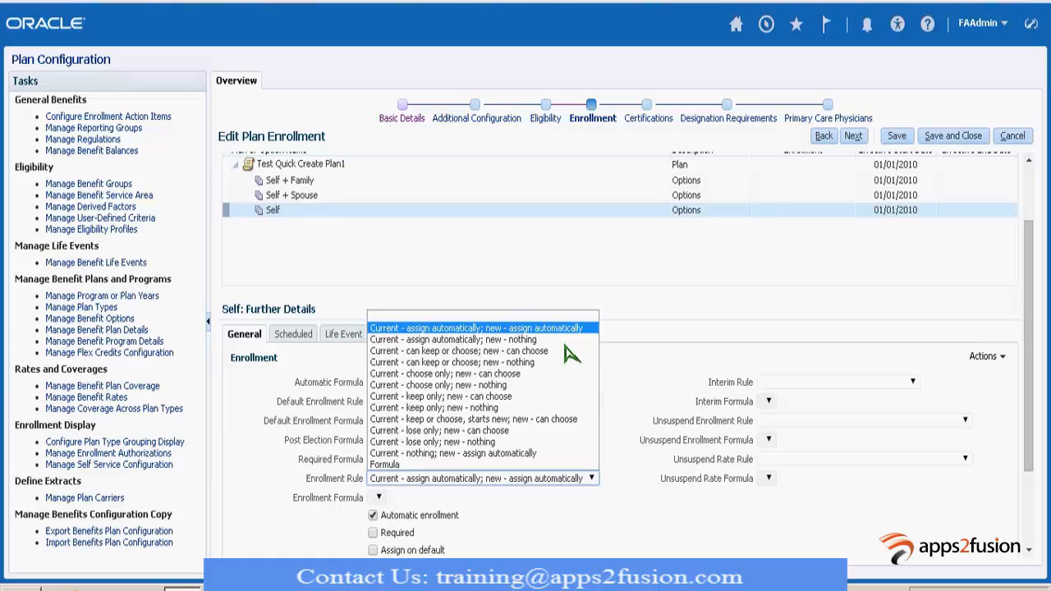
mouse_move(483, 339)
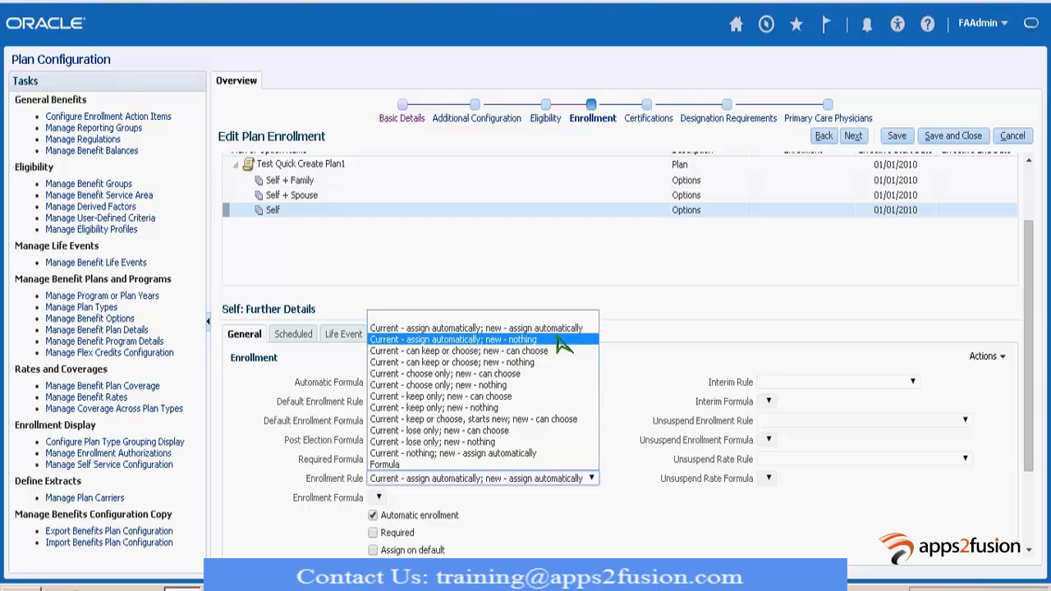
mouse_move(562, 327)
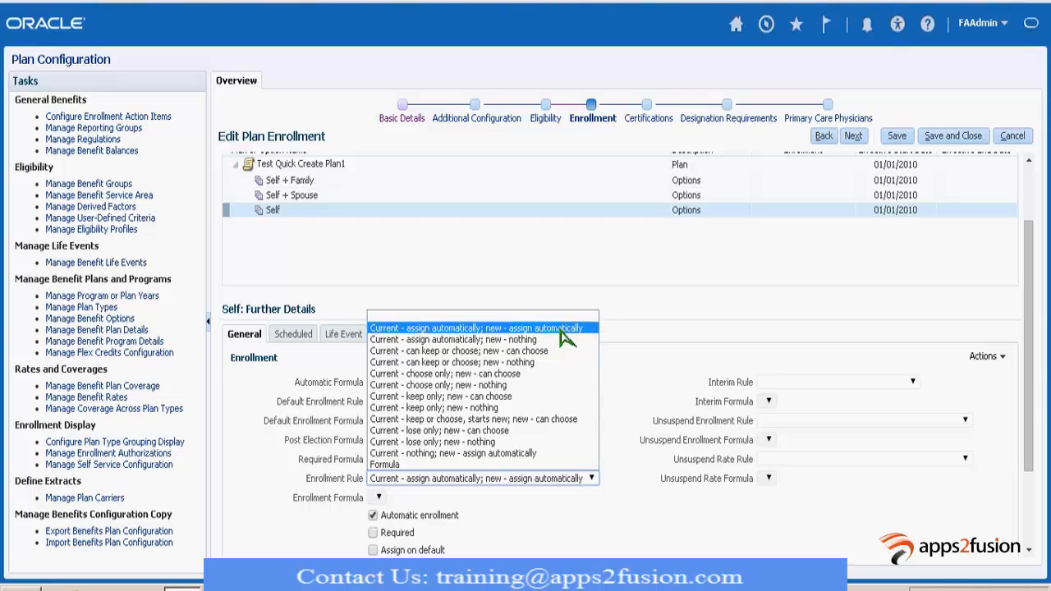
click(476, 327)
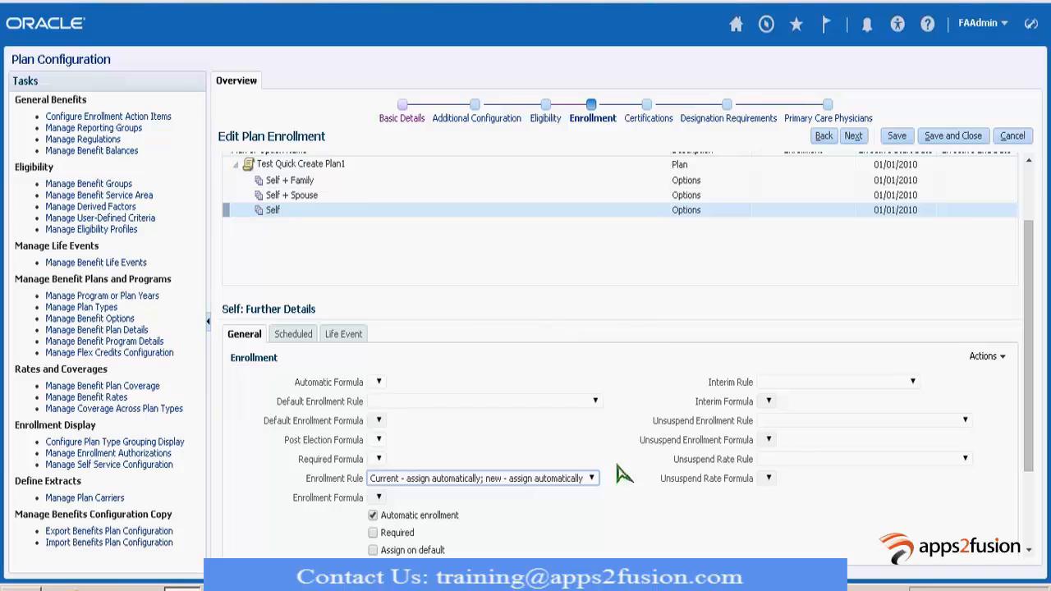
mouse_move(657, 549)
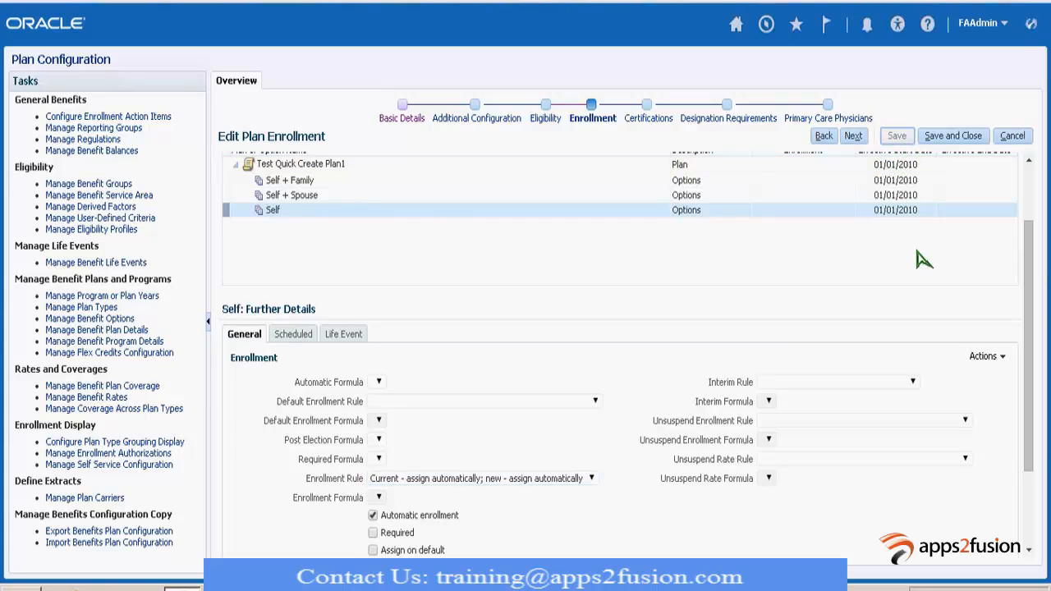
Save the plan and close it, returning to the Plans overview
scroll(up, 3)
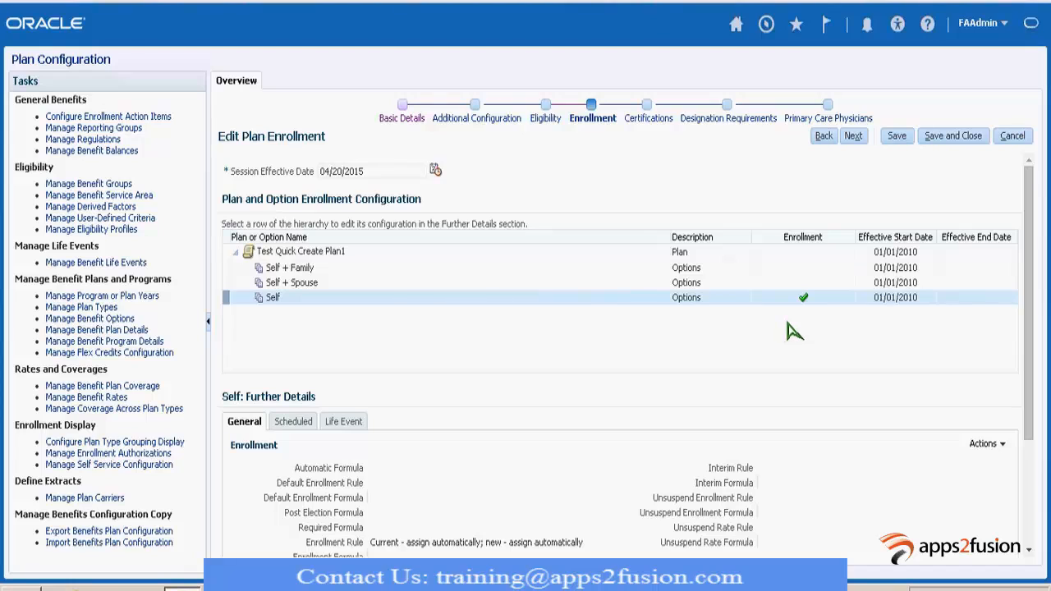
click(292, 282)
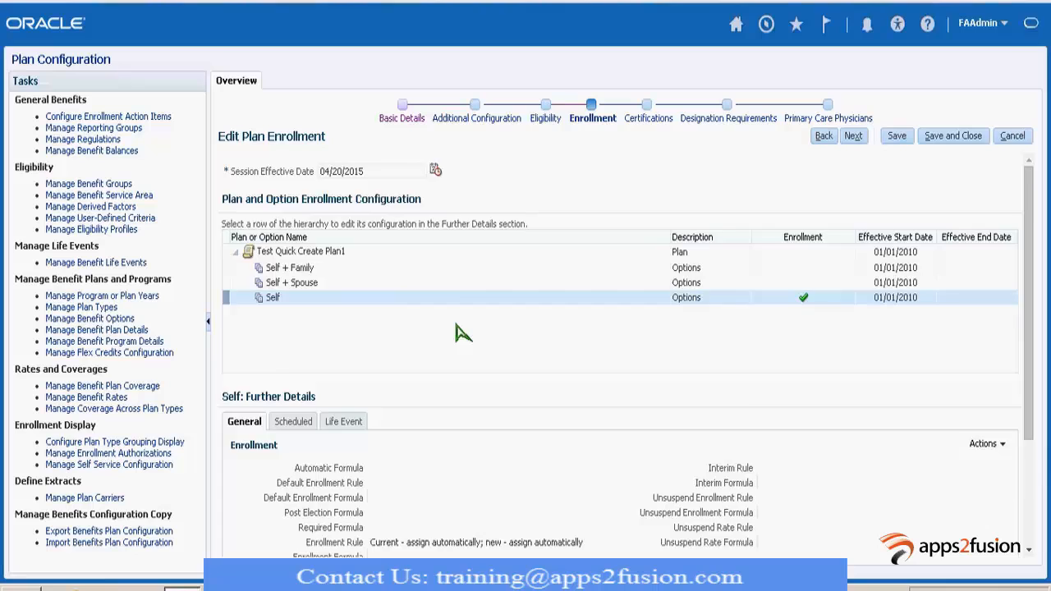
mouse_move(914, 292)
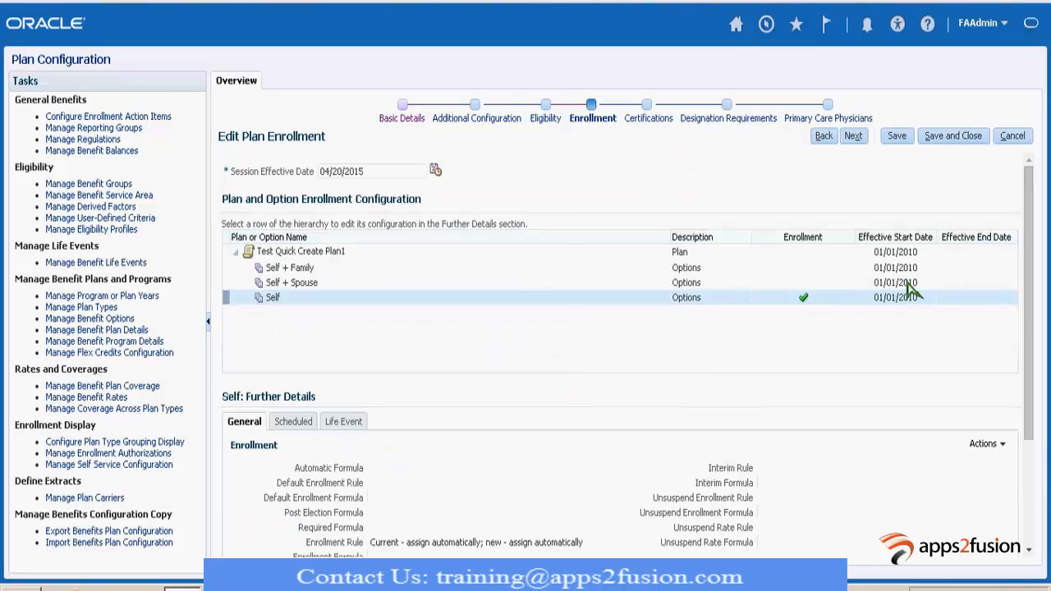
click(1012, 135)
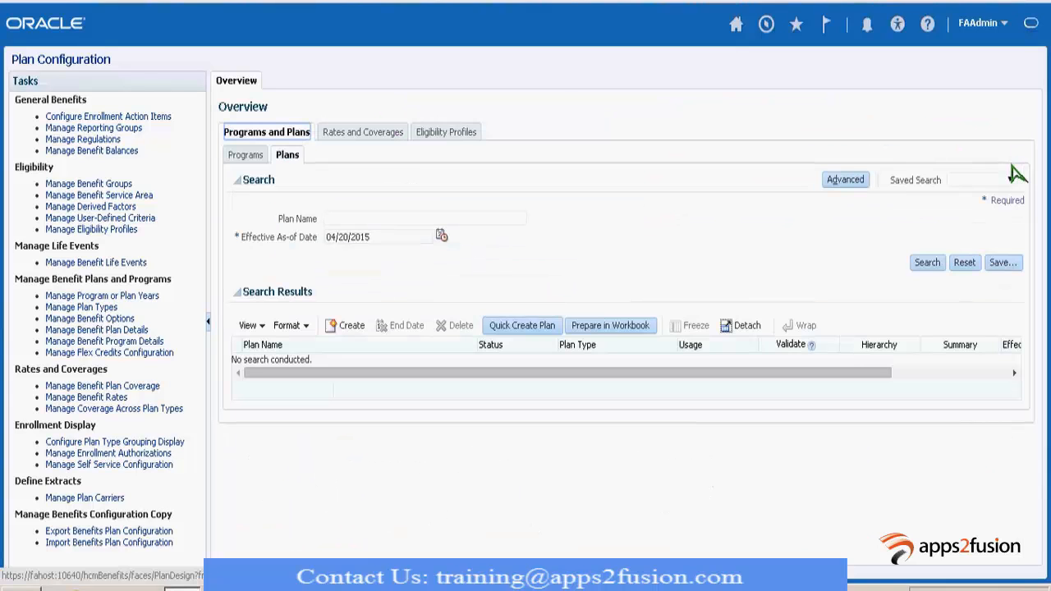
mouse_move(800, 78)
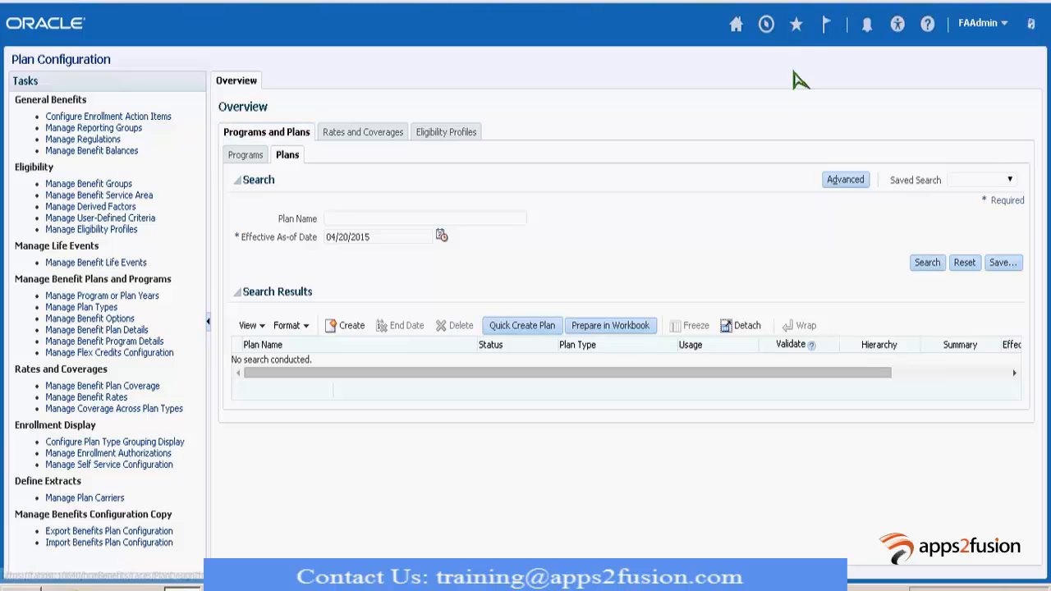
Find Employee1 Test by the name 'Test' as of 01/01/2015 and open their benefits summary
click(765, 23)
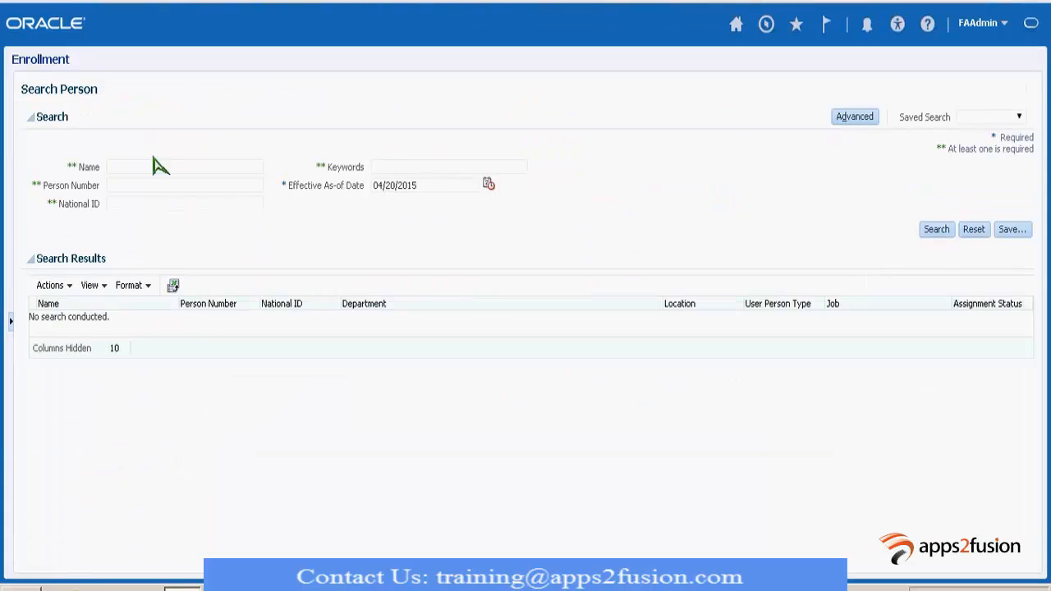
text(Test)
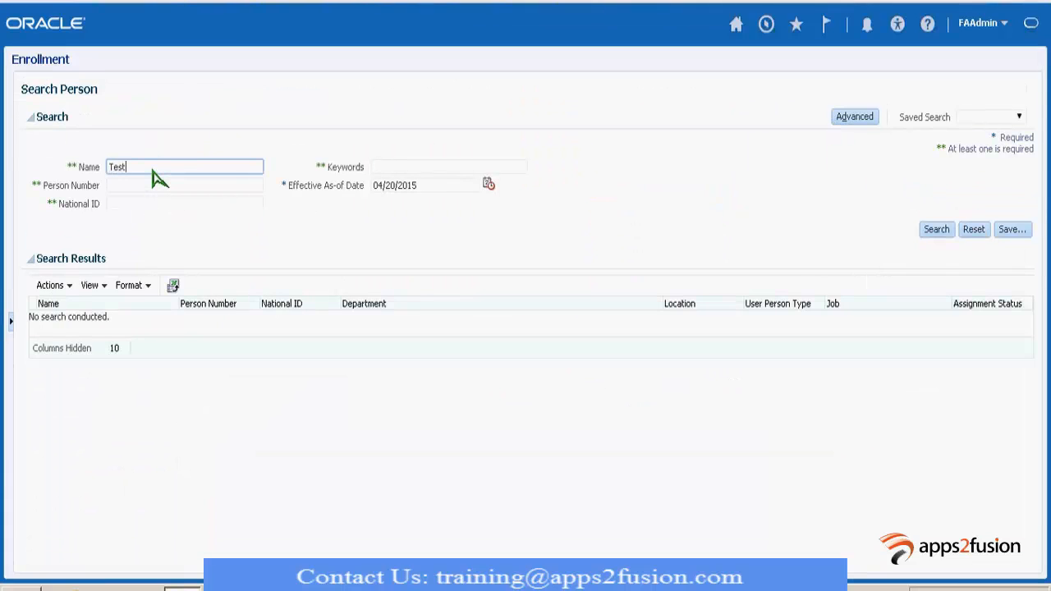
mouse_move(456, 203)
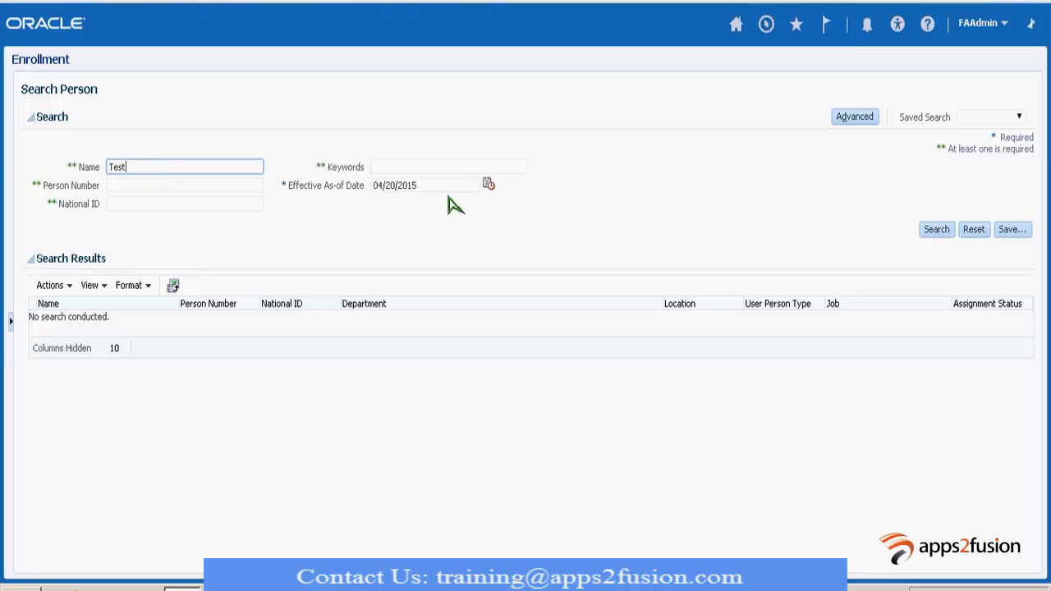
click(935, 229)
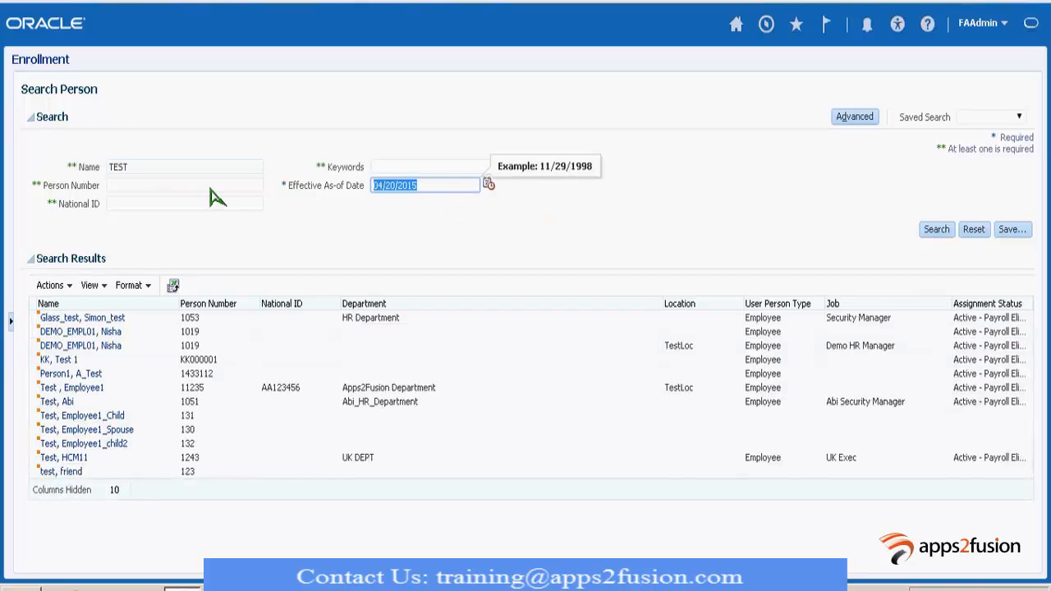
text(01/01/2015)
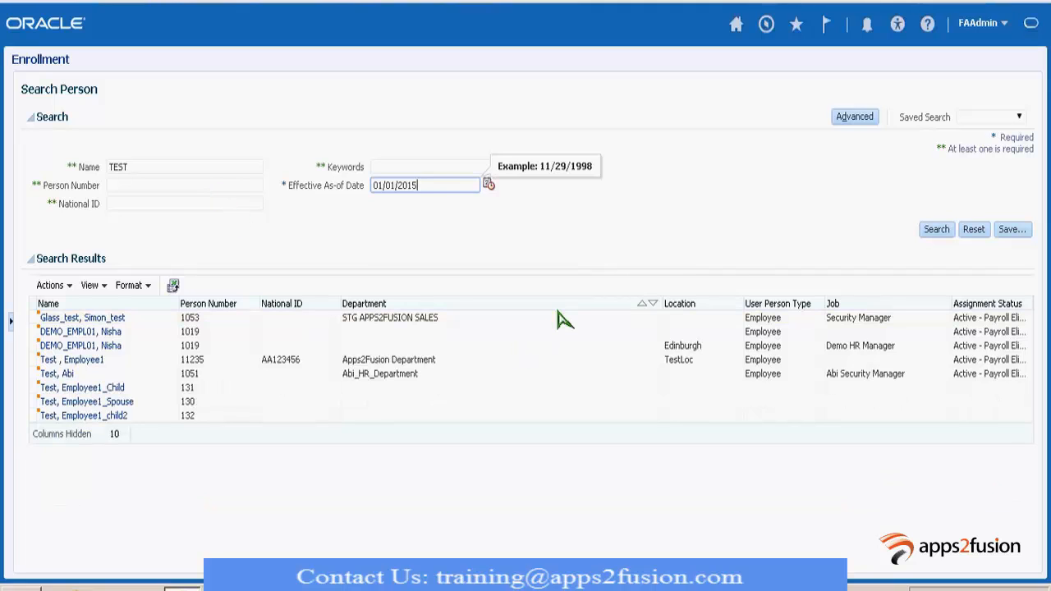
click(71, 359)
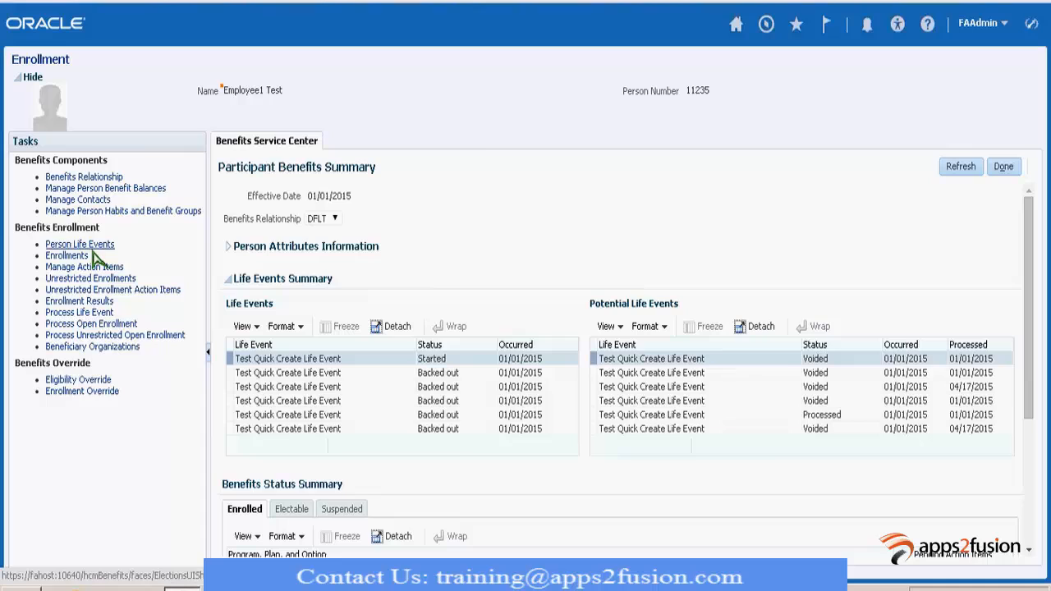
Back out the employee's started life event with status Voided
click(80, 244)
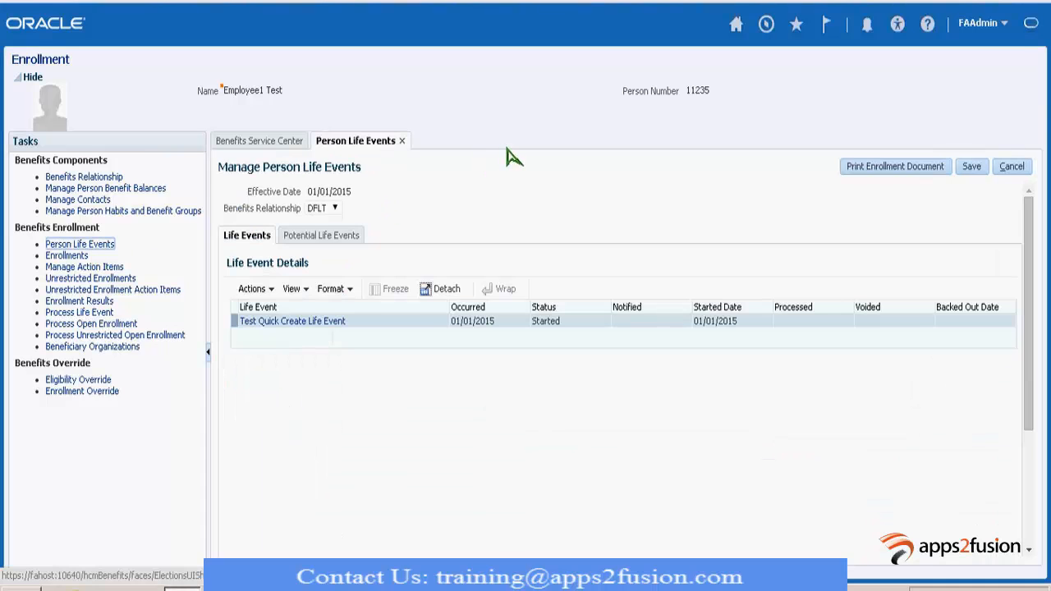
click(254, 288)
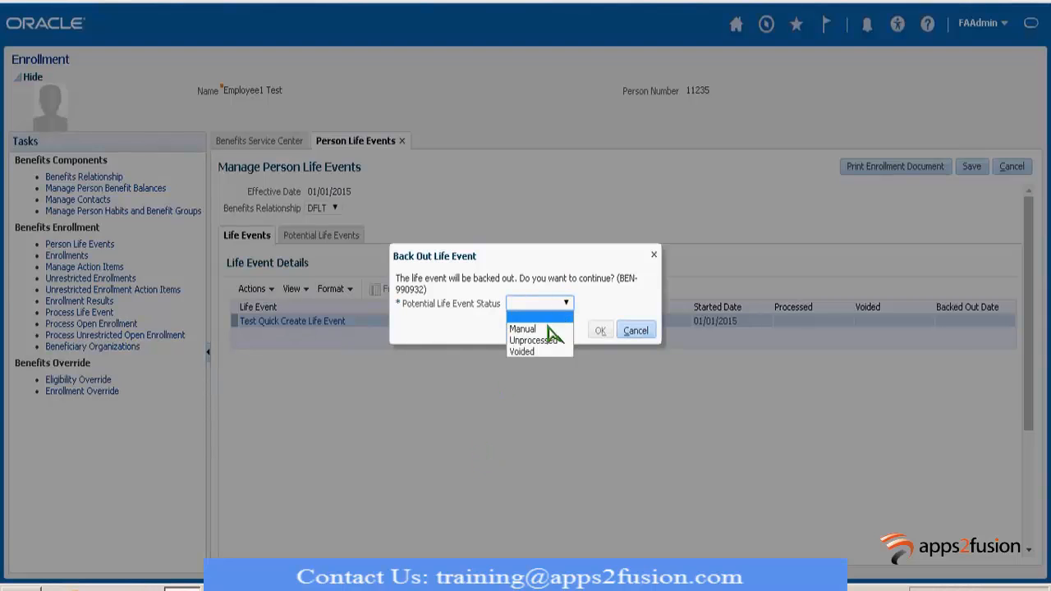
click(521, 352)
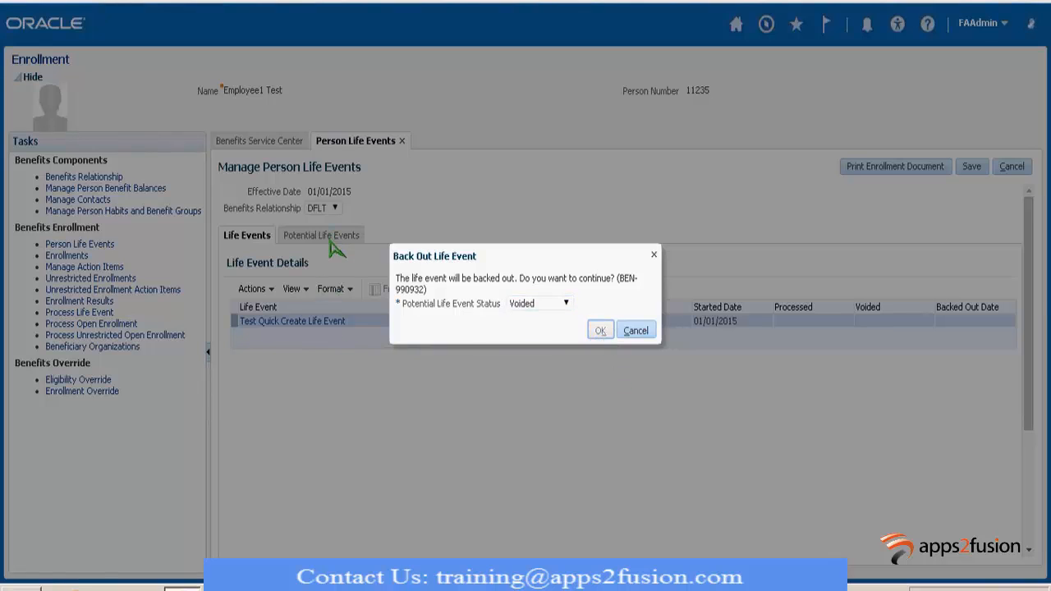
click(599, 329)
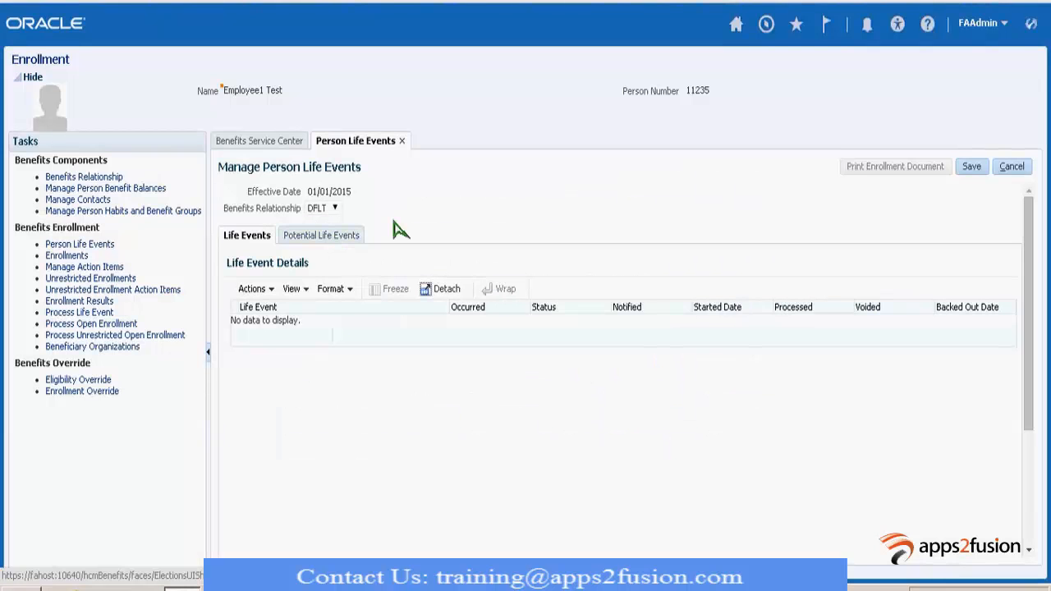
Add and save a potential Test Quick Create Life Event
click(321, 235)
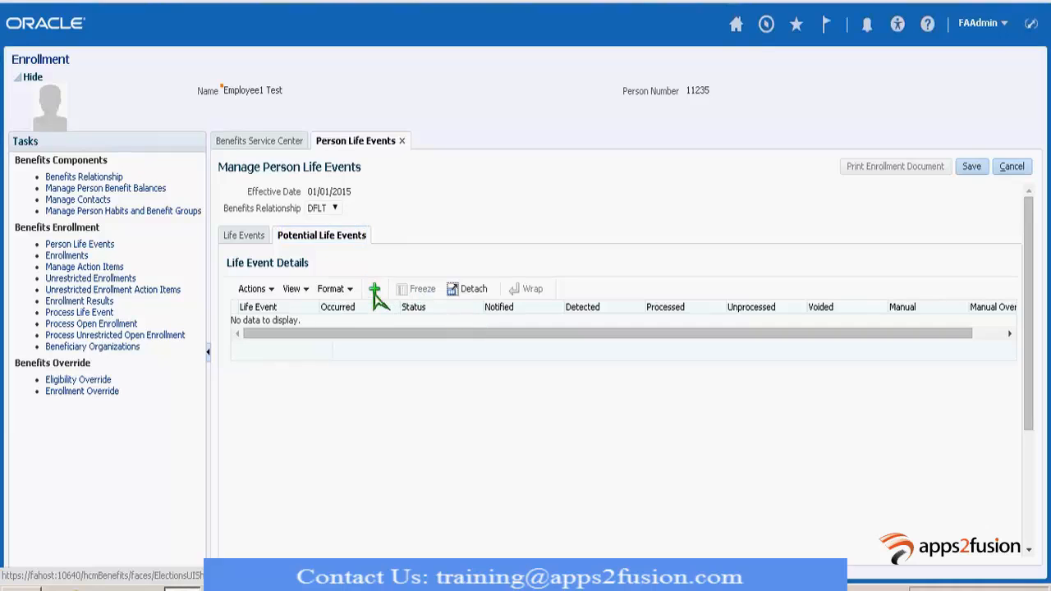
click(374, 289)
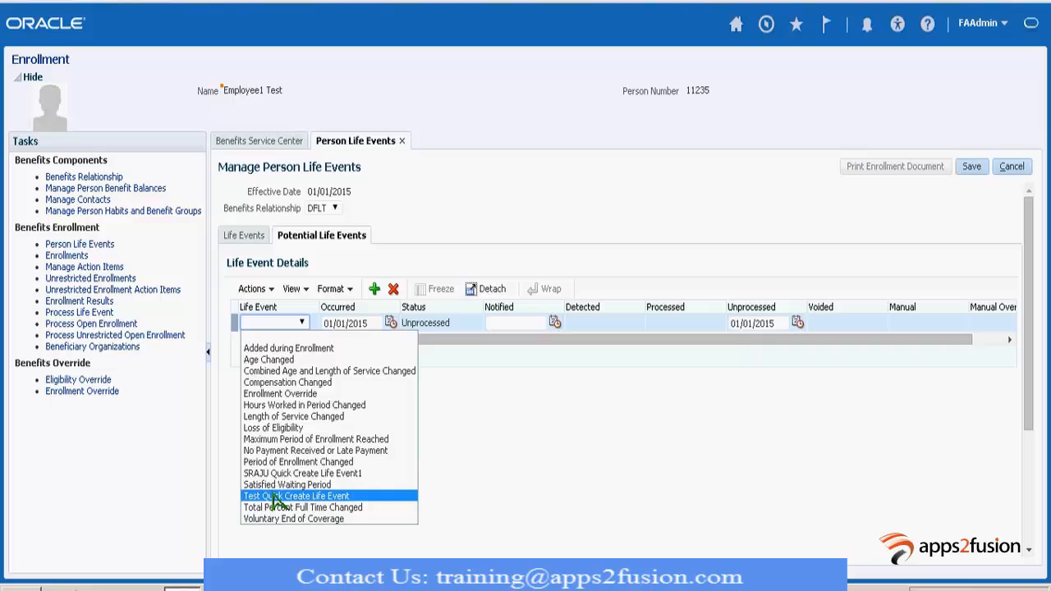
click(296, 496)
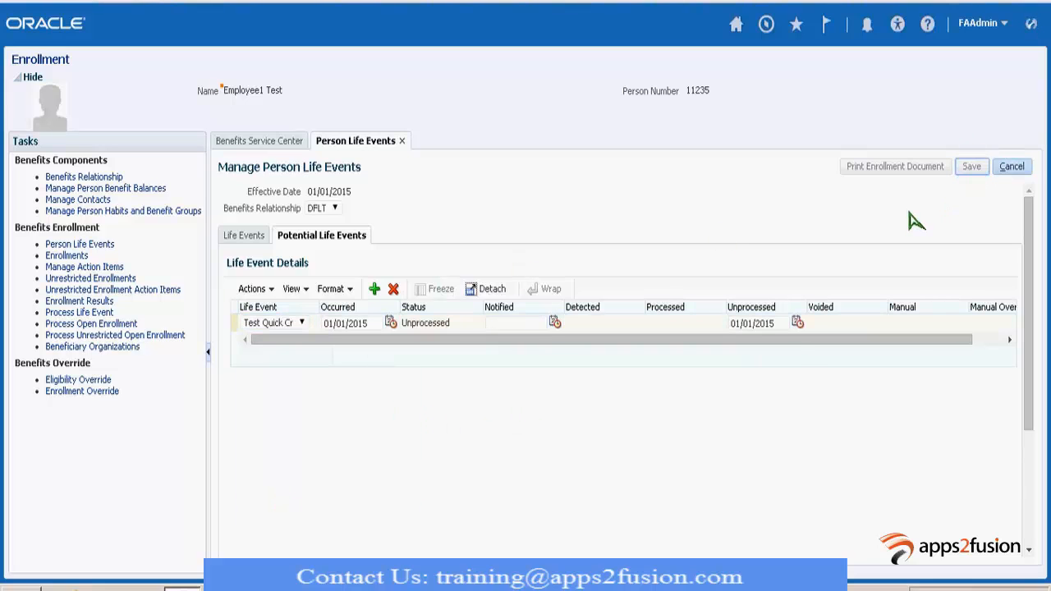
click(970, 166)
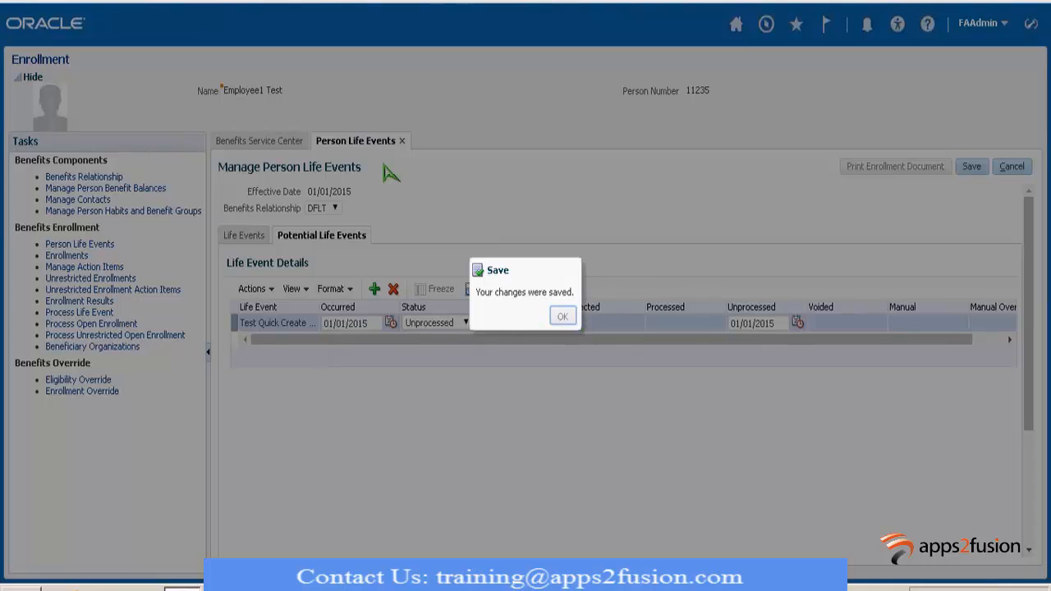
click(562, 315)
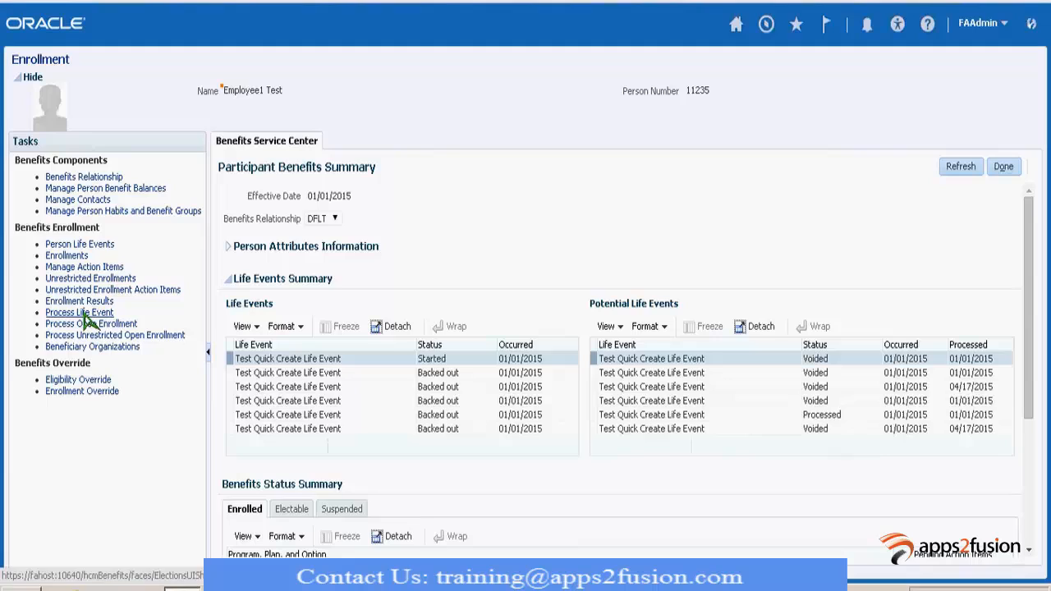
Evaluate Employee1 Test's unprocessed life event so Test Quick Create Life Event is Started
click(79, 311)
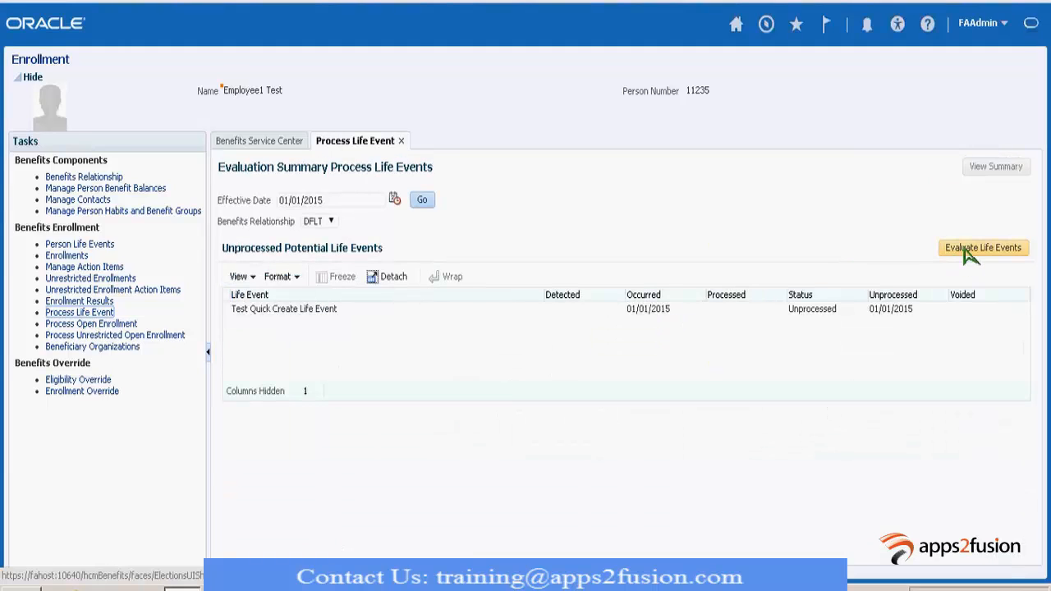
mouse_move(1012, 259)
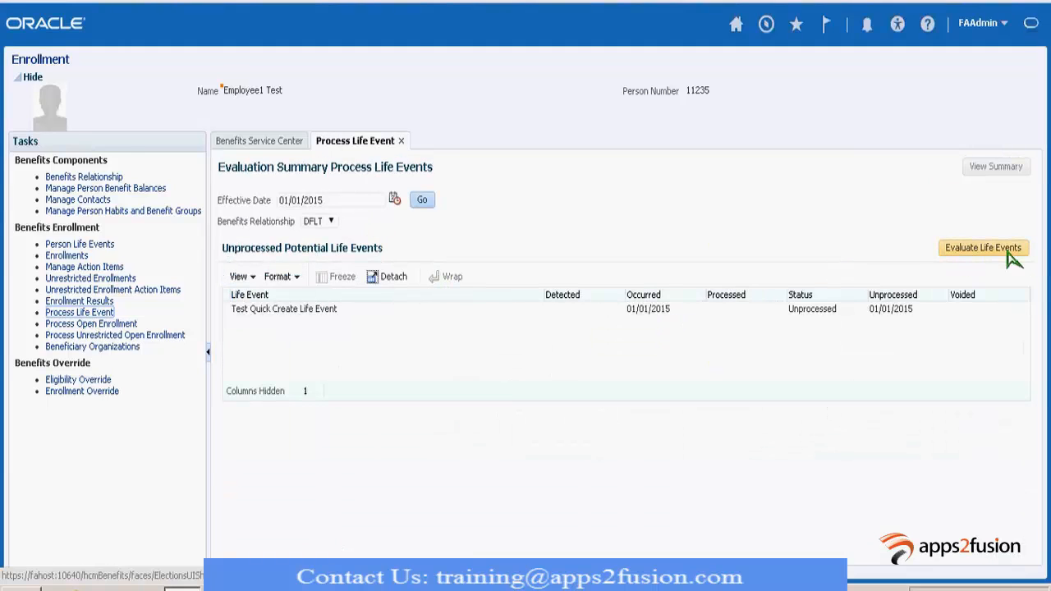
click(982, 247)
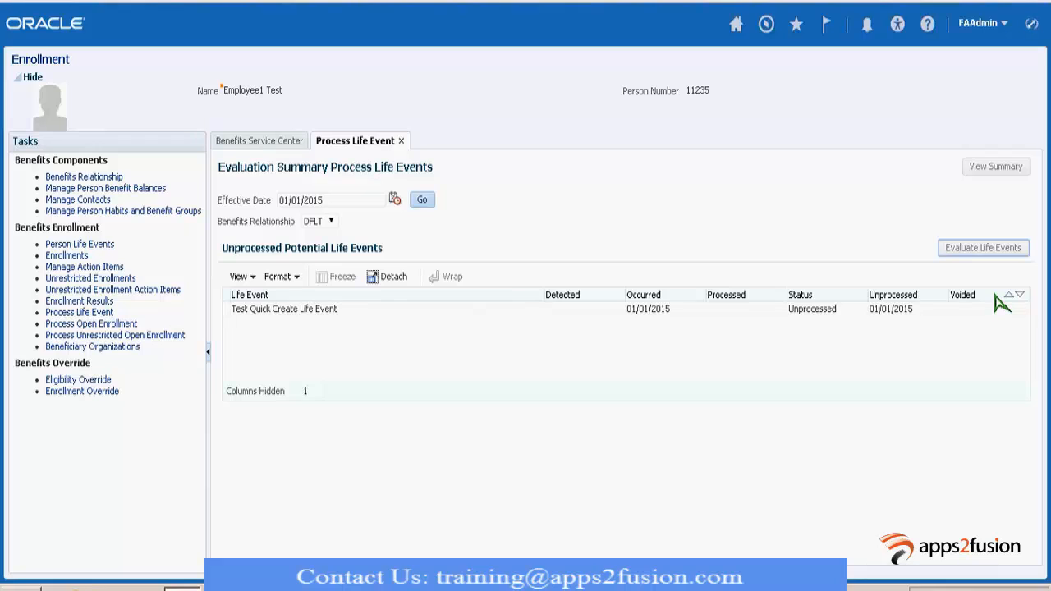
mouse_move(655, 468)
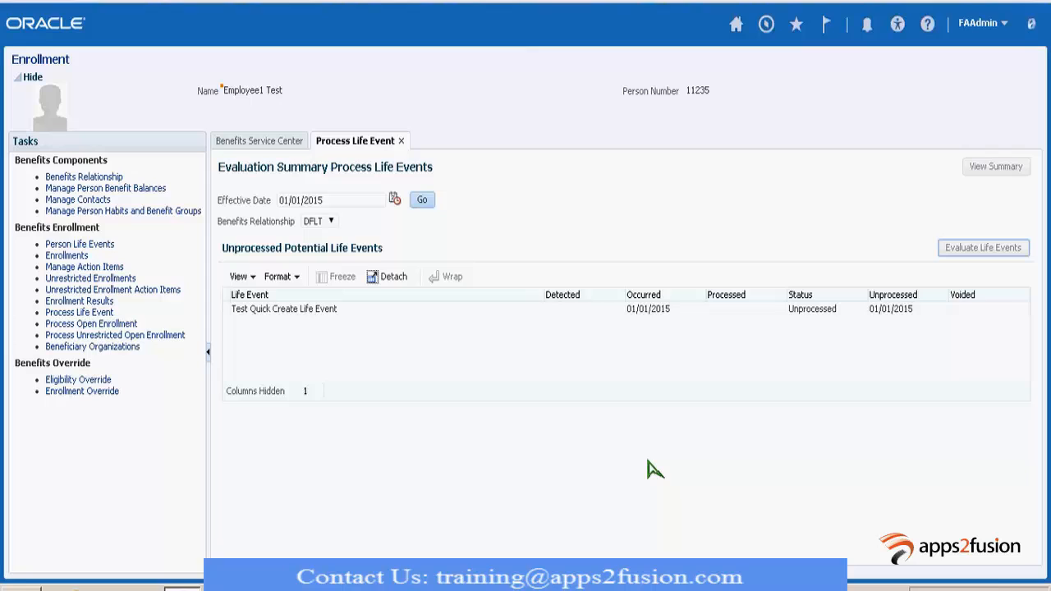
click(982, 247)
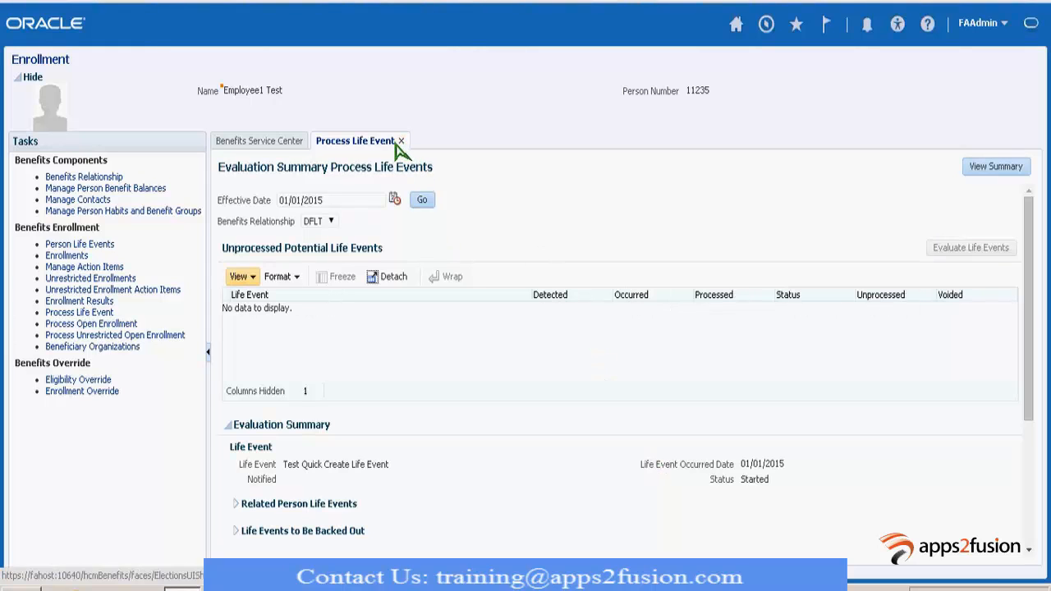
mouse_move(625, 162)
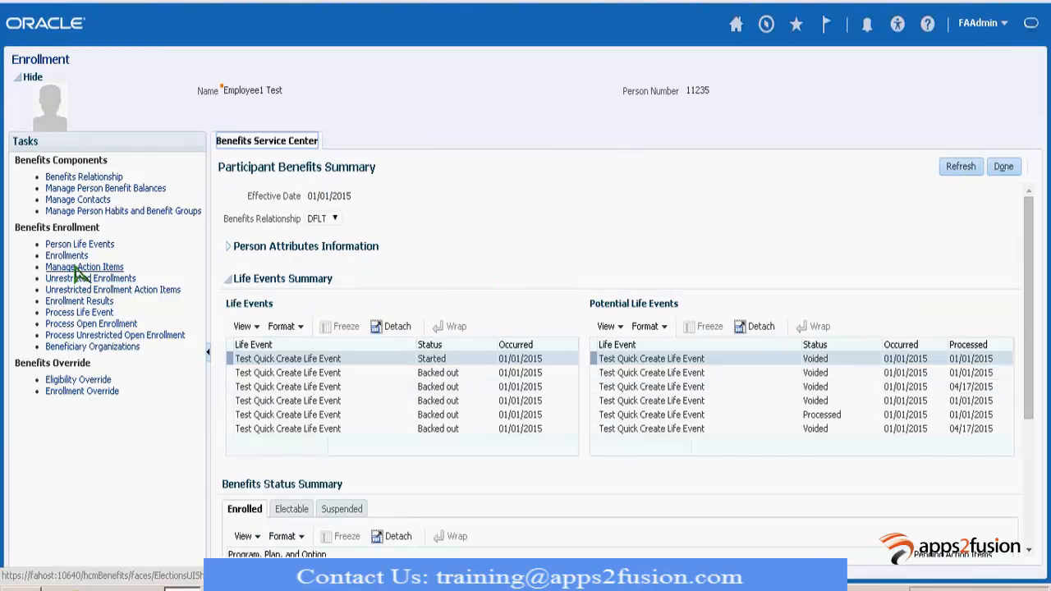
mouse_move(677, 240)
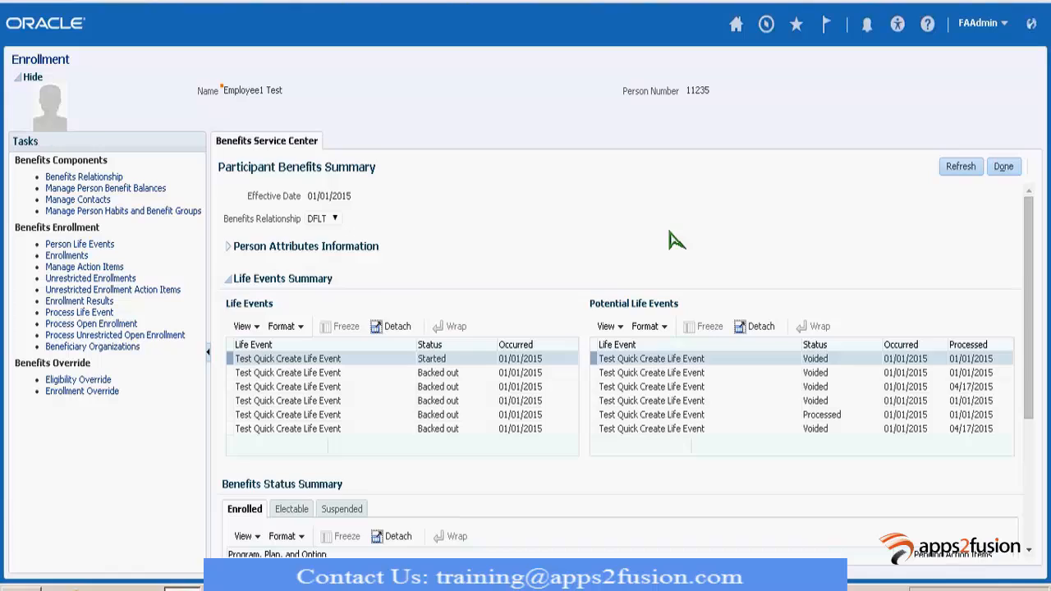
Open the employee's Enrollments and expand Test Quick Create Plan Type 1
click(66, 255)
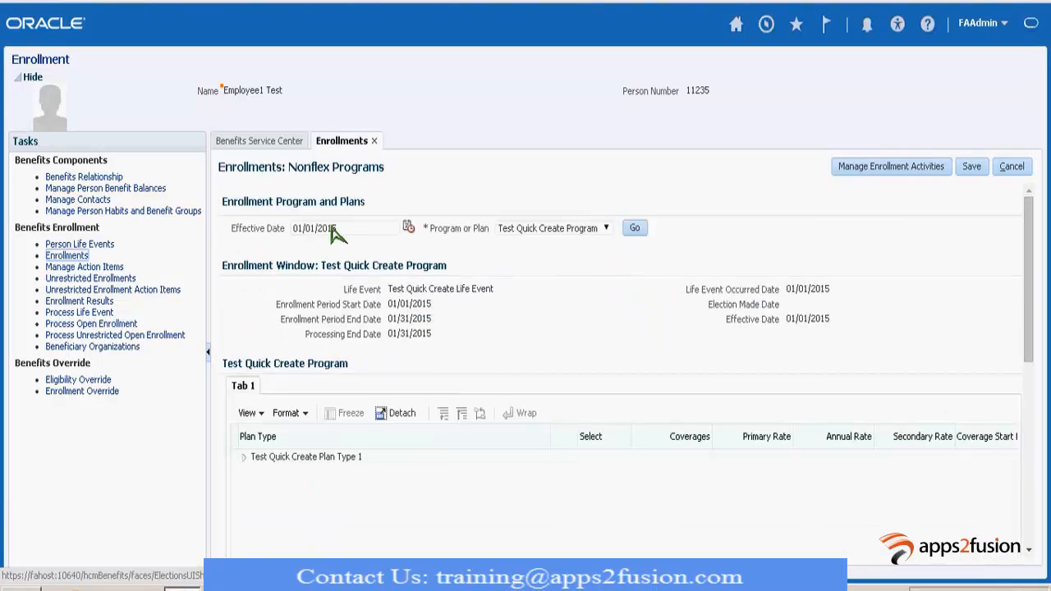
click(305, 456)
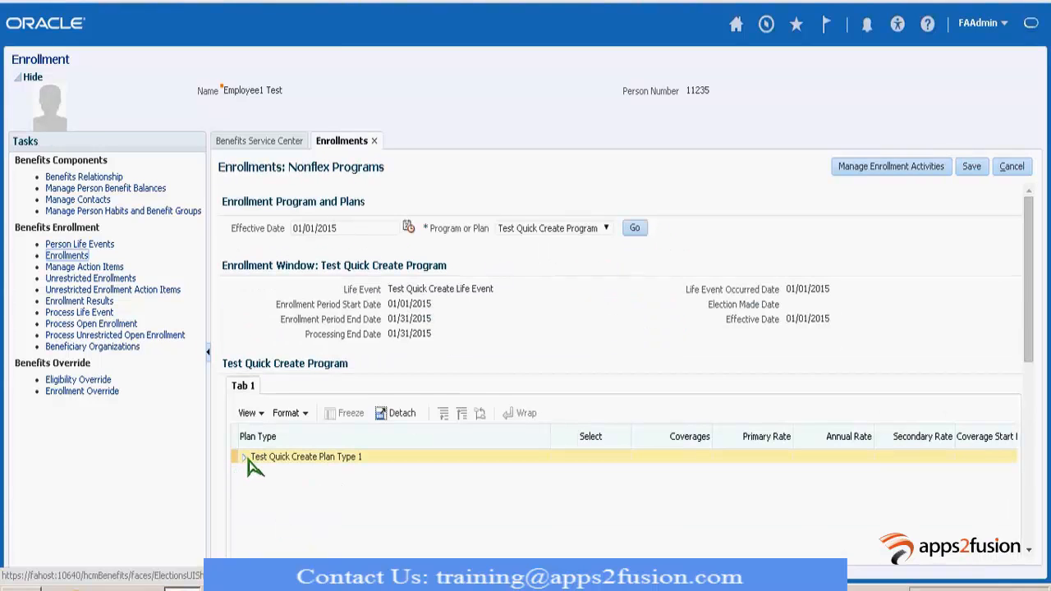
click(243, 456)
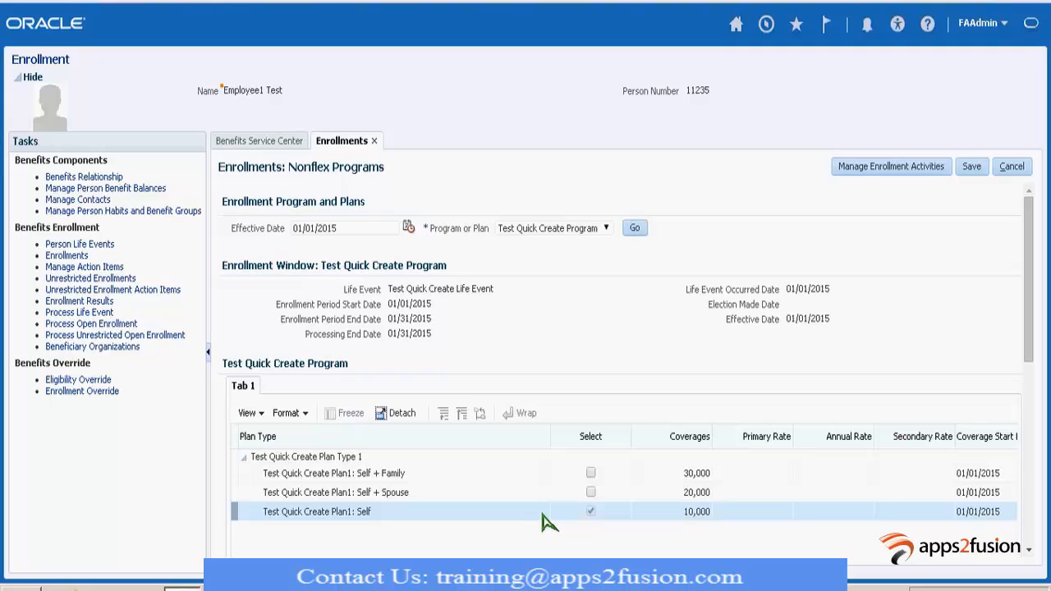
mouse_move(615, 544)
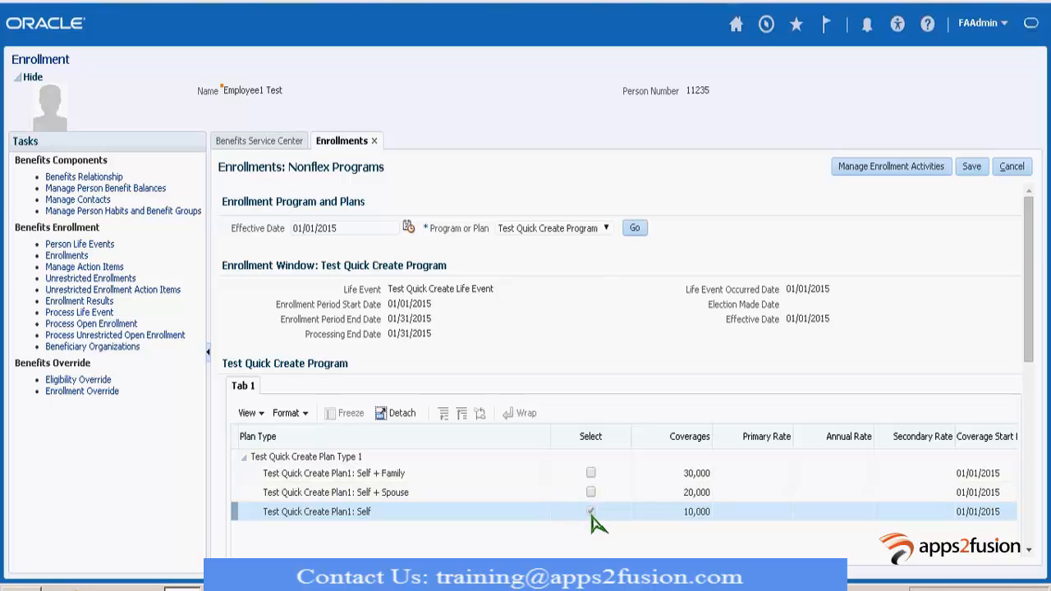
Try the Select checkboxes for Self + Spouse, Self and Self + Family
click(590, 492)
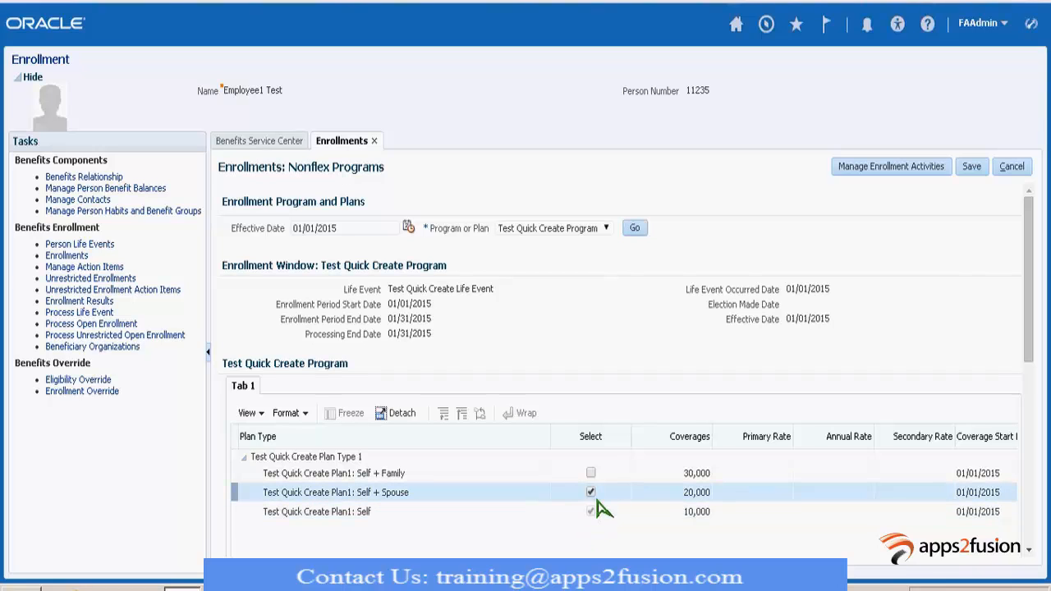
click(590, 492)
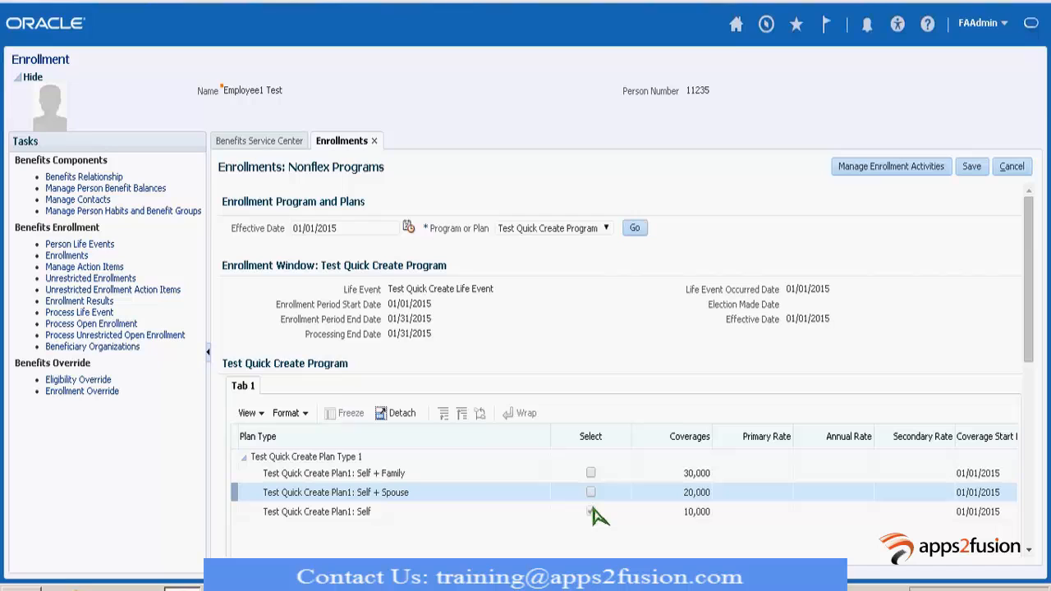
click(590, 510)
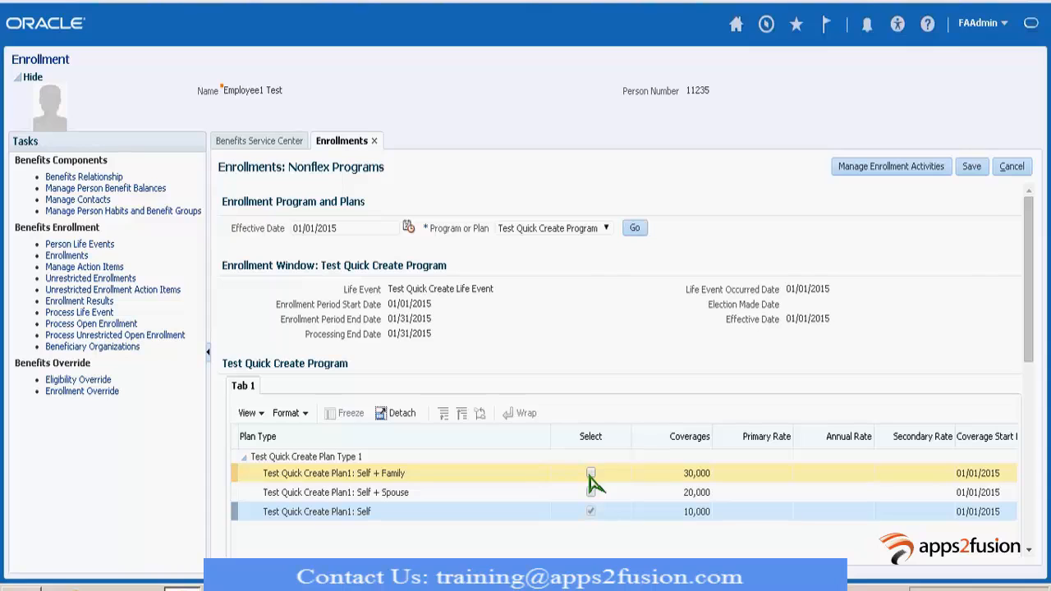
click(590, 473)
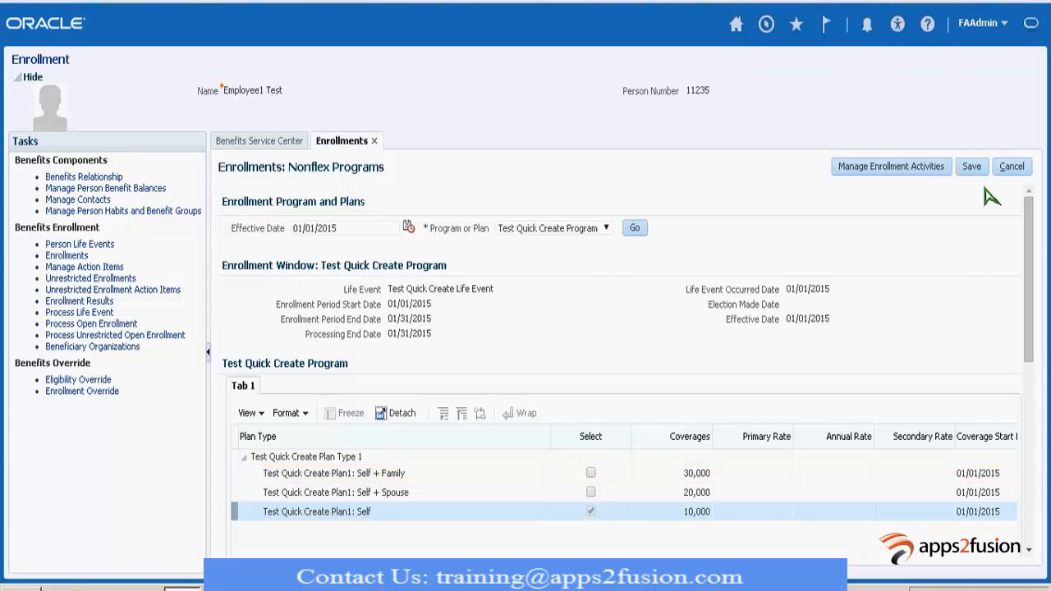
mouse_move(327, 234)
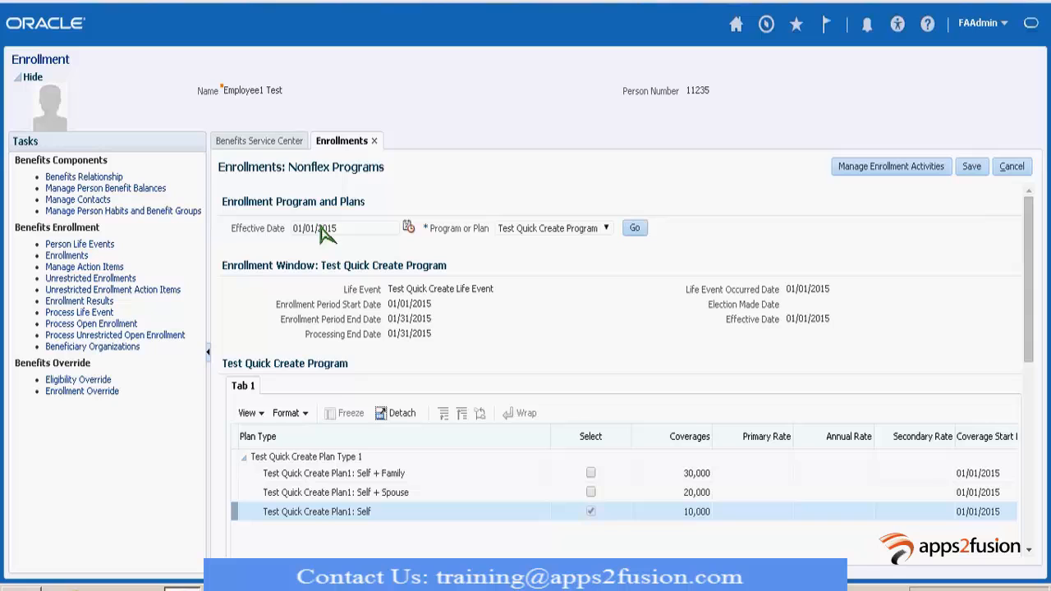
mouse_move(788, 58)
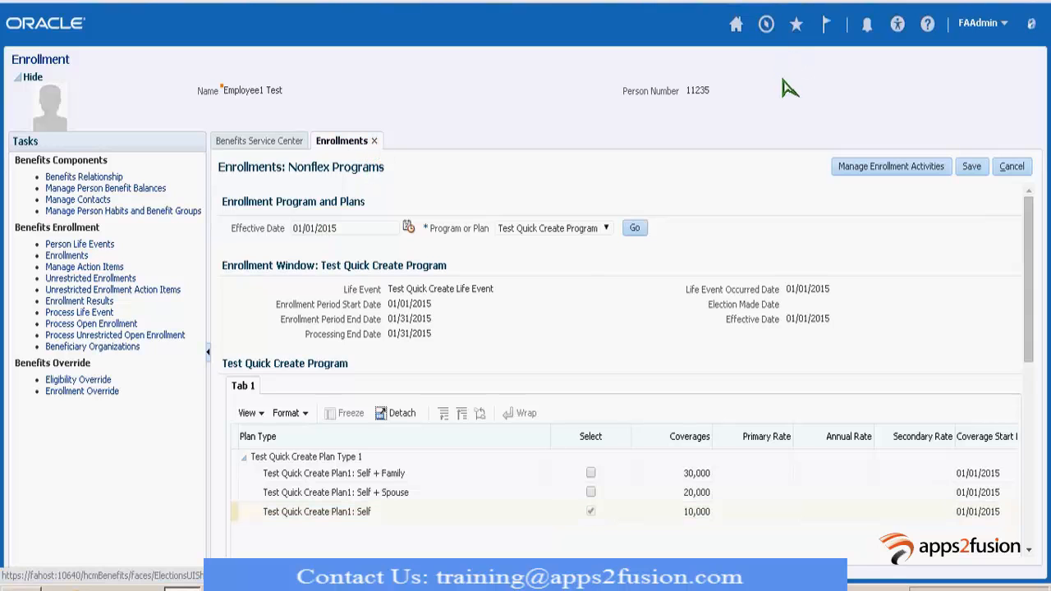
Discard Employee1 Test's unsaved enrollment changes and go to Benefits Plan Configuration
click(765, 23)
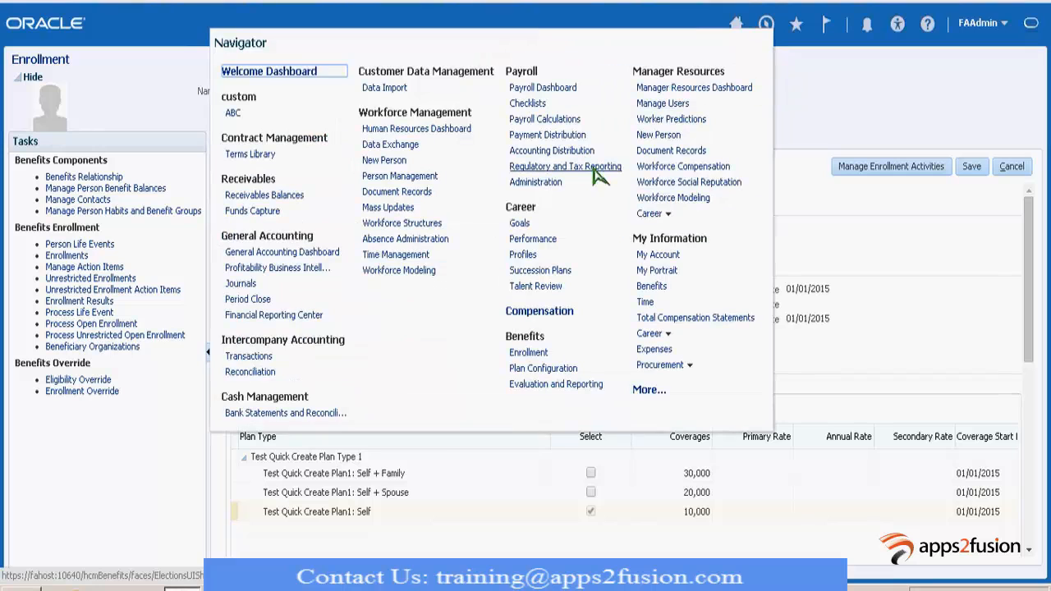
mouse_move(804, 275)
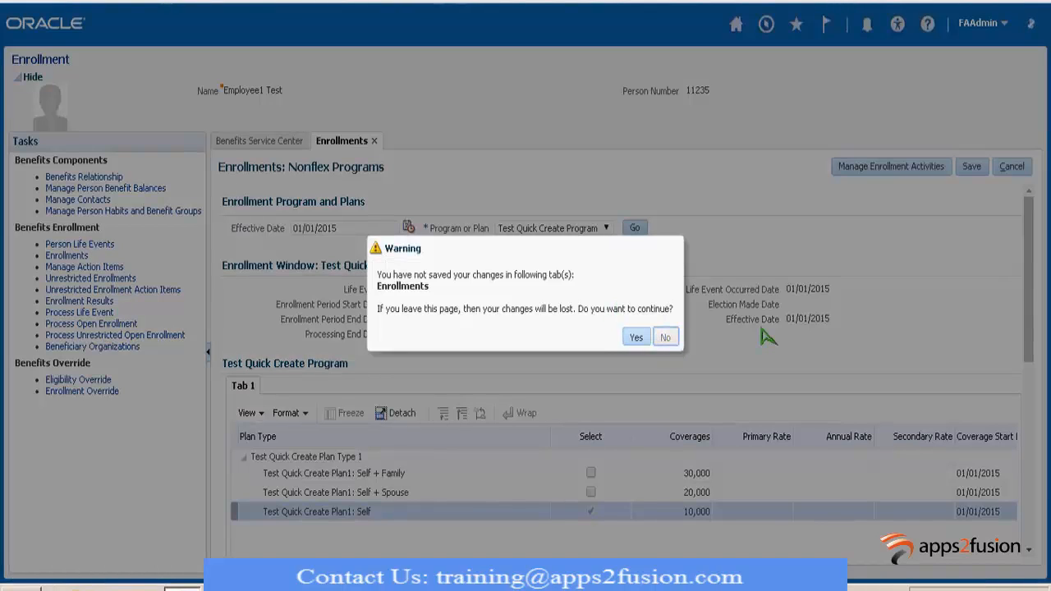
click(665, 337)
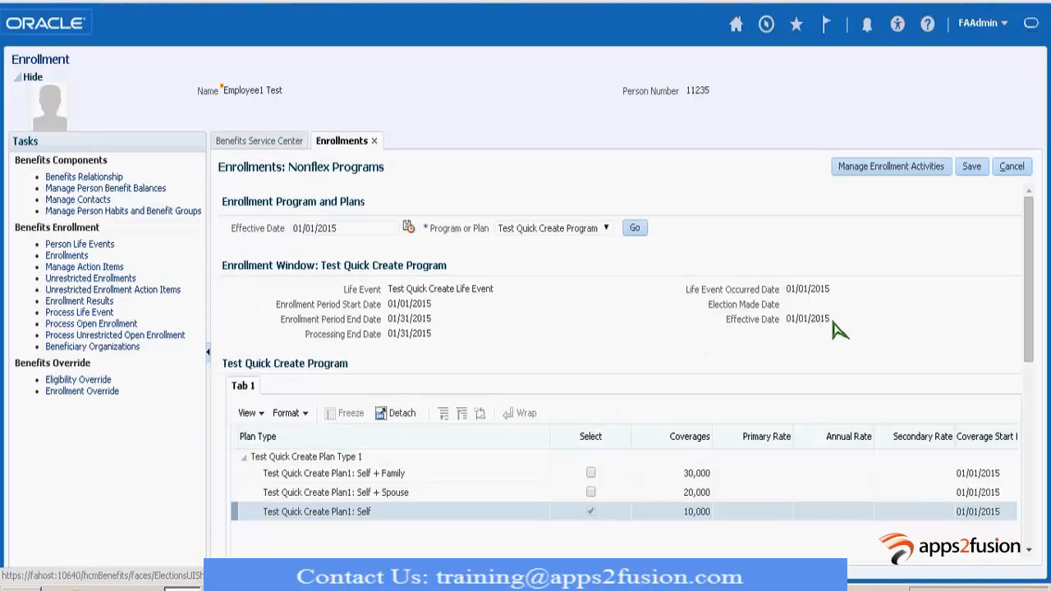
mouse_move(690, 57)
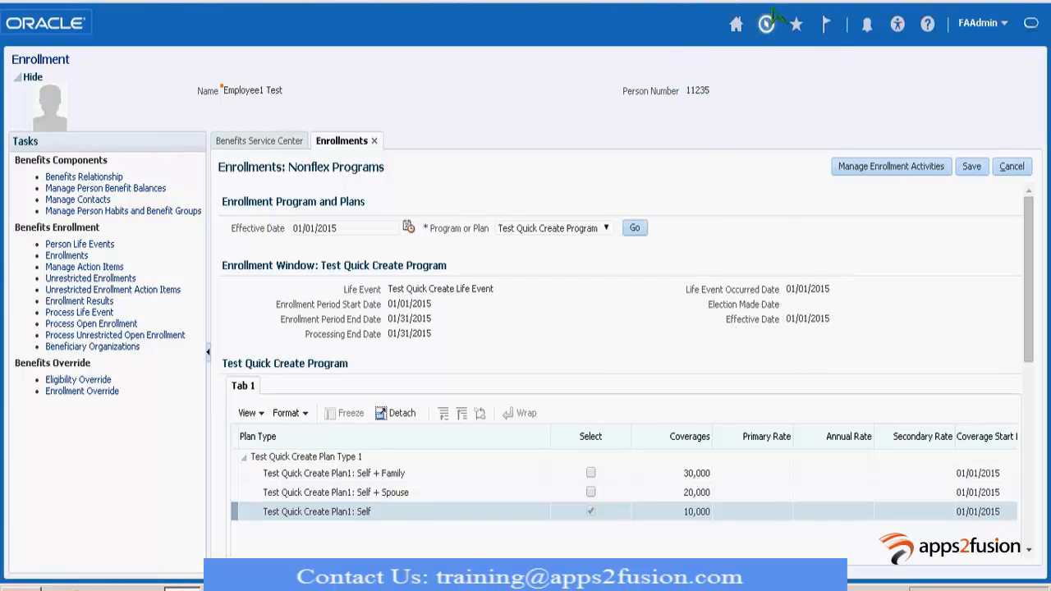
click(765, 23)
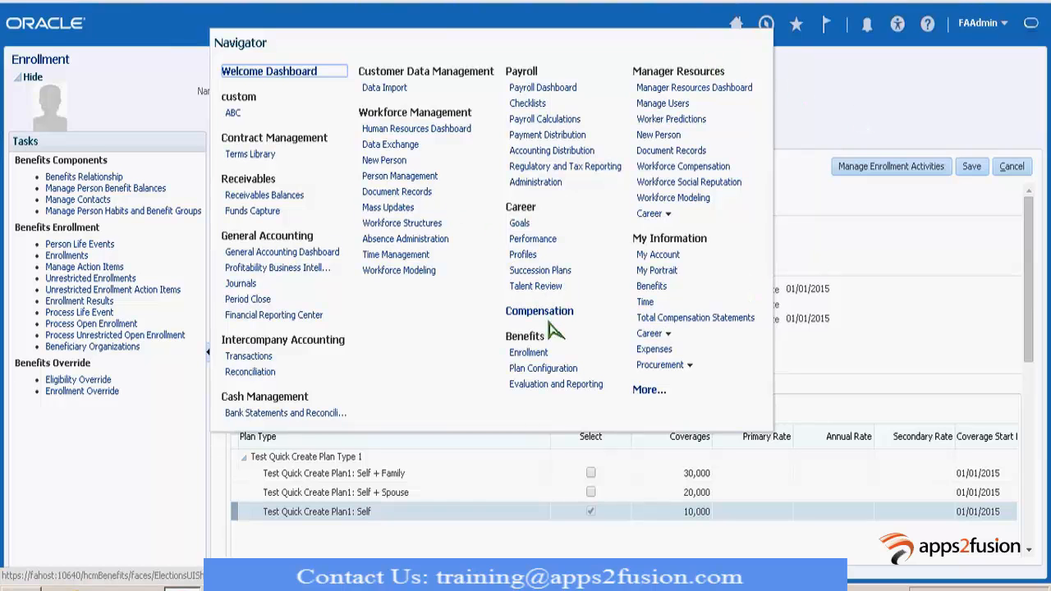
click(528, 351)
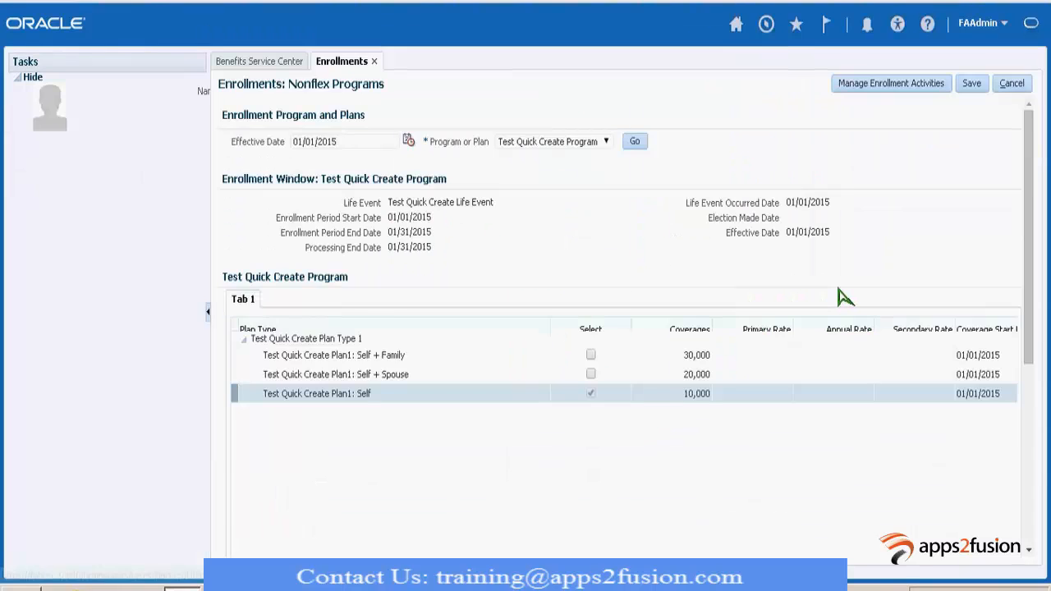
click(1011, 83)
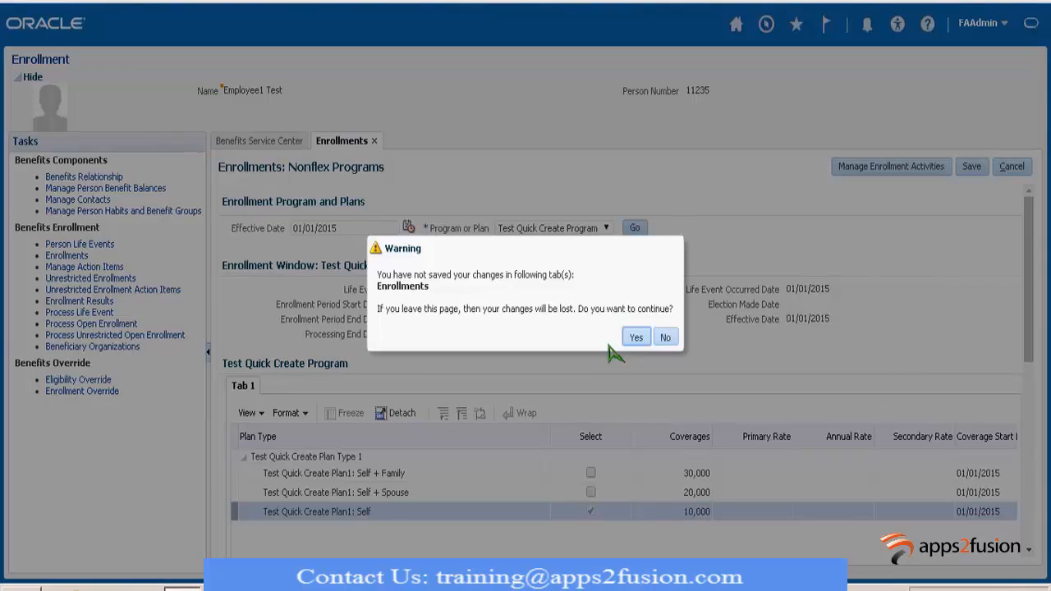
click(635, 336)
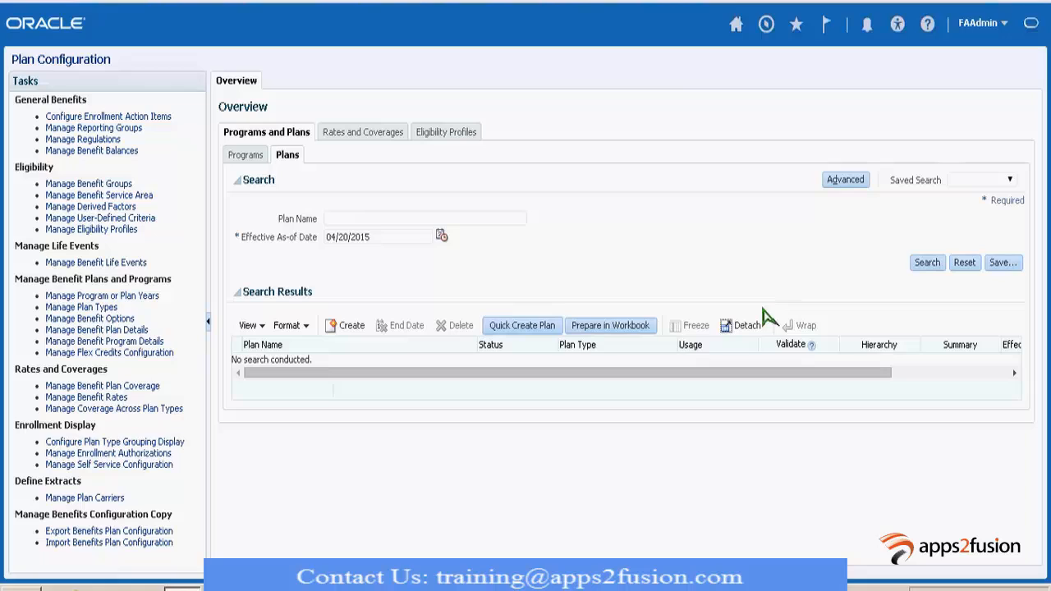
mouse_move(394, 233)
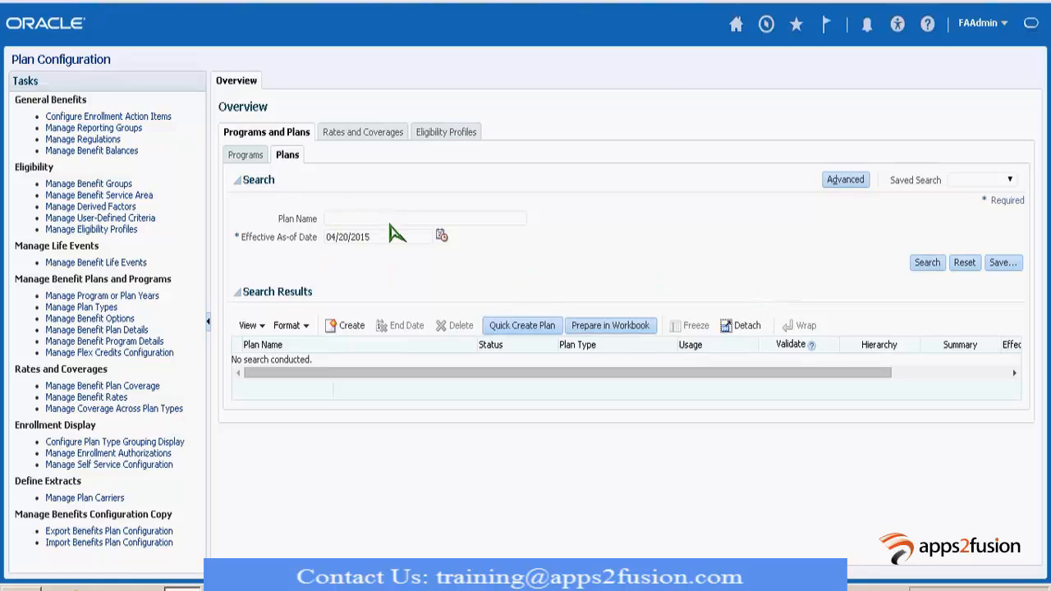
Search plans for 'Test' and open Test Quick Create Plan1 at its Enrollment step
text(Test)
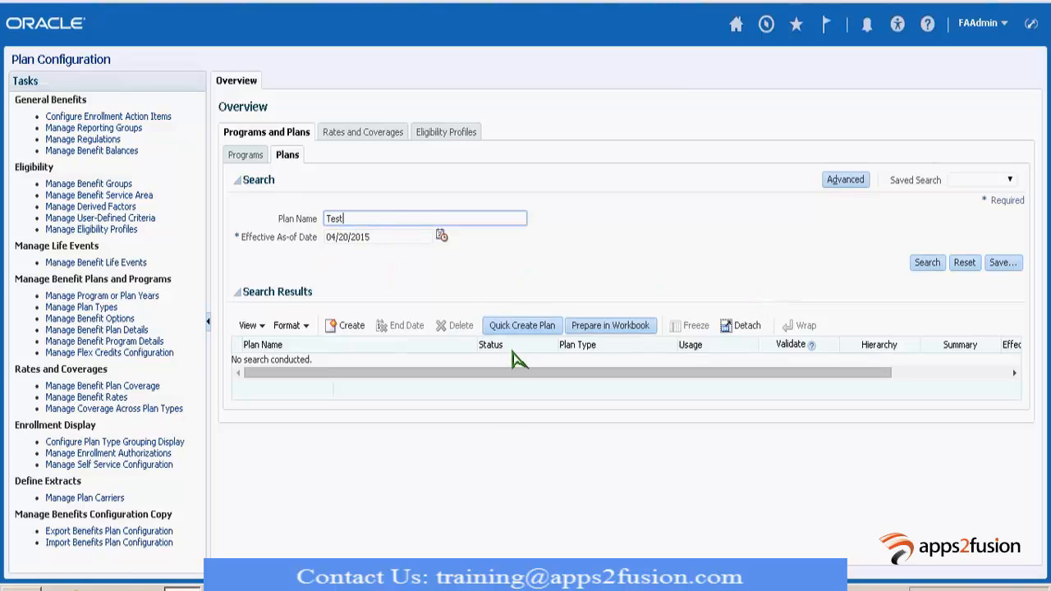
click(925, 262)
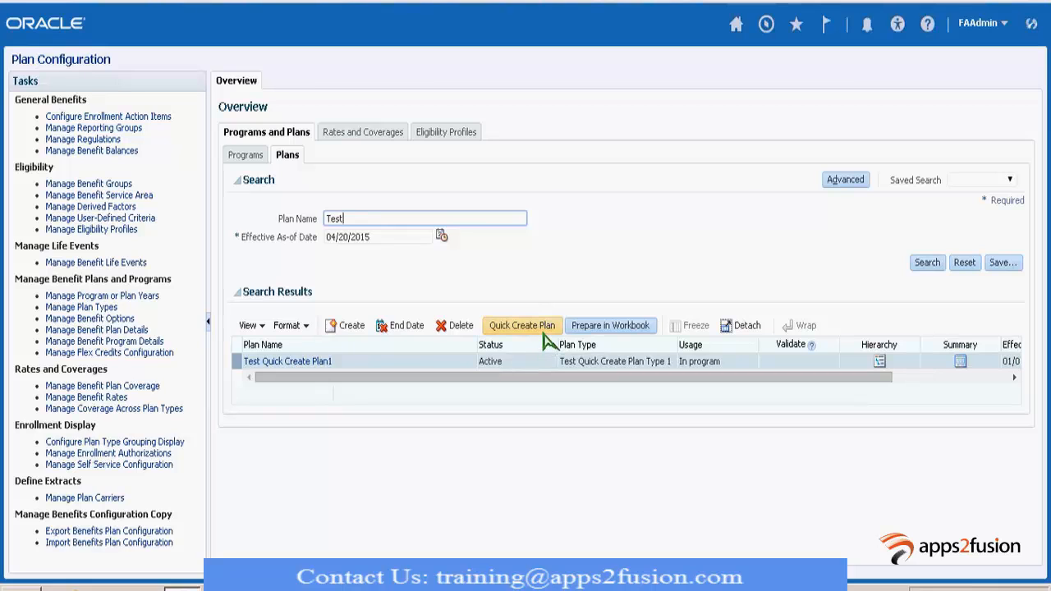
click(287, 361)
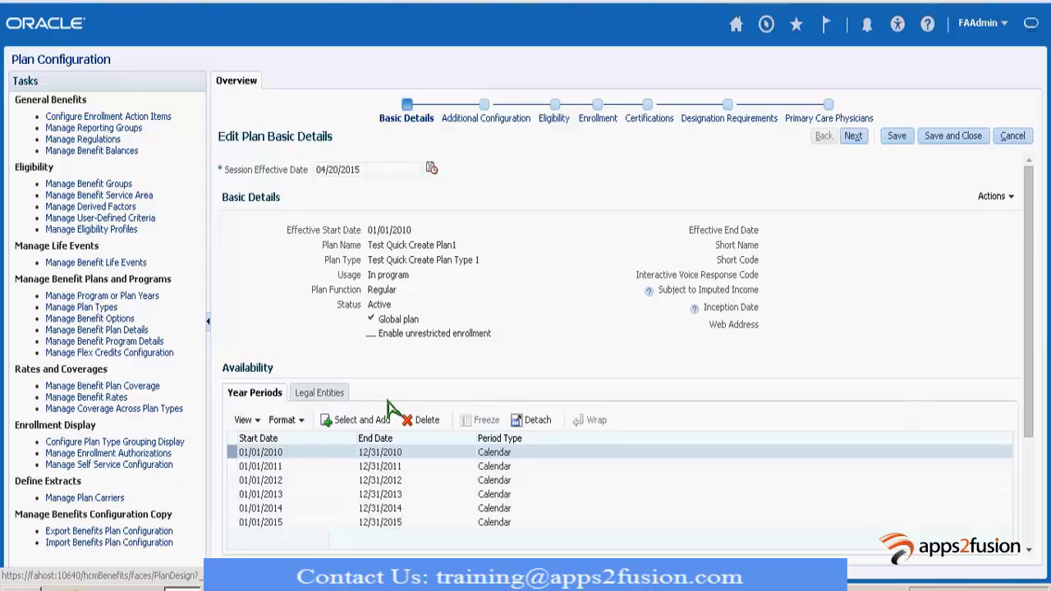
mouse_move(596, 117)
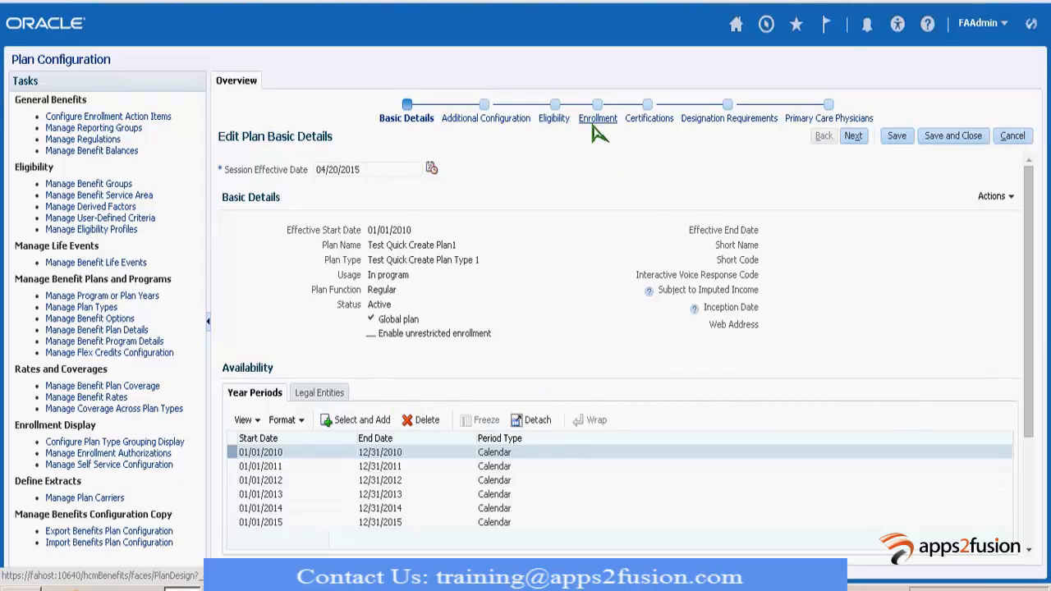
click(597, 104)
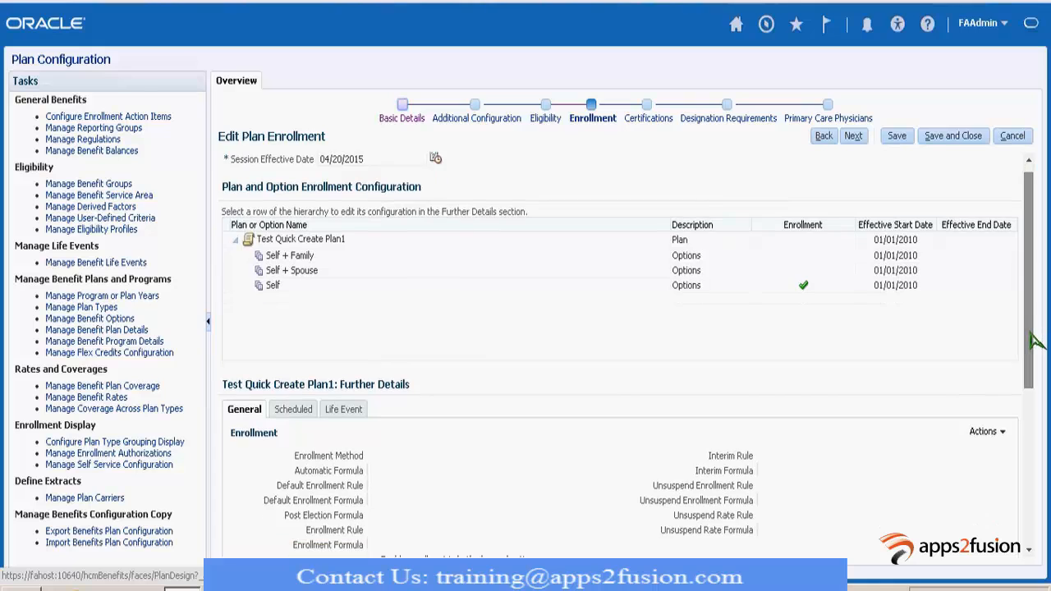
Check Self's automatic enrollment, select the Self + Family row, and bring up its Actions menu
scroll(down, 3)
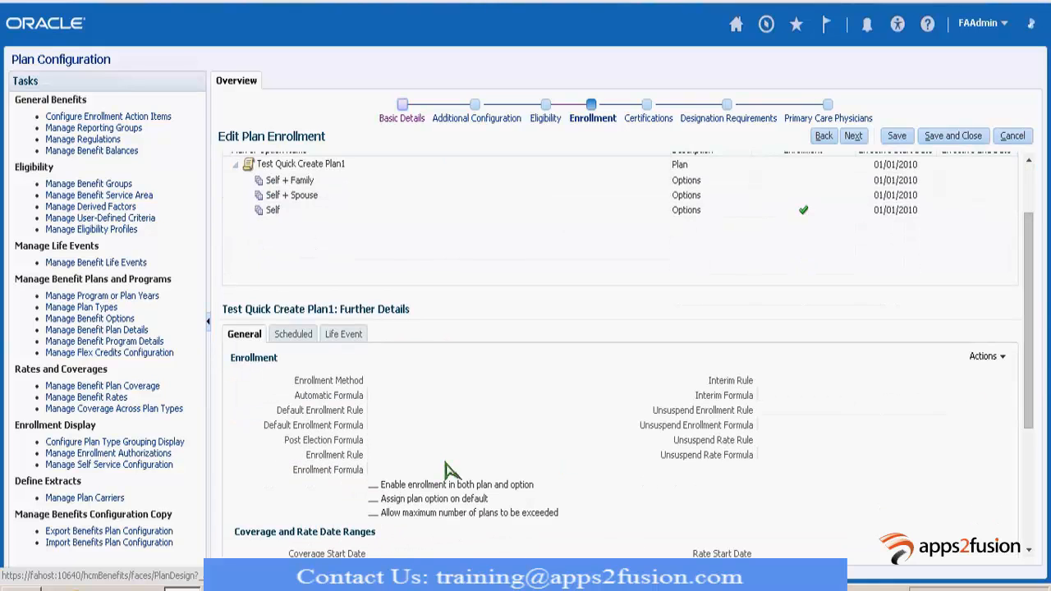
mouse_move(350, 256)
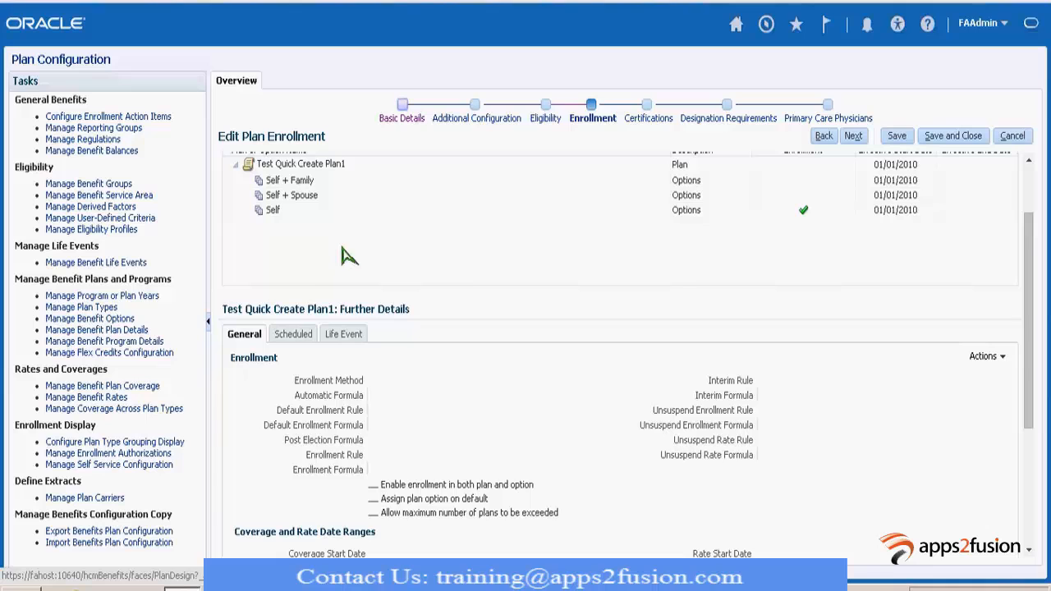
click(271, 209)
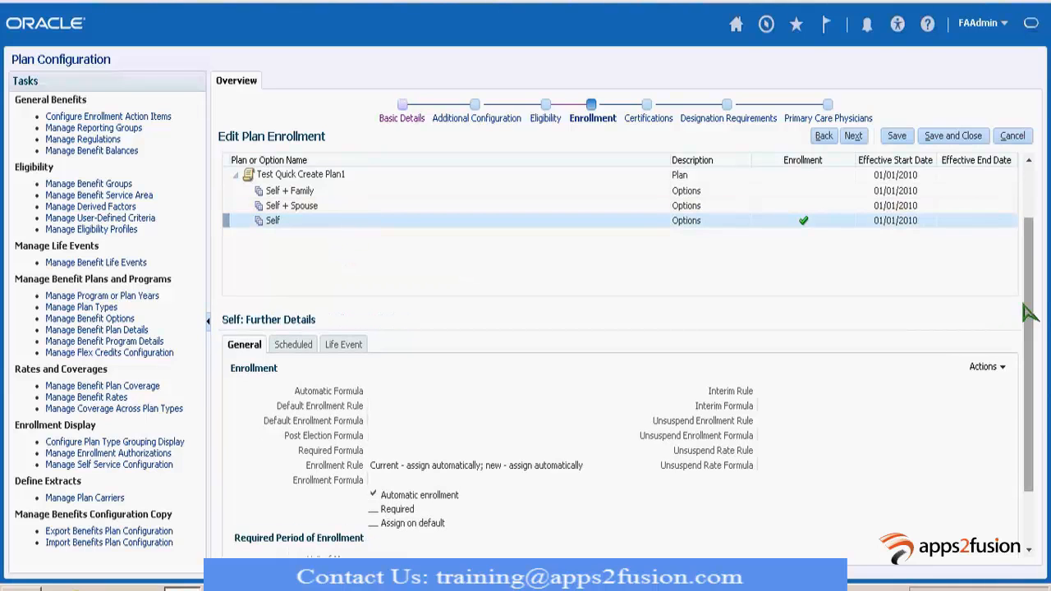
scroll(down, 3)
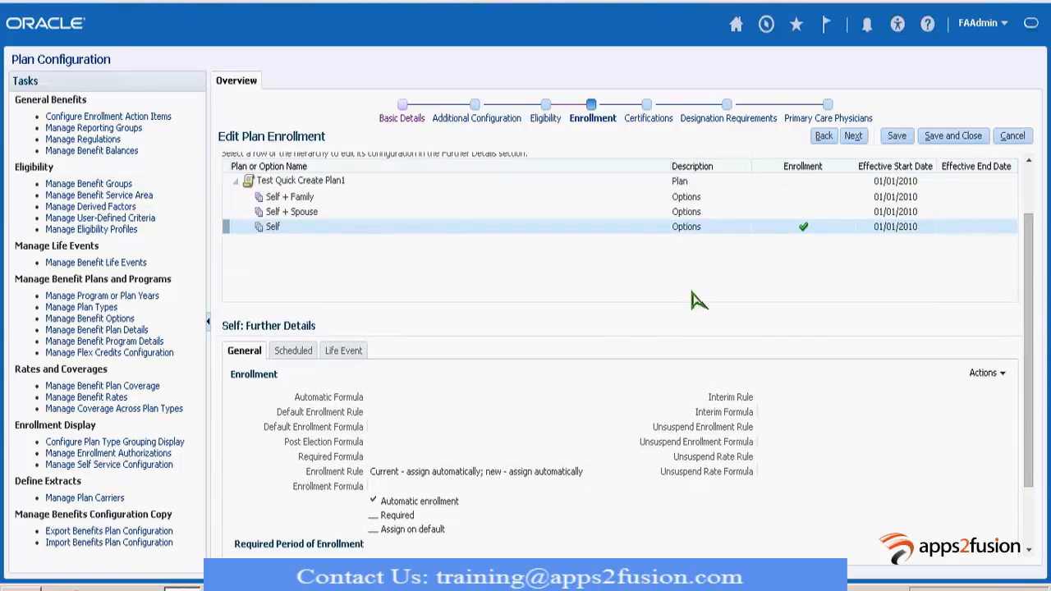
click(288, 196)
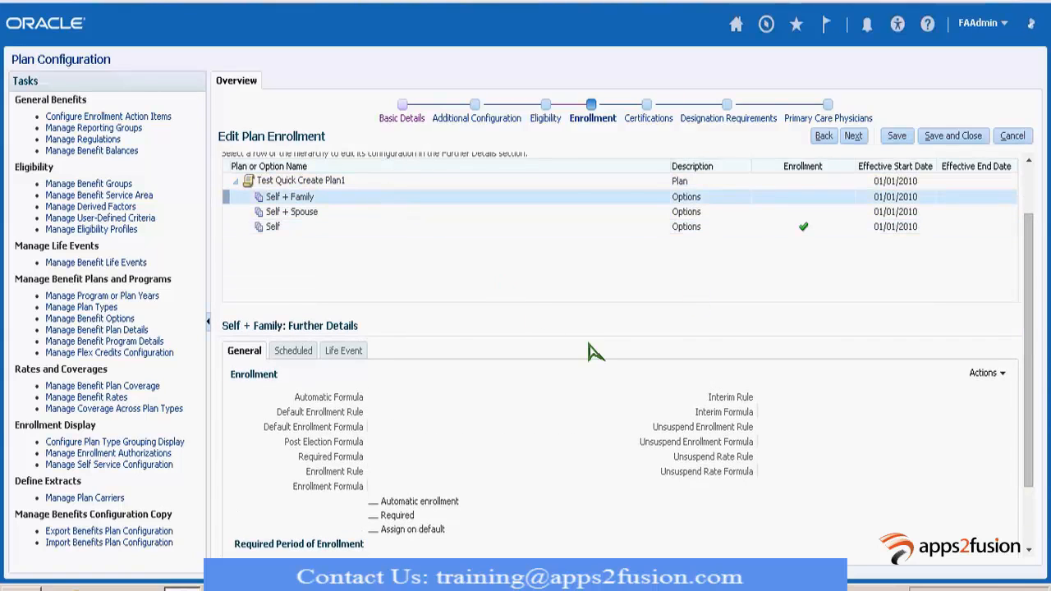
mouse_move(782, 469)
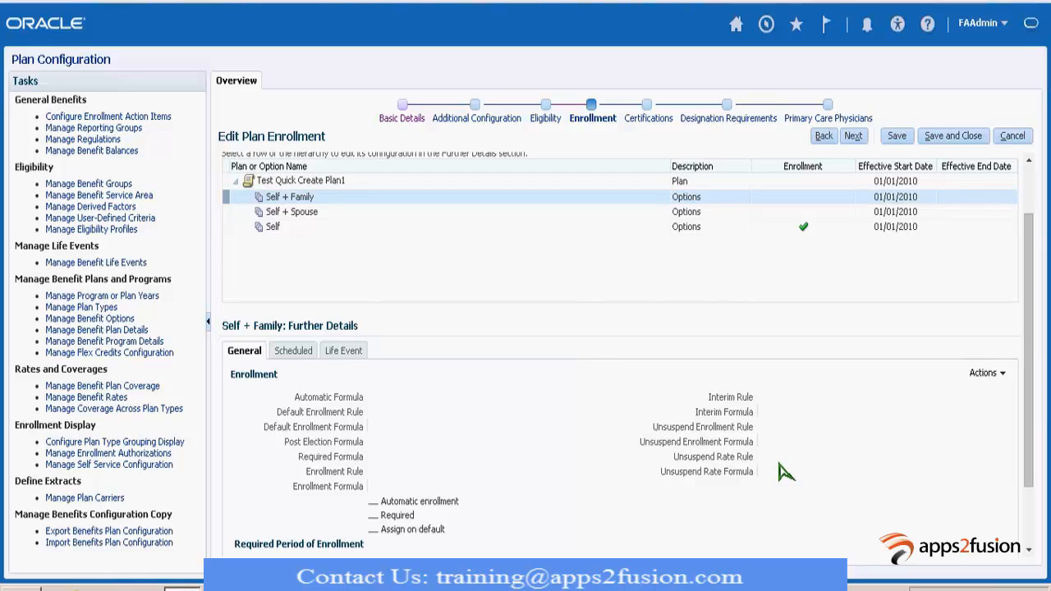
click(271, 226)
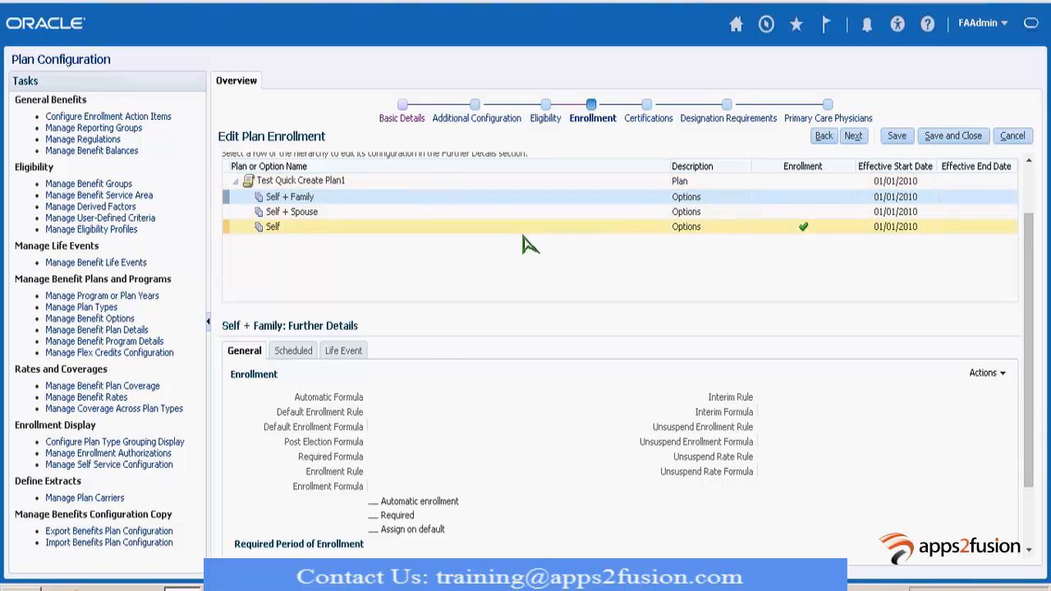
click(985, 371)
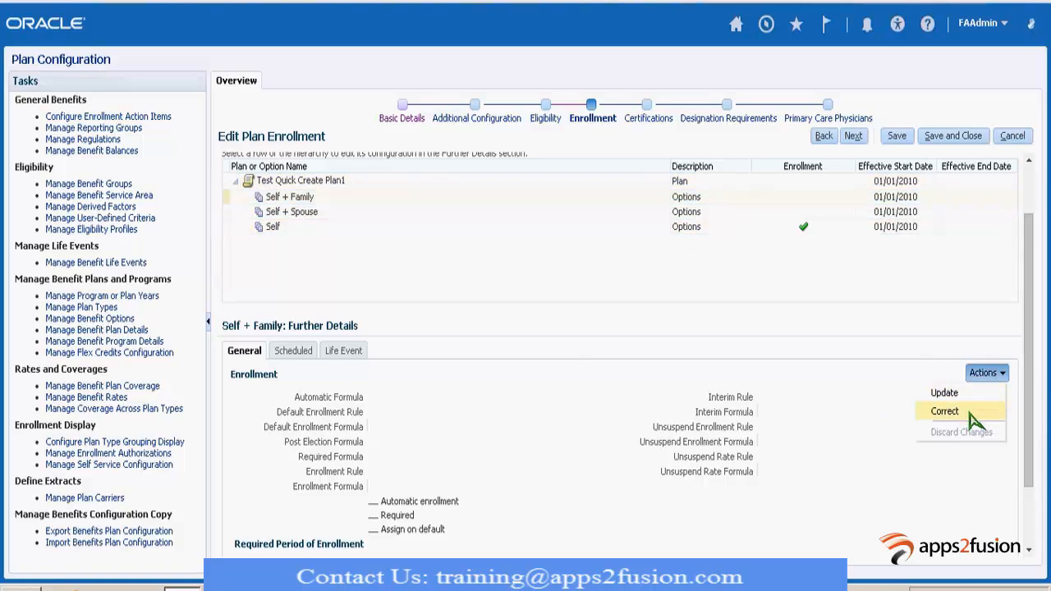
Correct the Self + Family option and check Assign on default
click(944, 410)
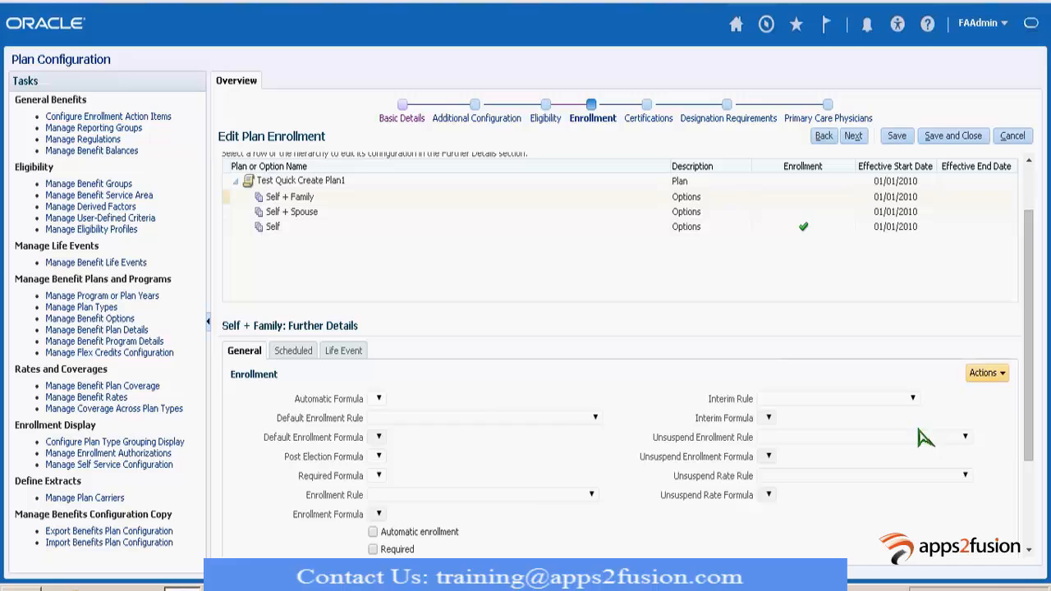
scroll(down, 3)
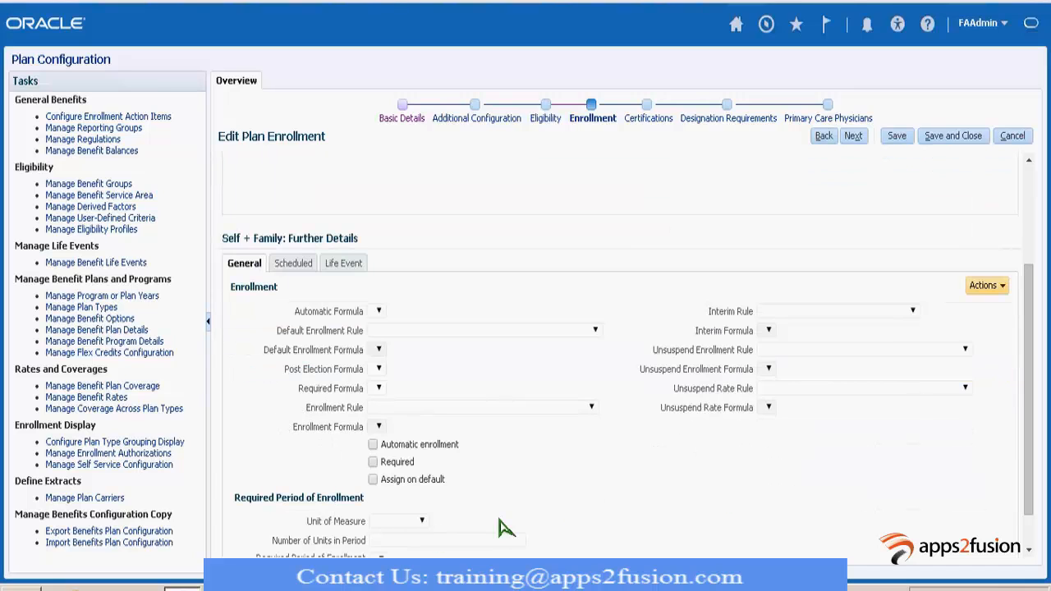
mouse_move(546, 468)
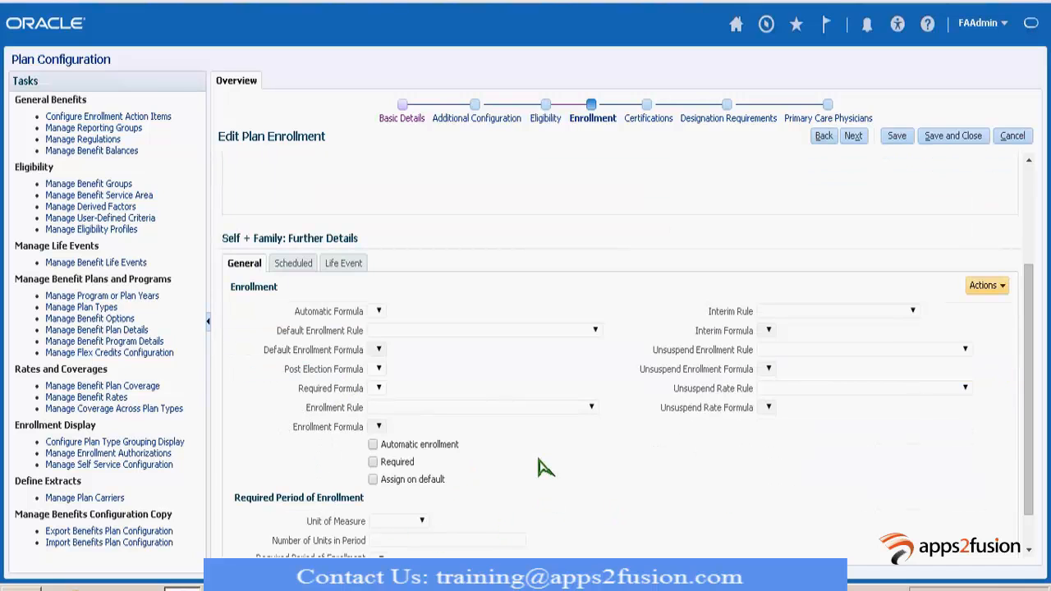
mouse_move(673, 546)
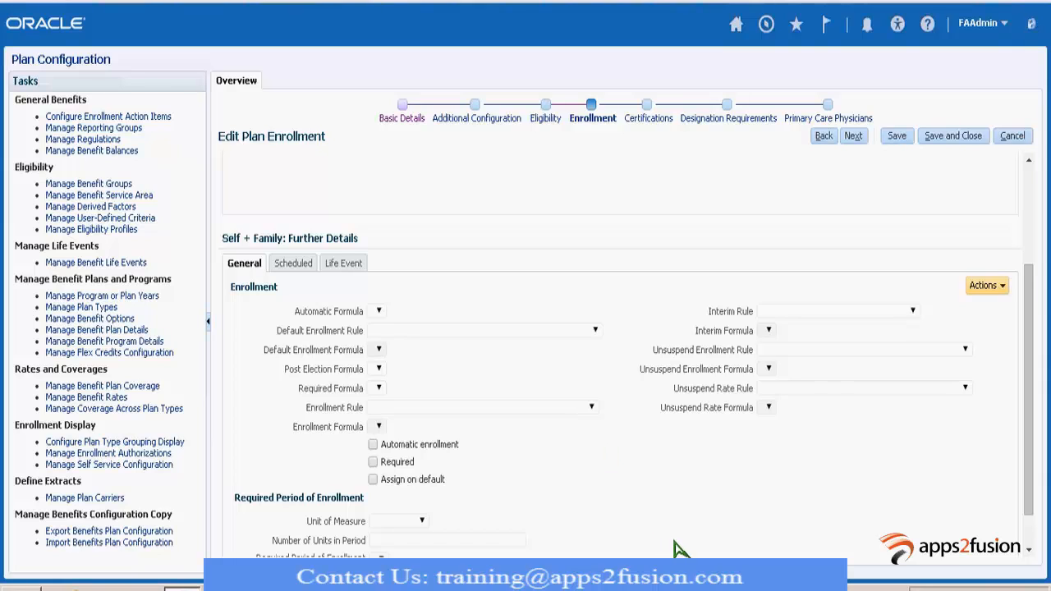
mouse_move(657, 533)
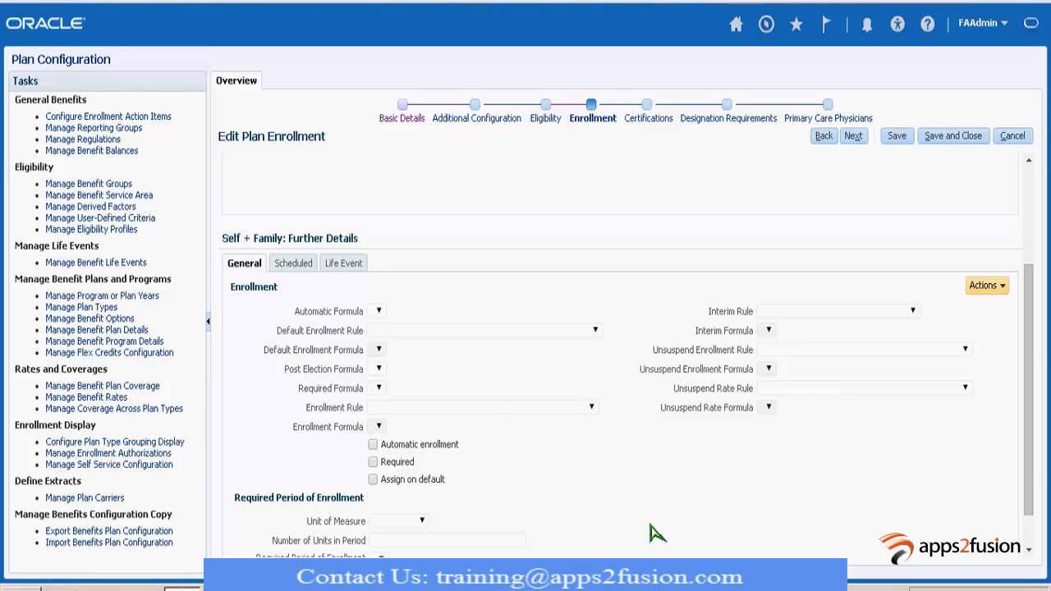
mouse_move(380, 513)
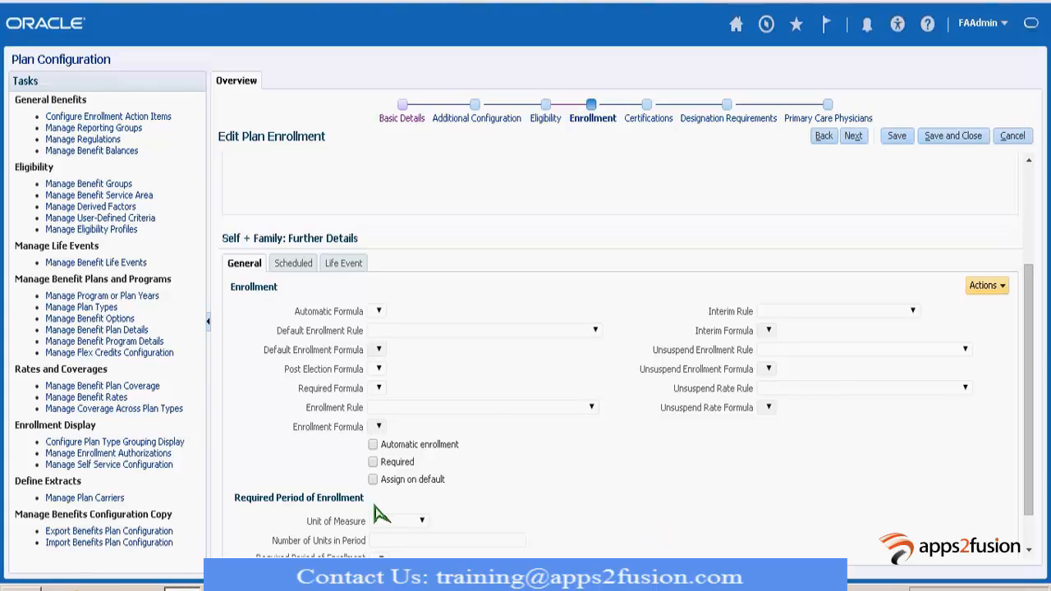
click(372, 478)
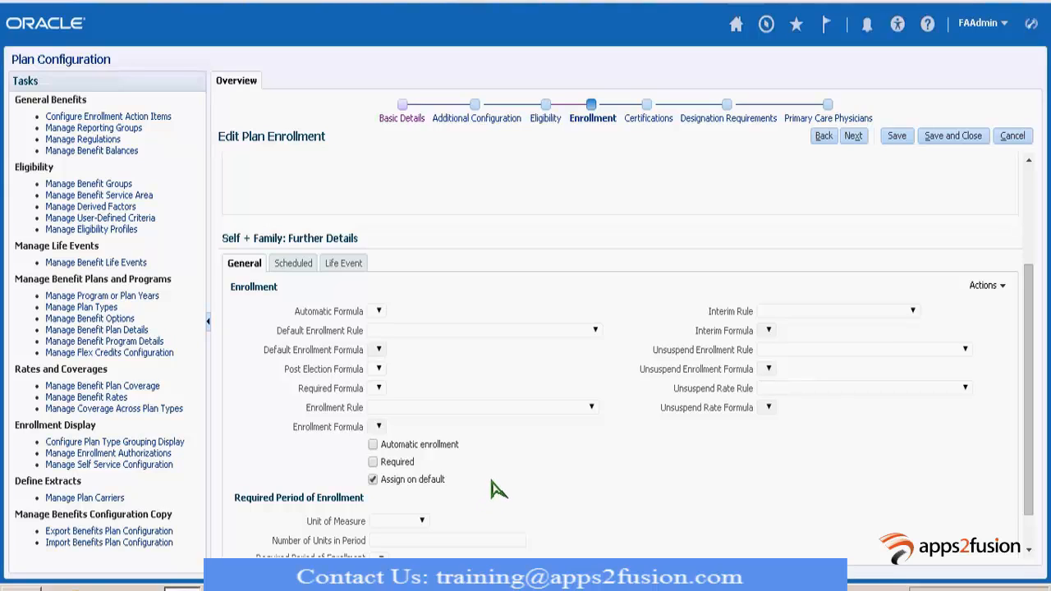
mouse_move(439, 481)
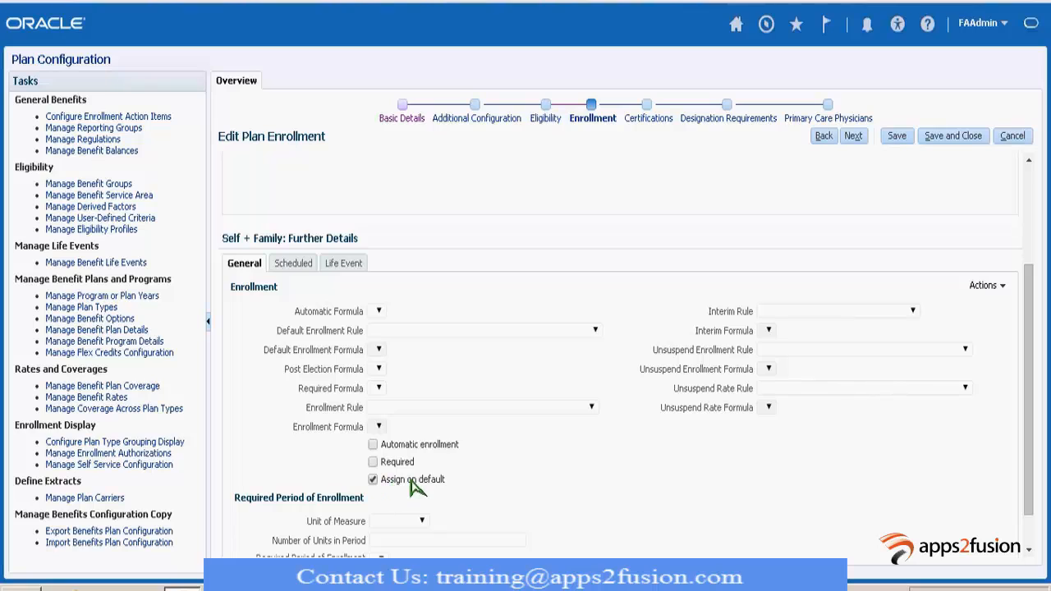
Choose 'New - default; current - default' as the Self + Family default enrollment rule
click(595, 330)
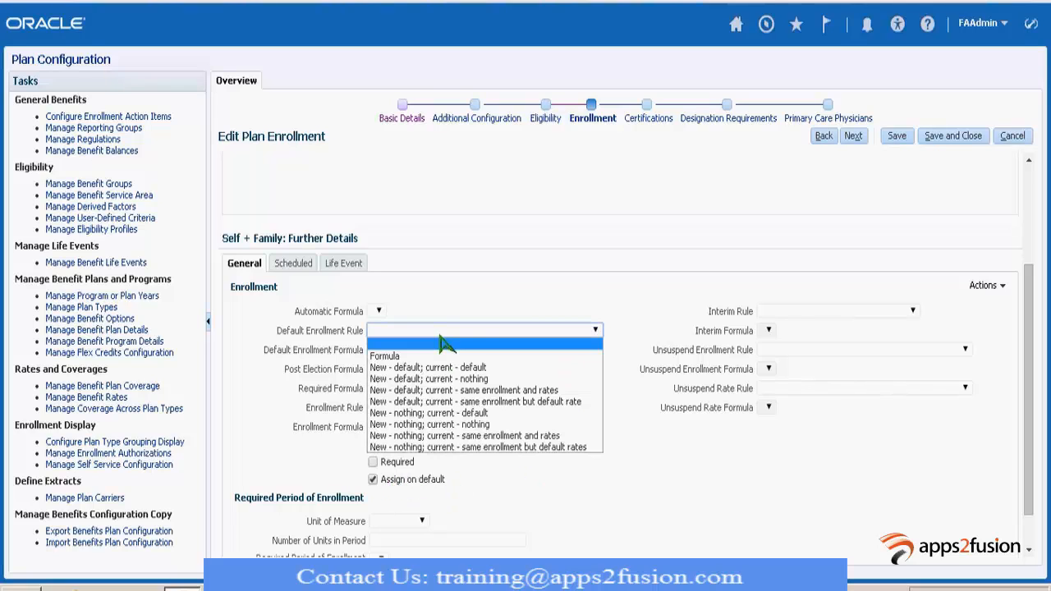
mouse_move(448, 367)
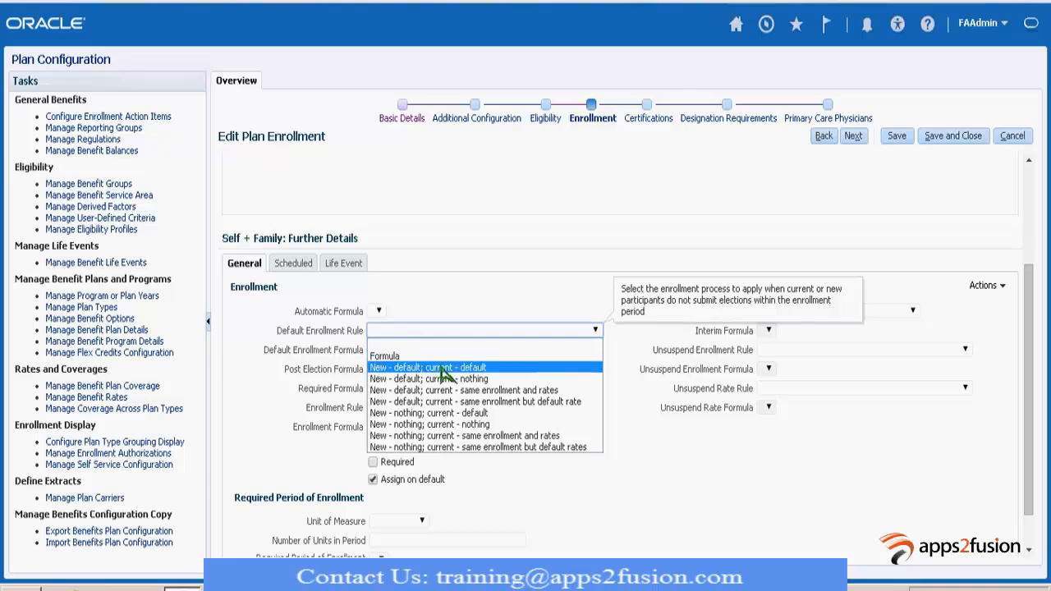
click(427, 367)
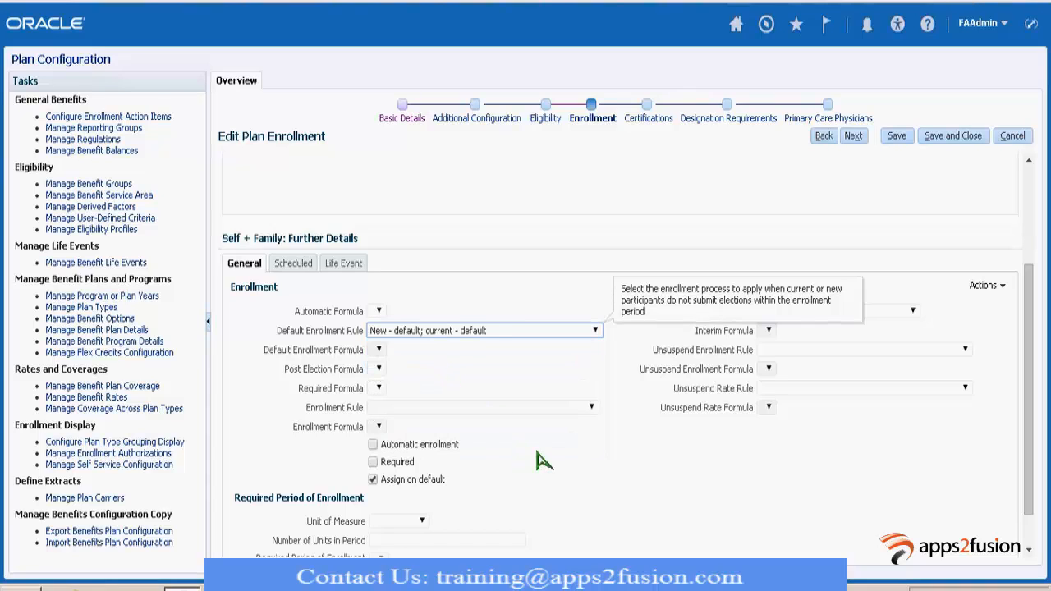
mouse_move(571, 464)
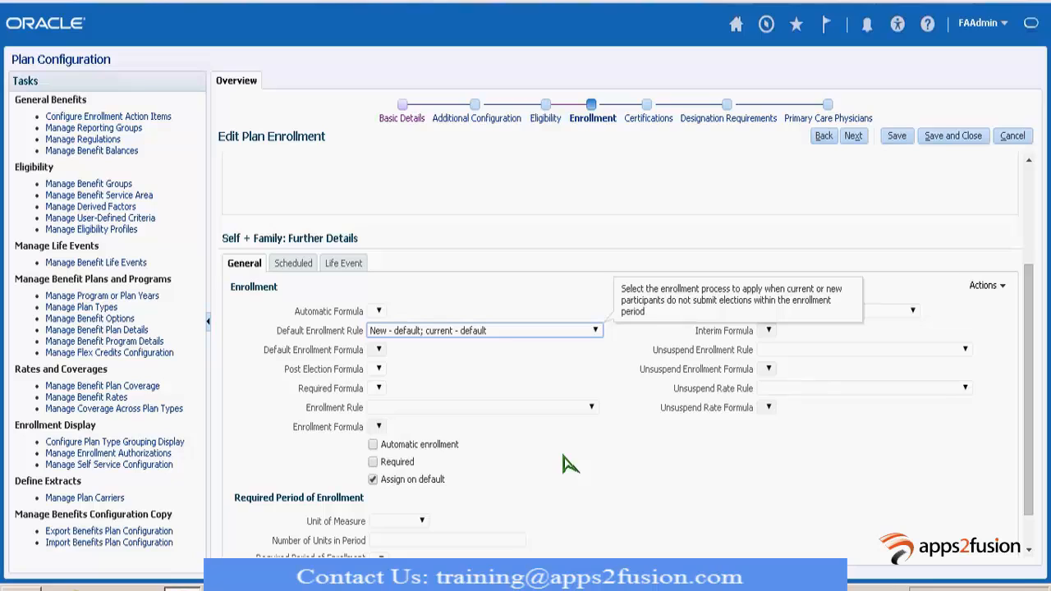
mouse_move(579, 461)
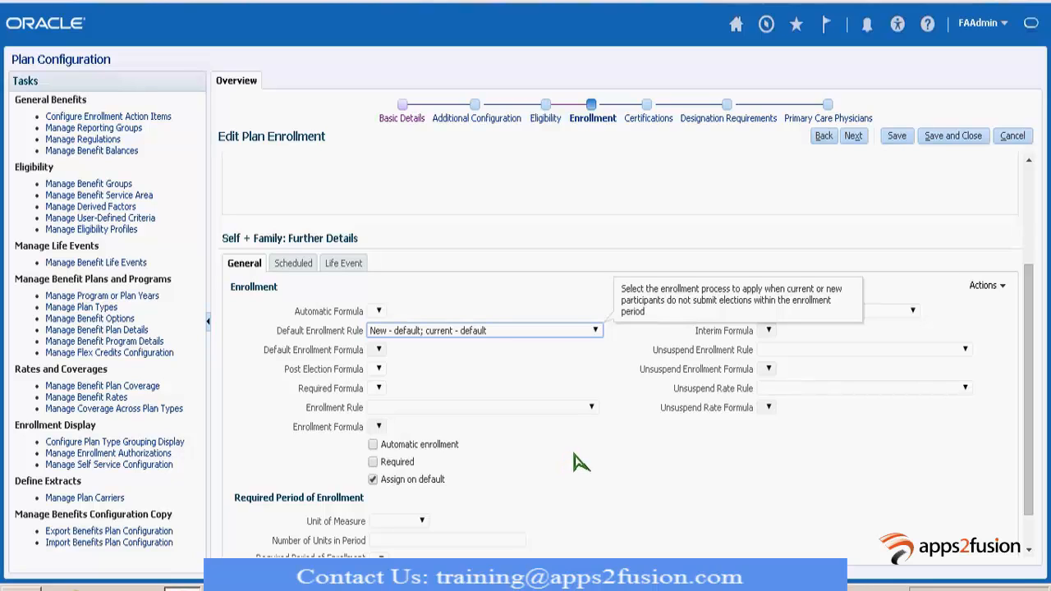
mouse_move(351, 502)
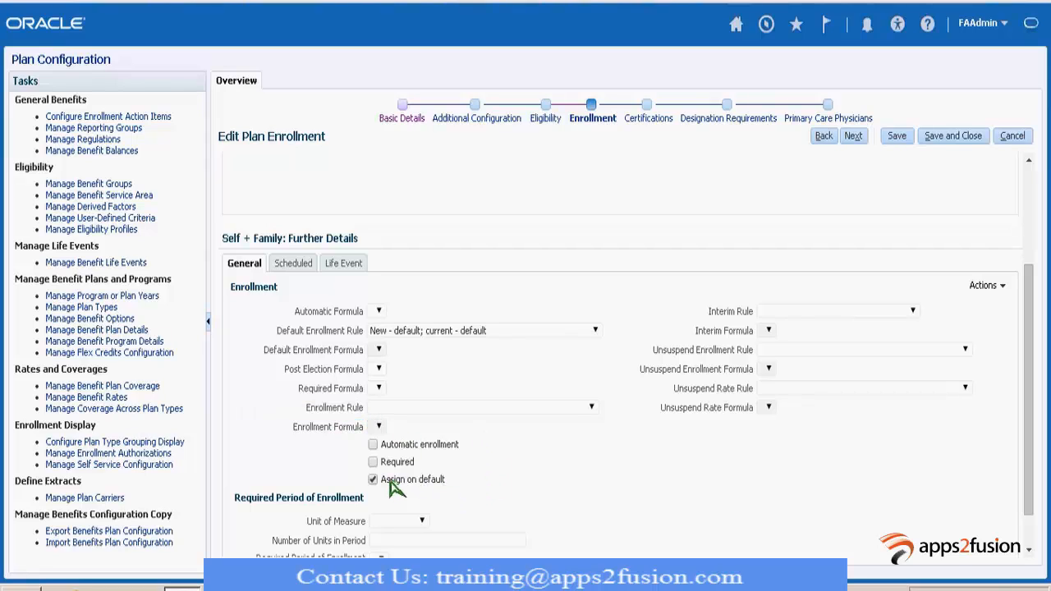
mouse_move(348, 345)
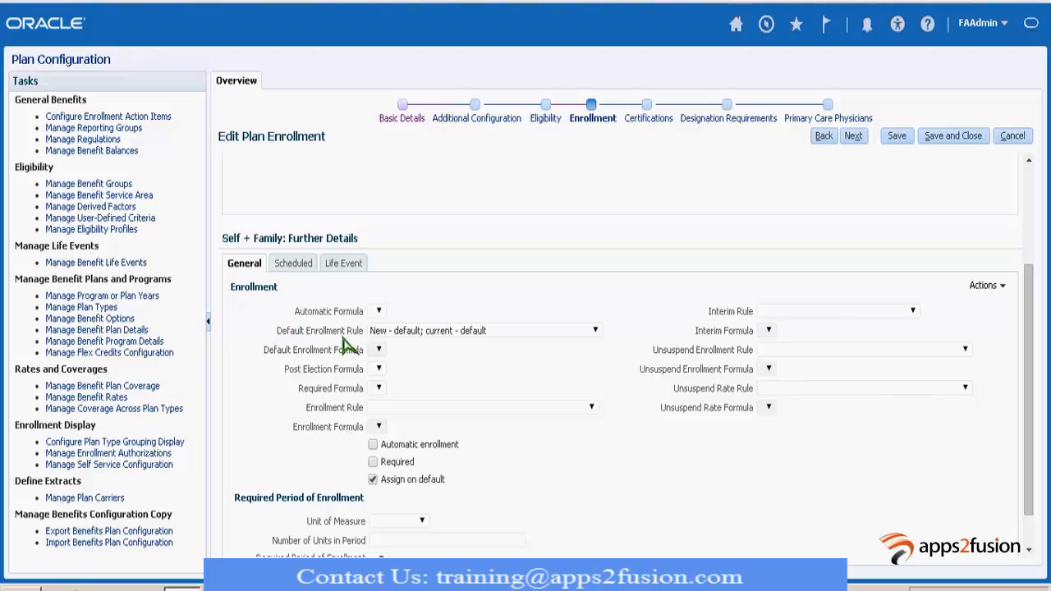
mouse_move(1020, 355)
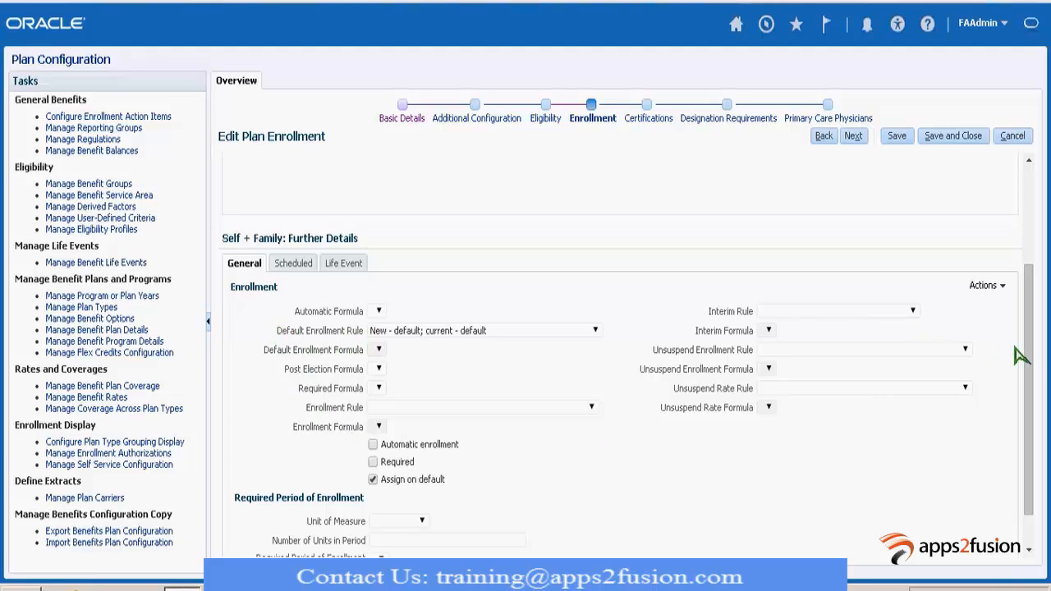